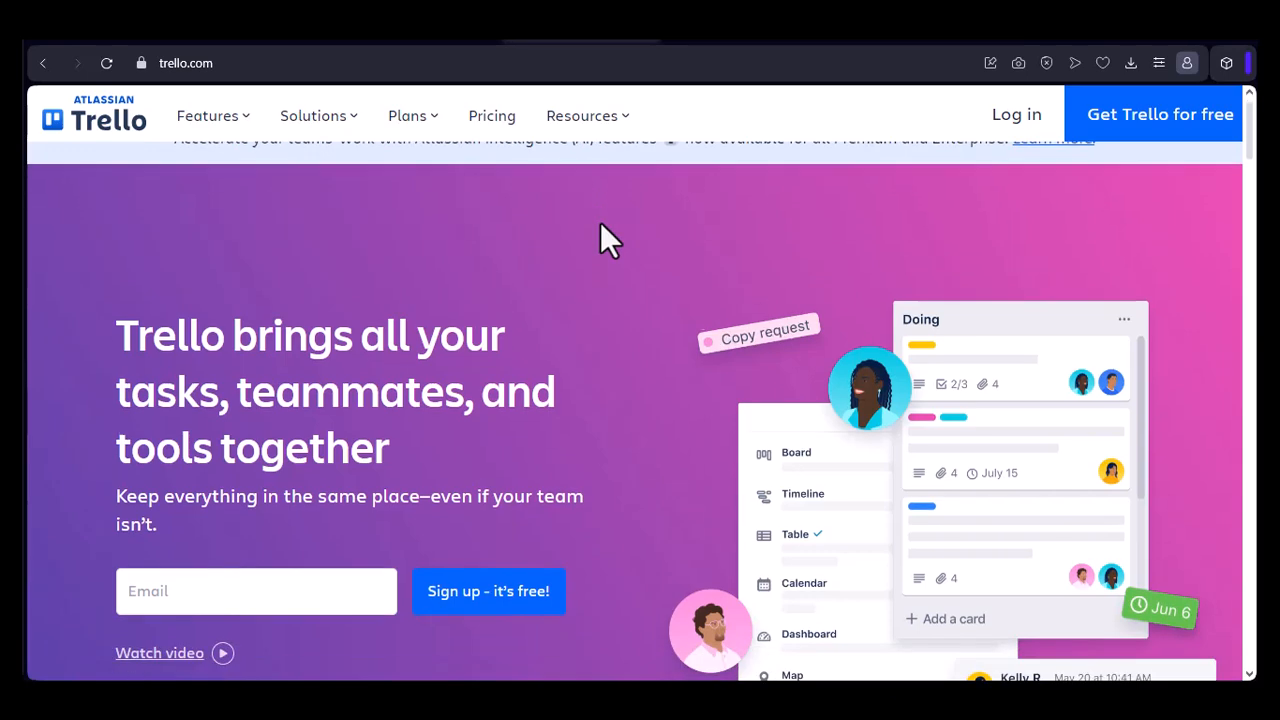
scroll("down", 3)
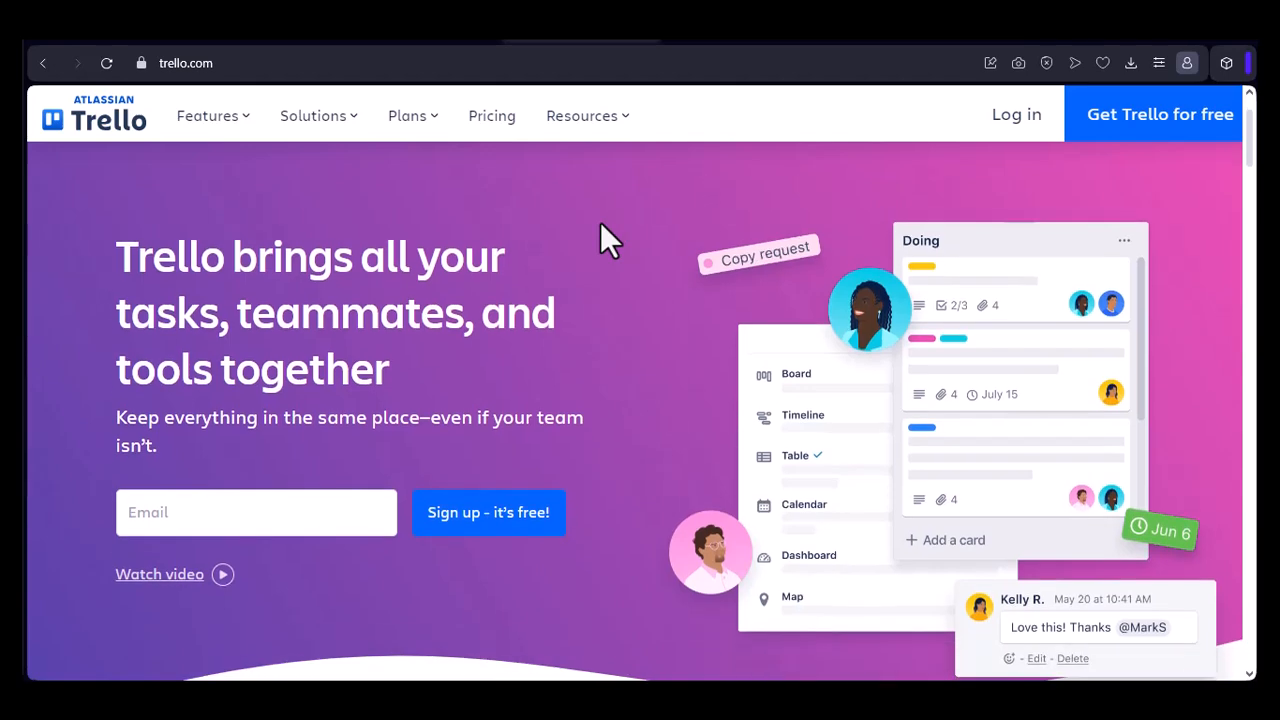
scroll("down", 3)
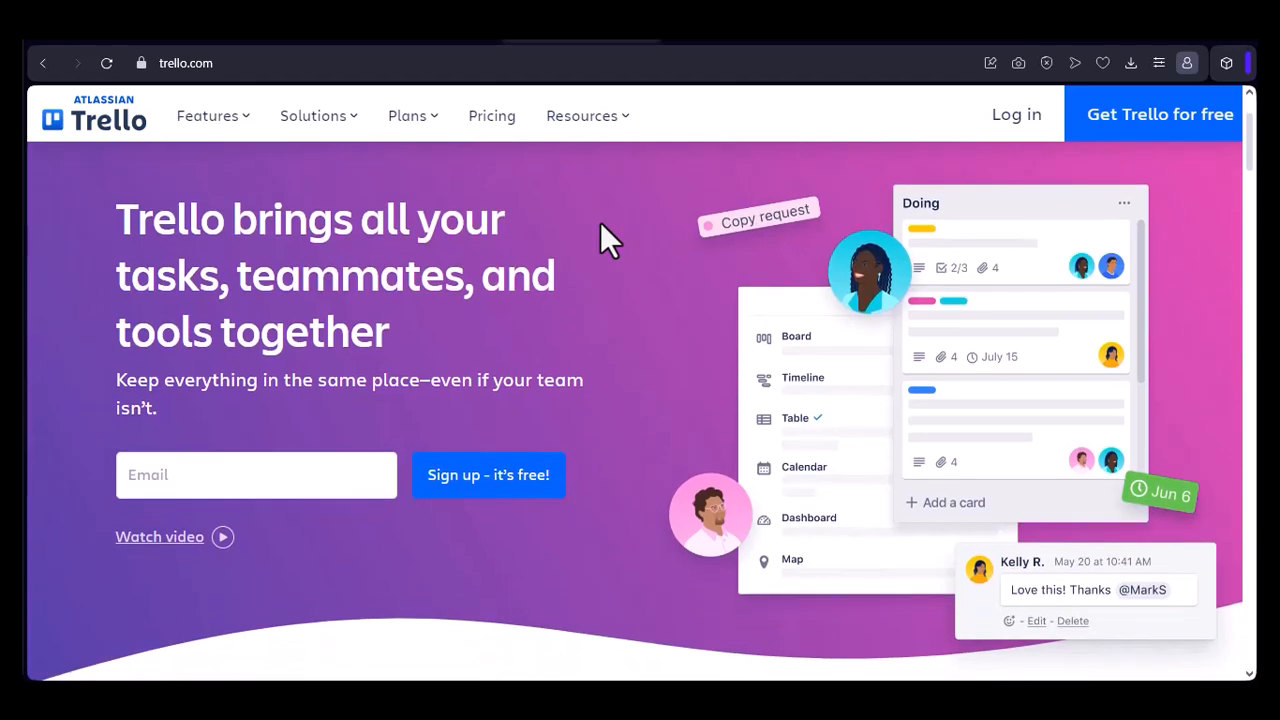
scroll("down", 3)
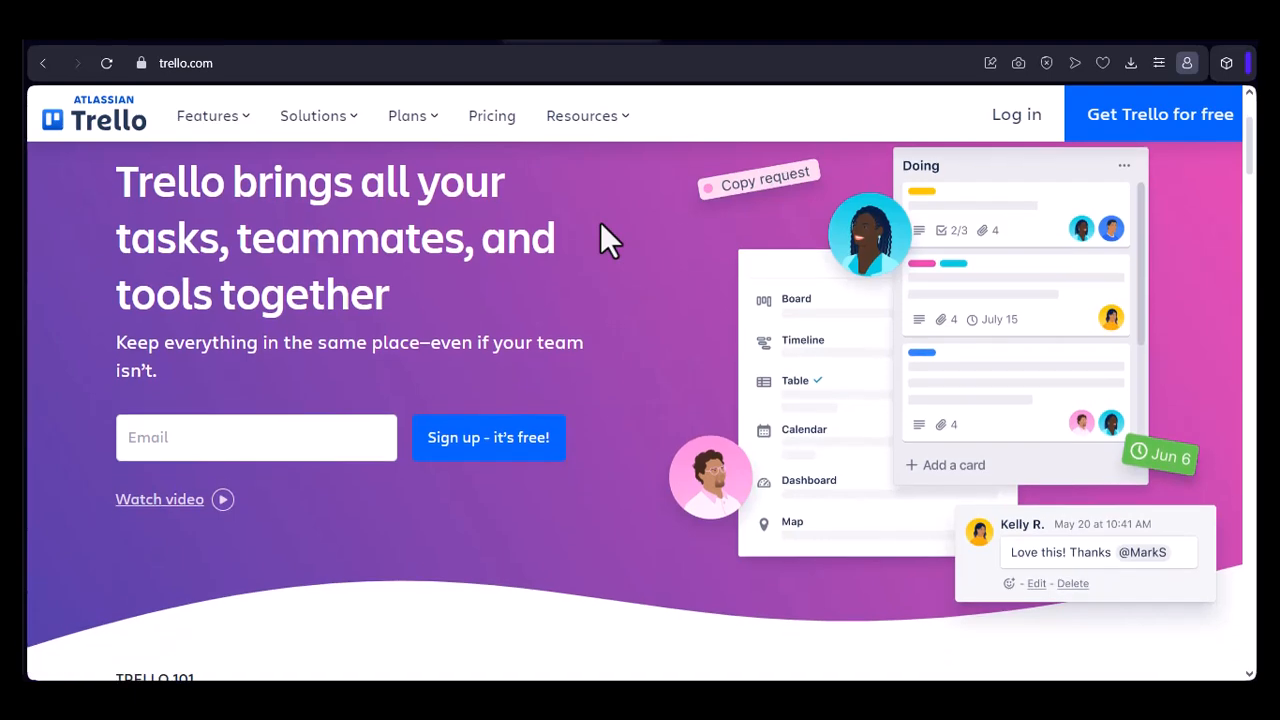
scroll("down", 3)
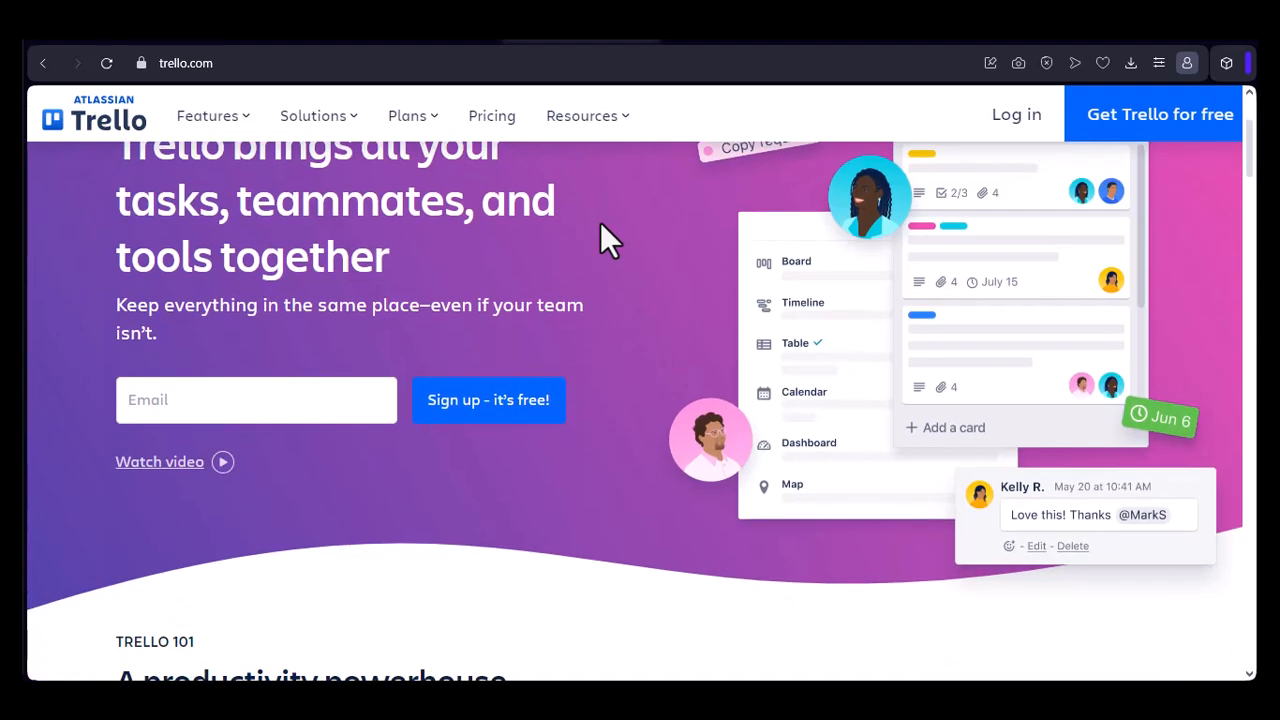
scroll("down", 3)
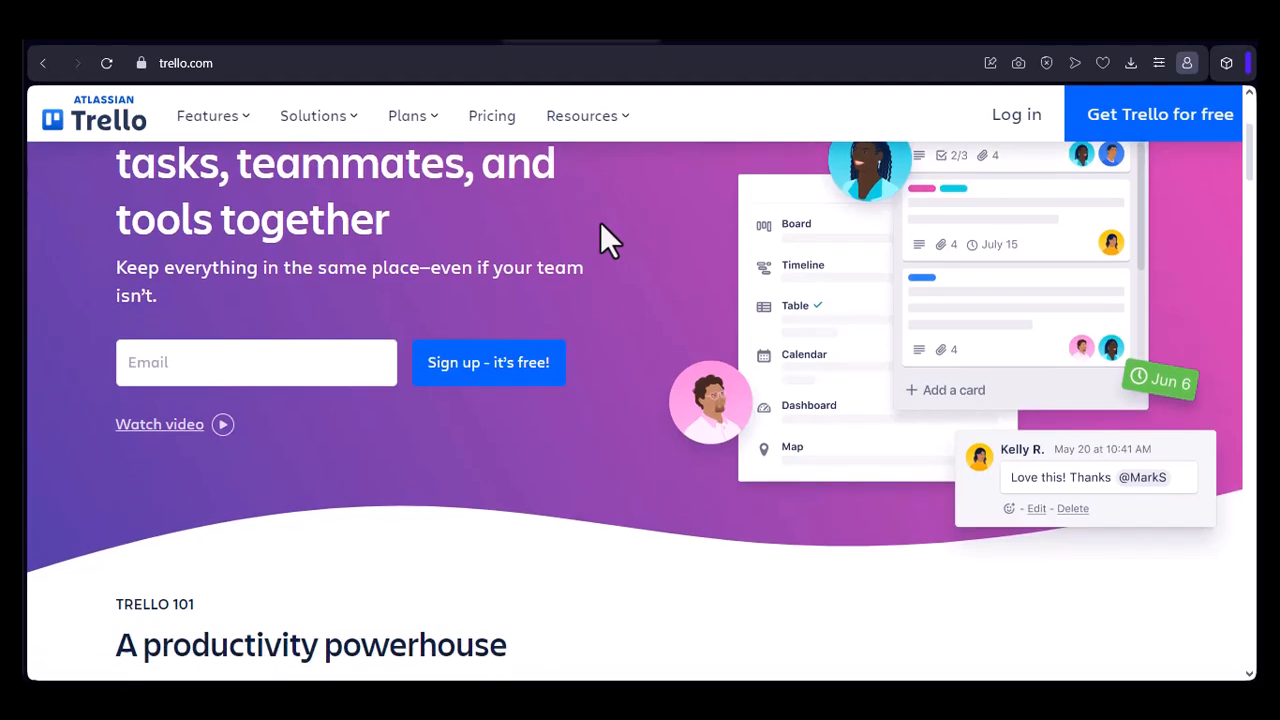
scroll("down", 3)
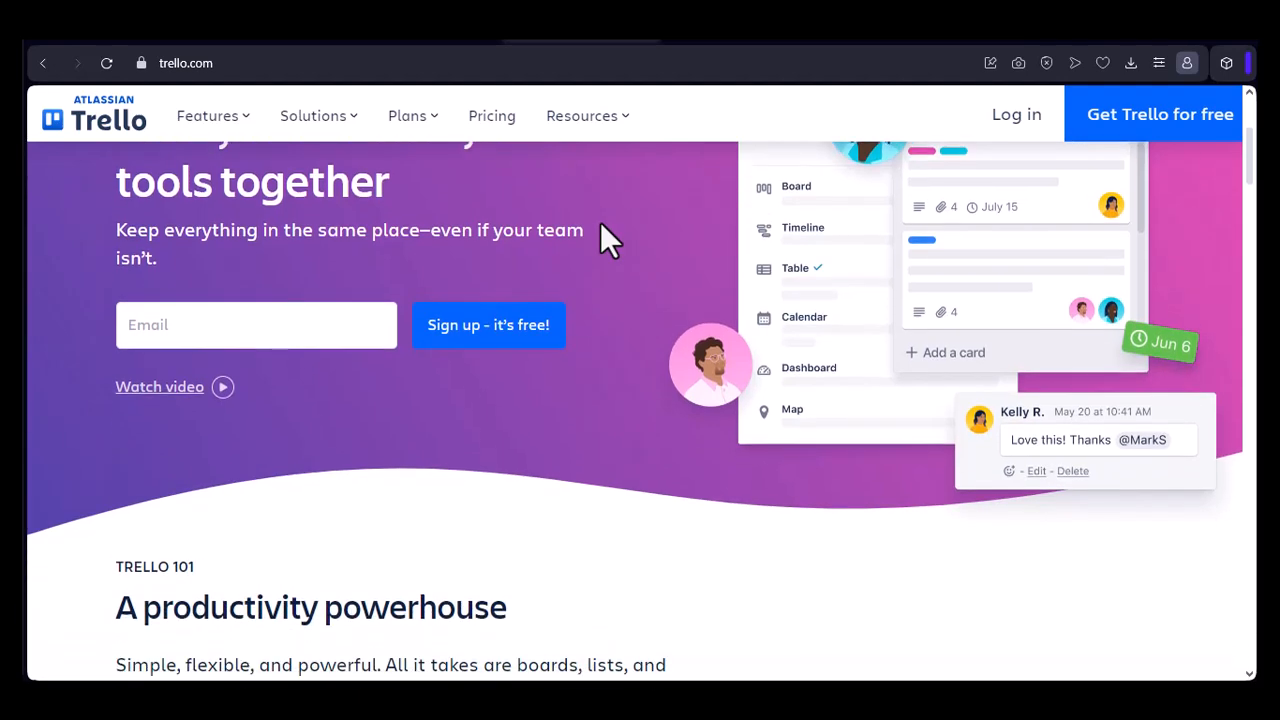
scroll("down", 3)
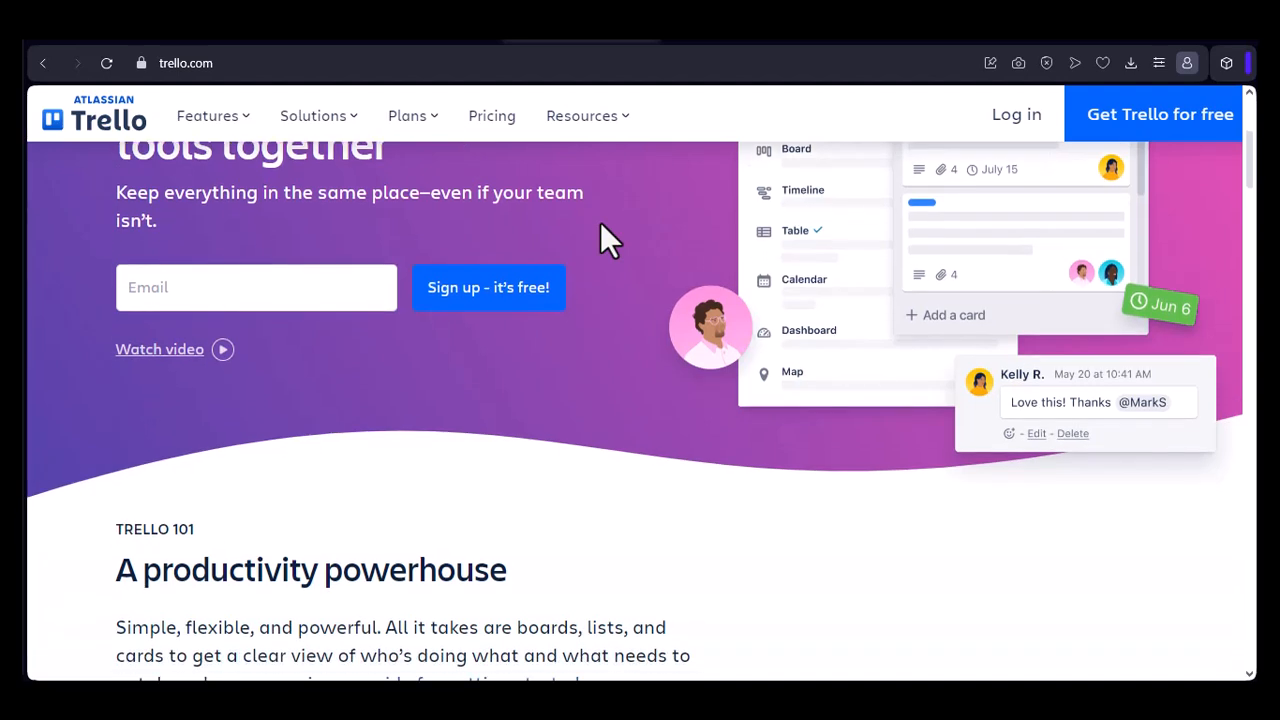
scroll("down", 3)
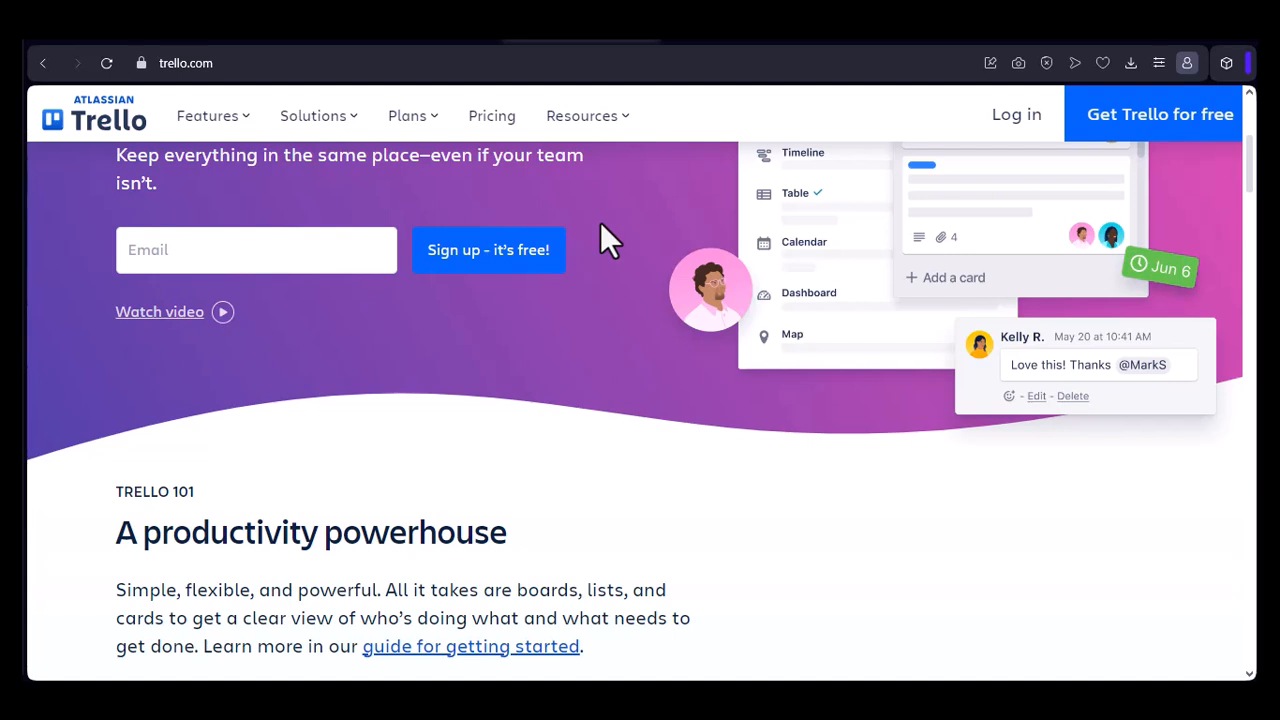
scroll("down", 3)
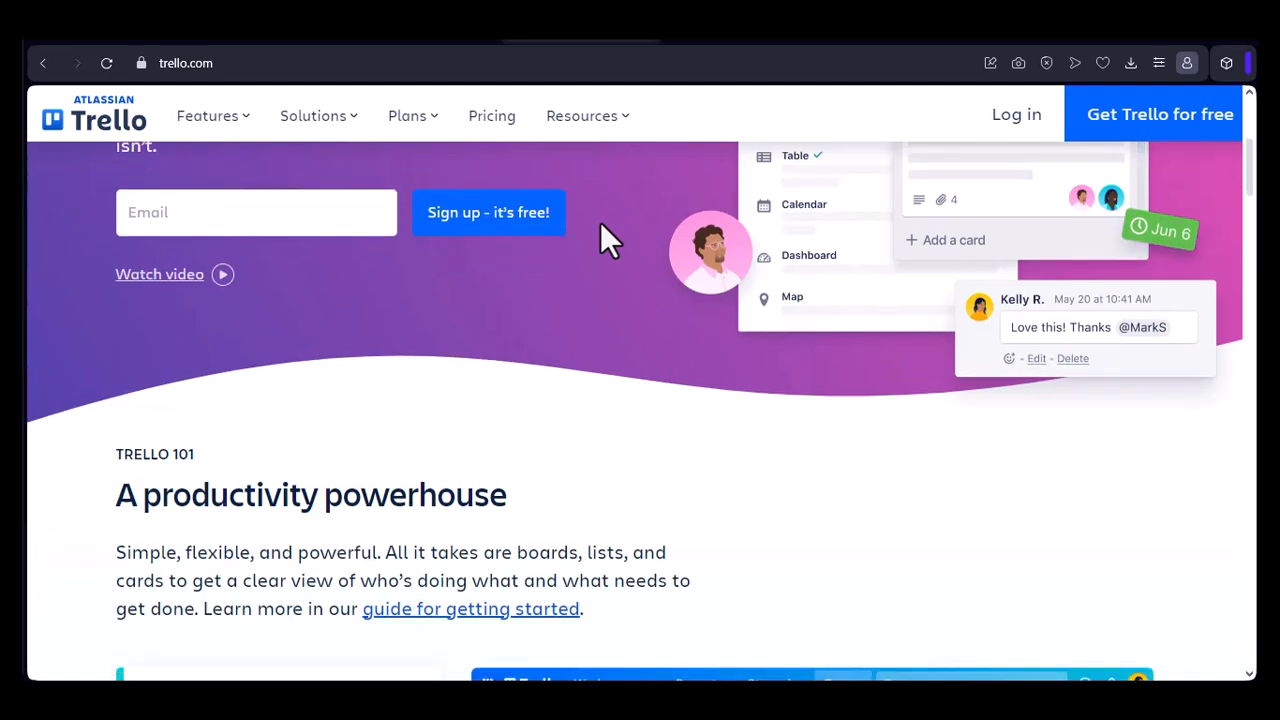
scroll("down", 3)
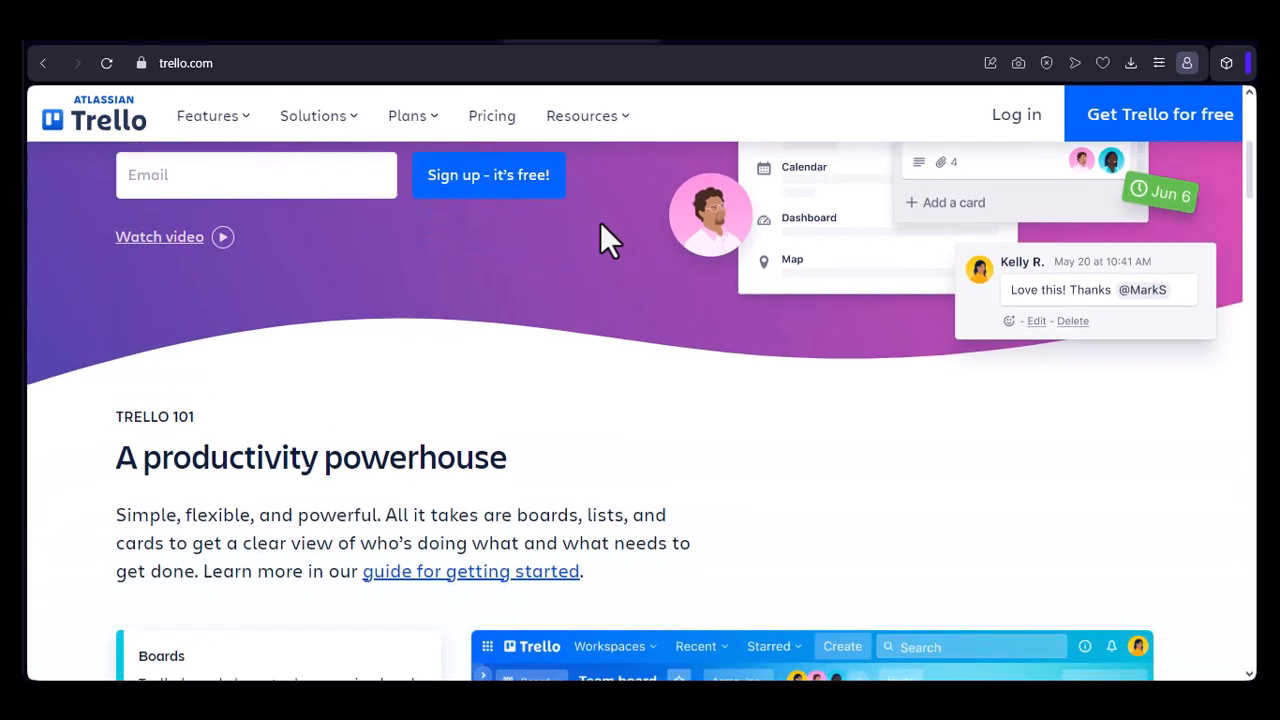
scroll("down", 3)
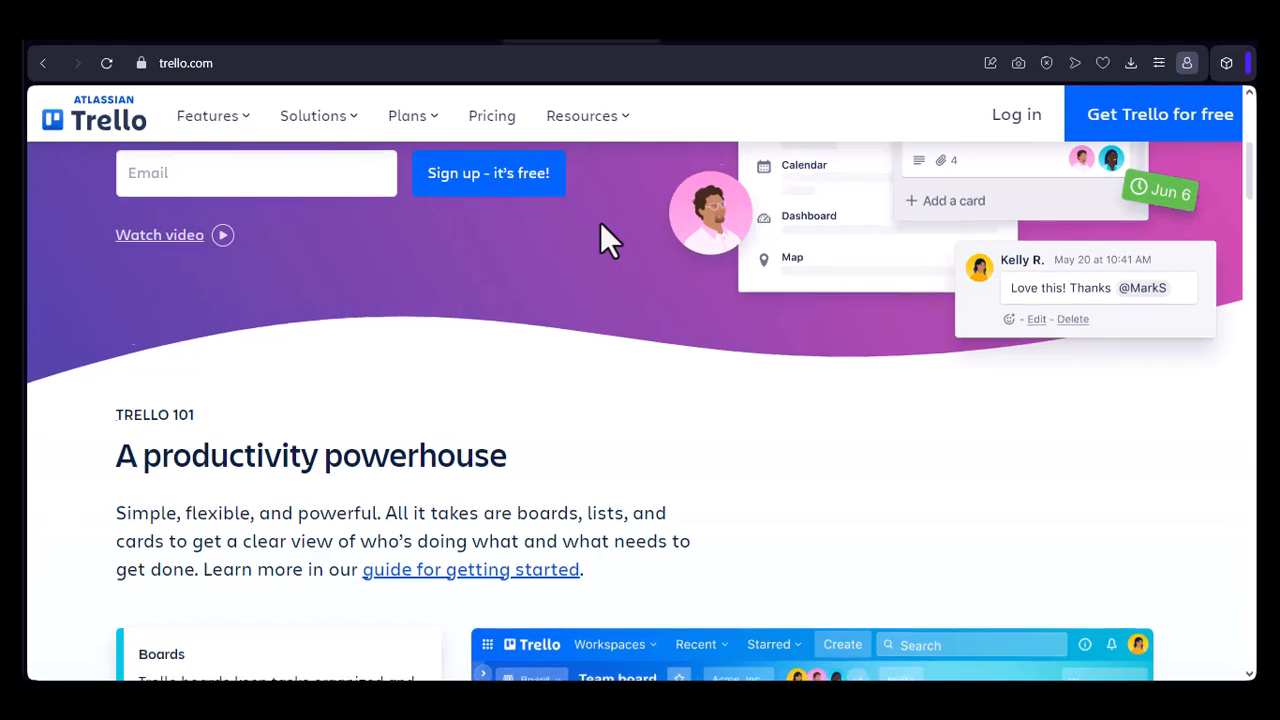
scroll("down", 3)
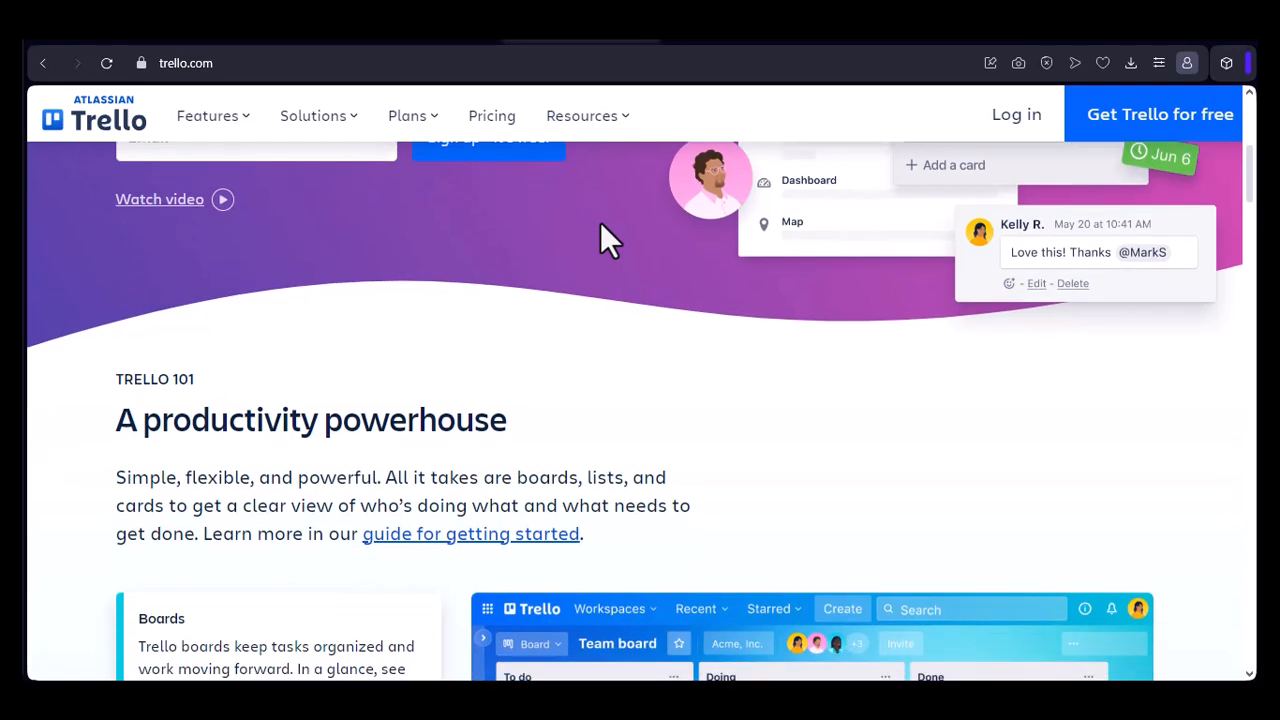
scroll("down", 3)
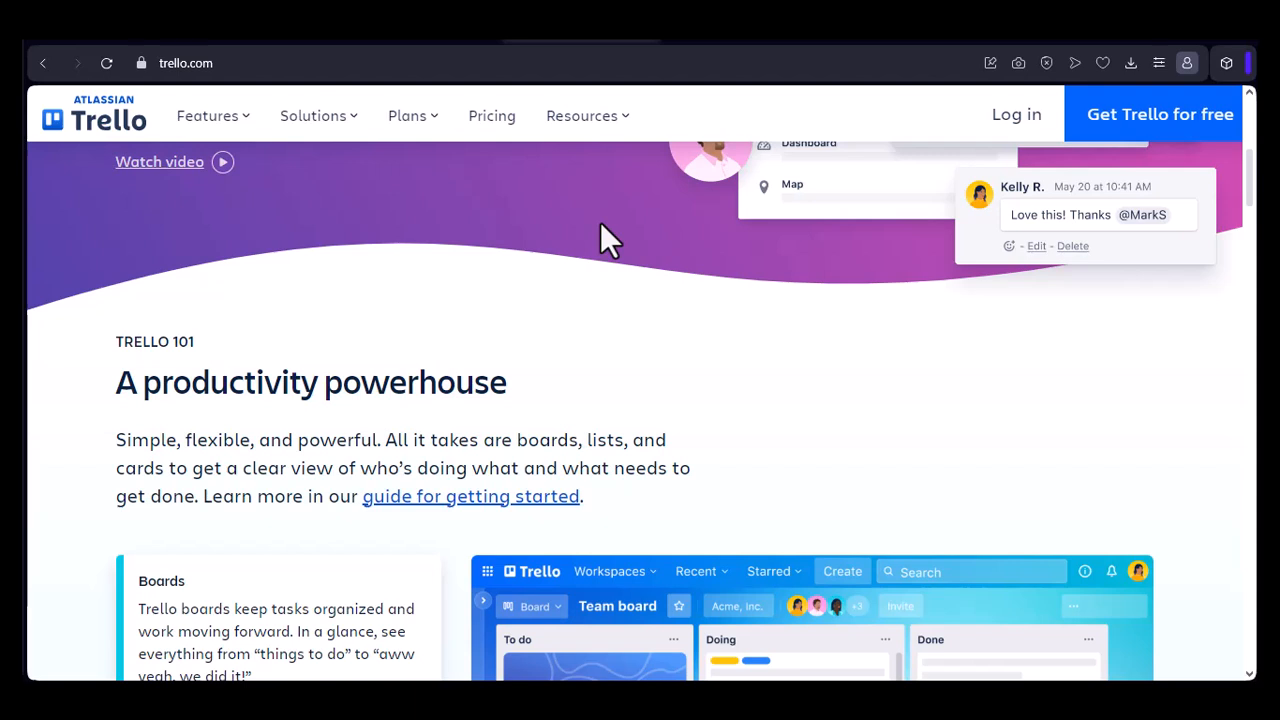
scroll("down", 3)
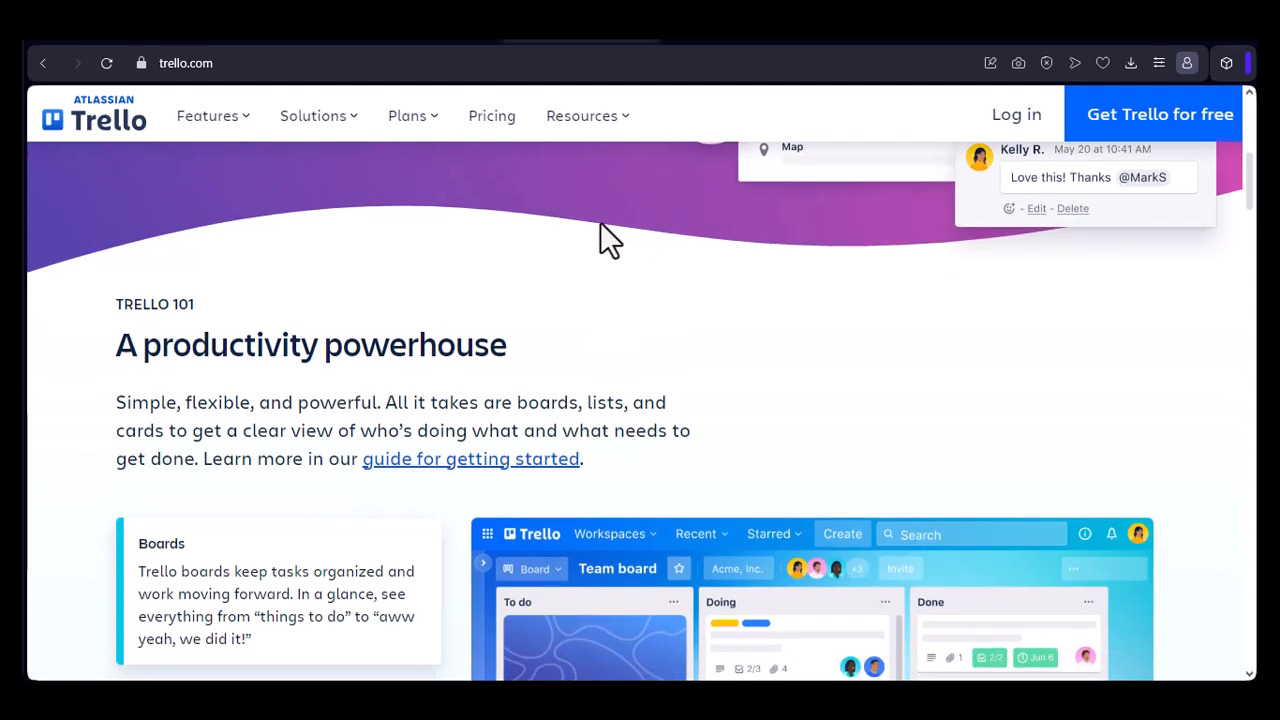
scroll("down", 3)
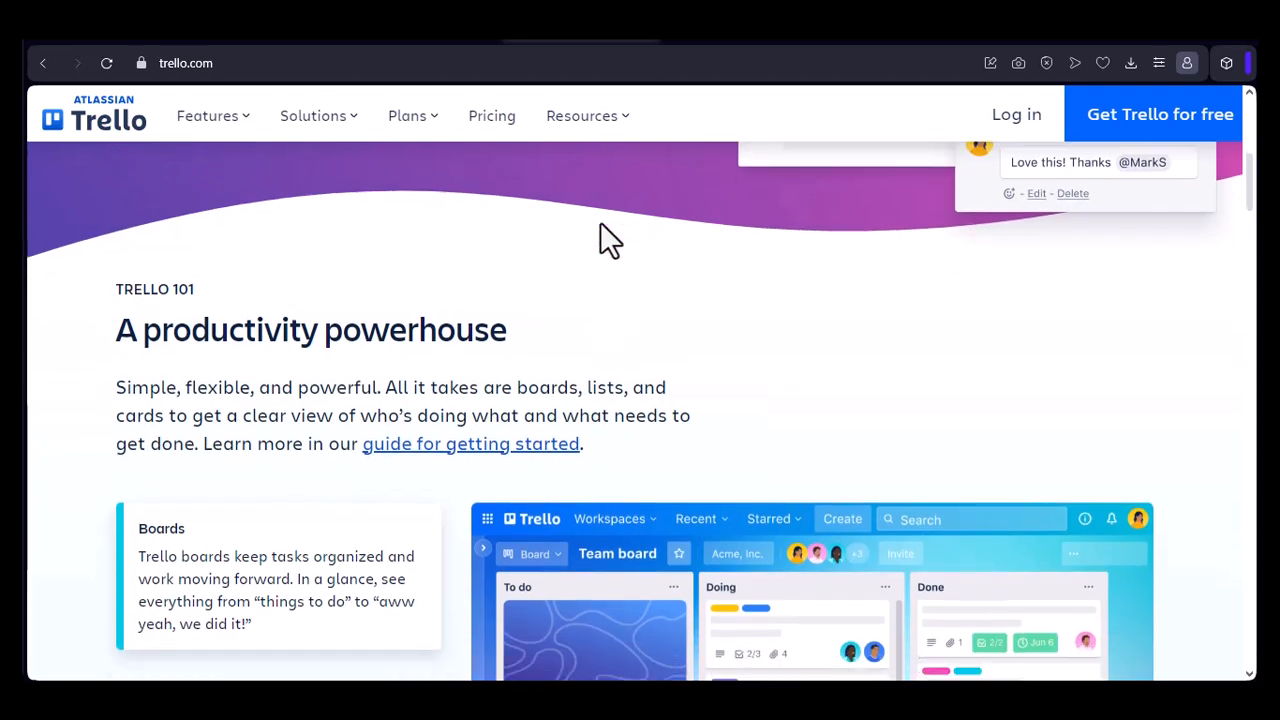
scroll("down", 3)
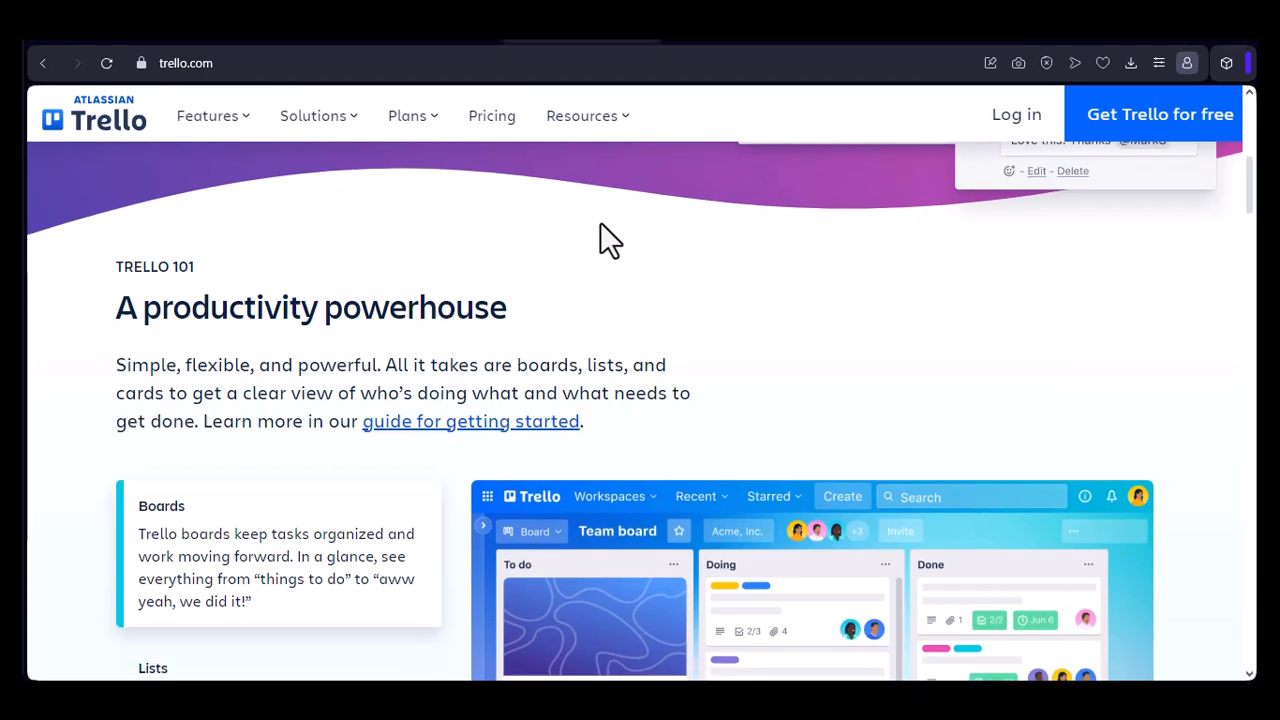
scroll("down", 3)
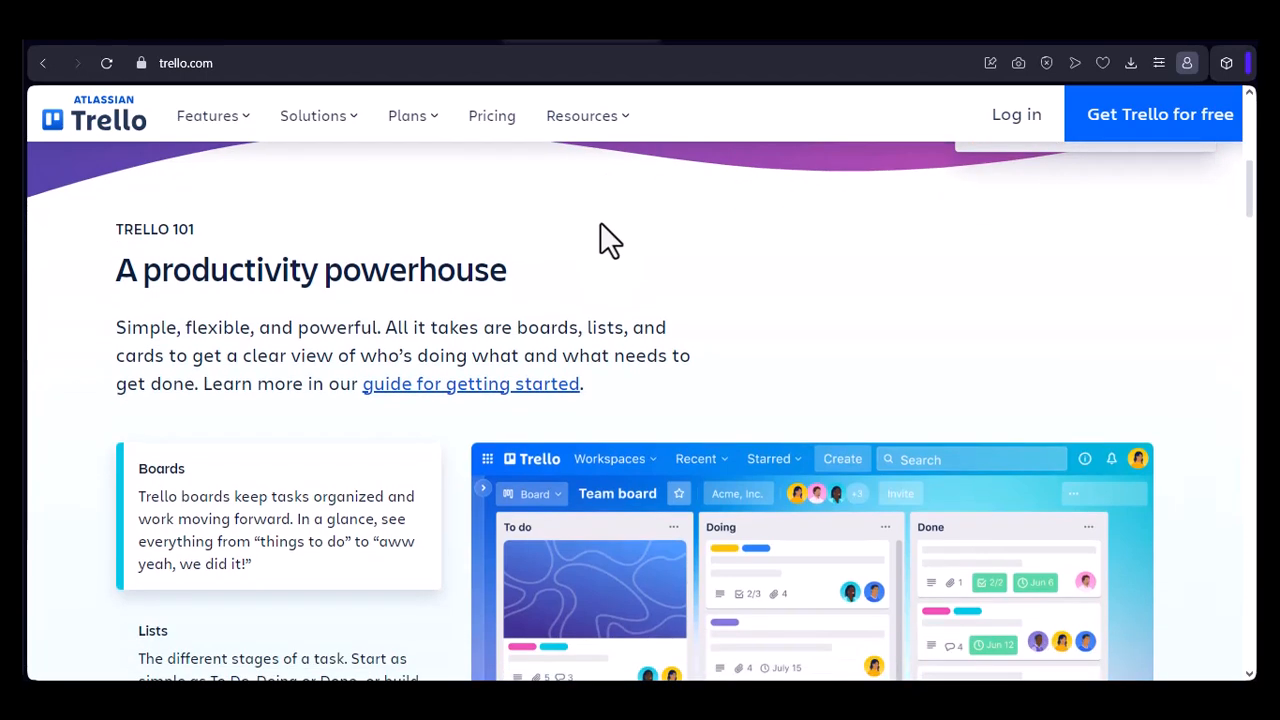
scroll("down", 3)
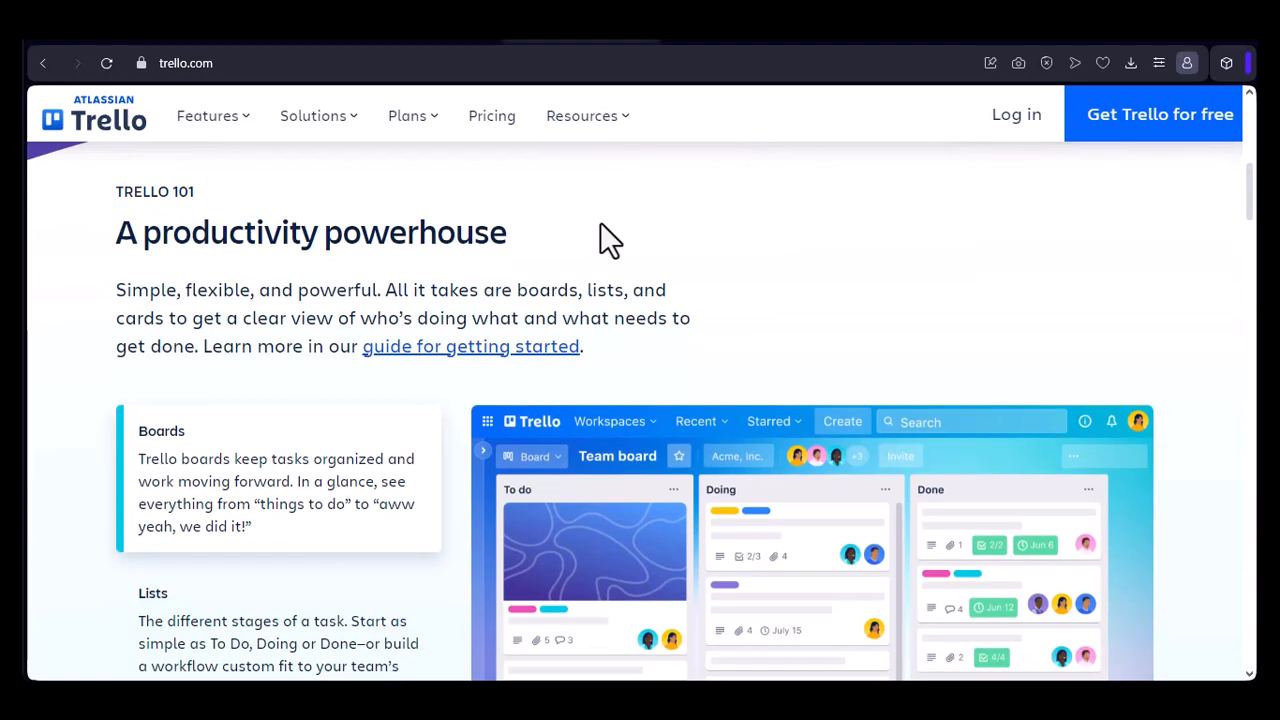
scroll("down", 3)
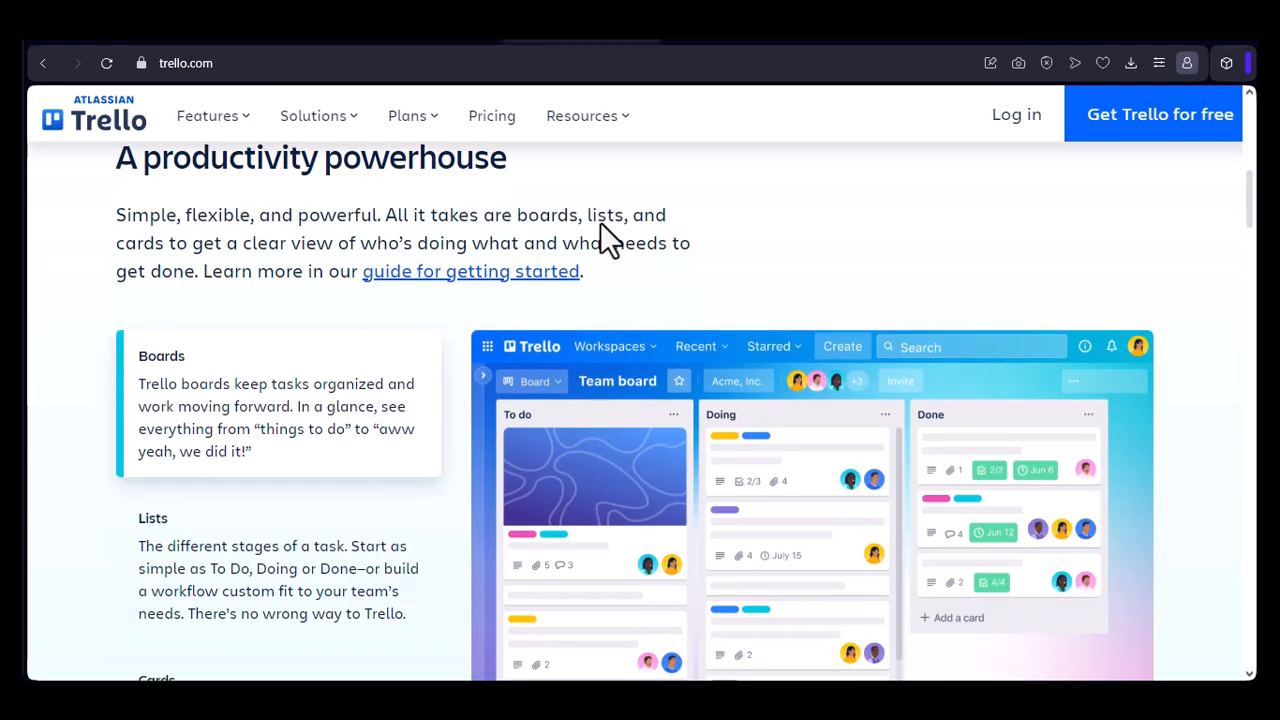
scroll("down", 3)
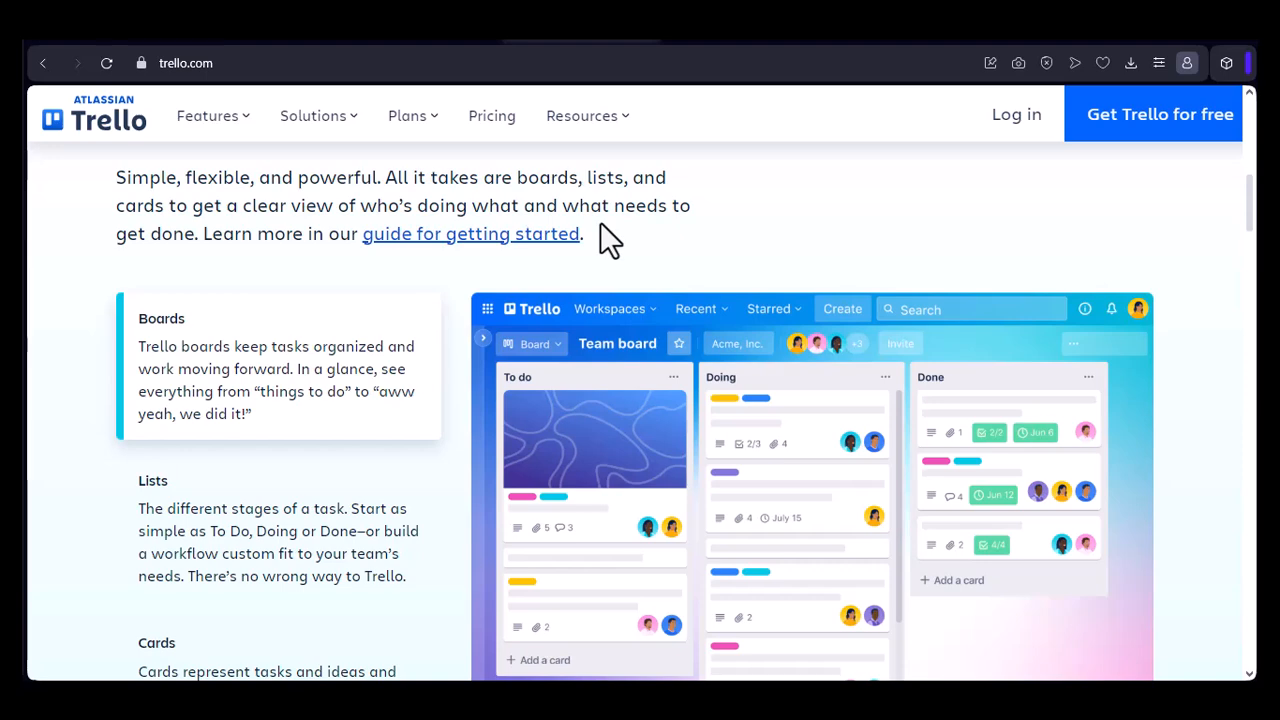
scroll("down", 3)
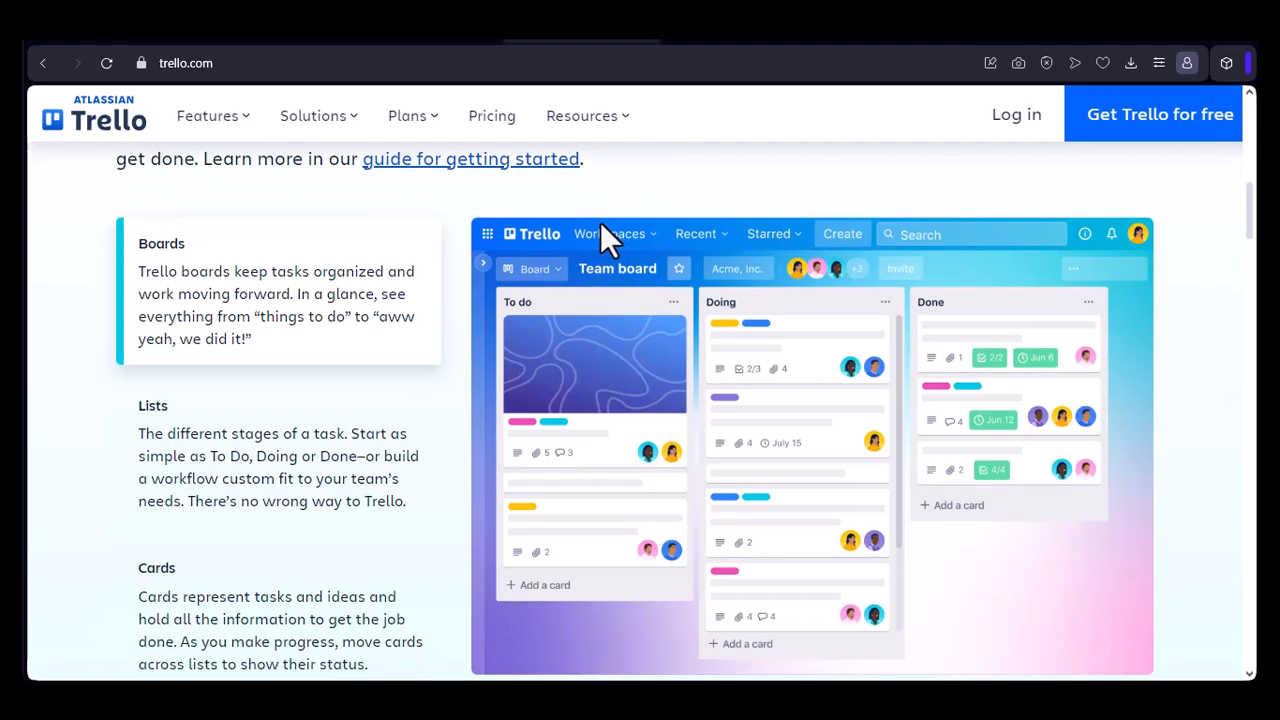
scroll("down", 3)
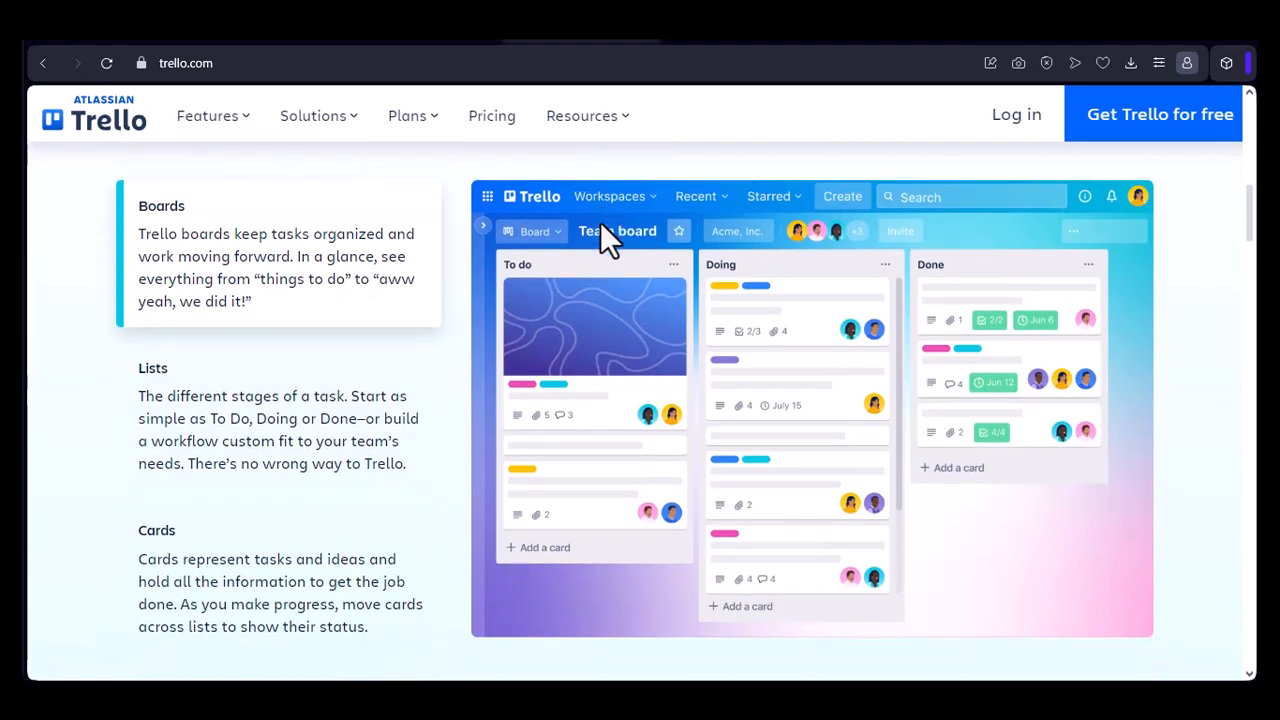
scroll("down", 3)
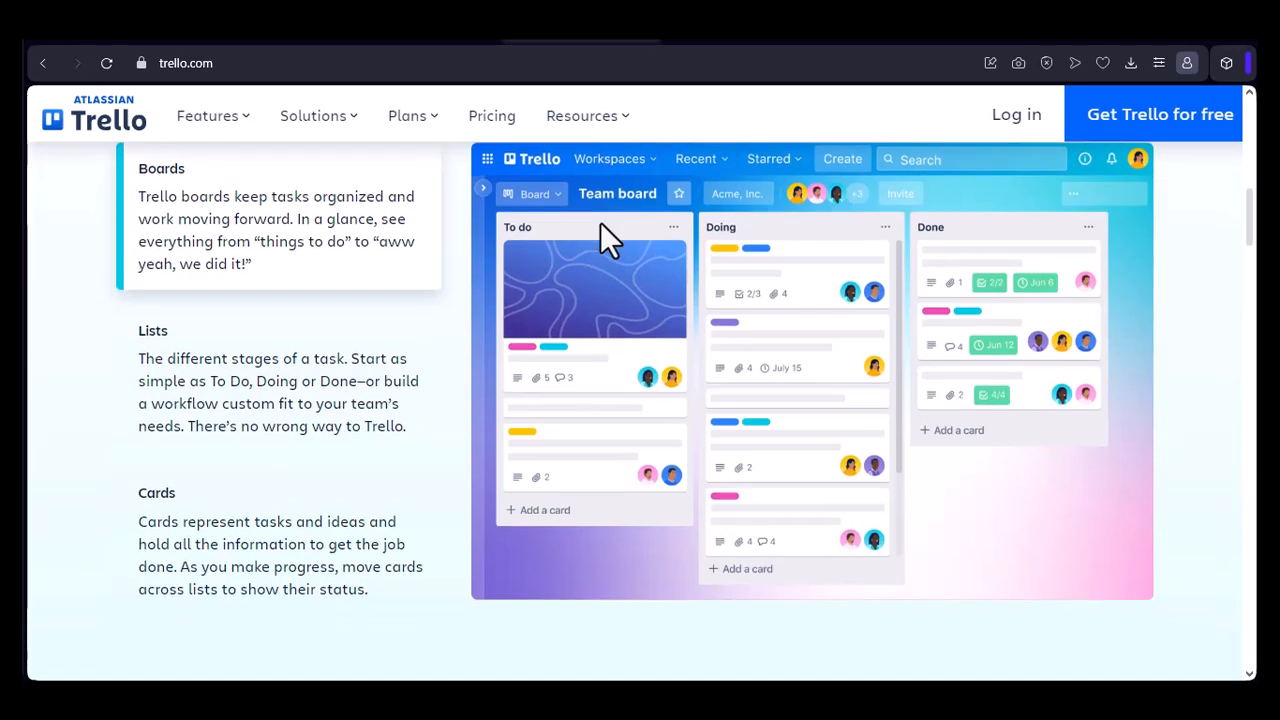
scroll("down", 3)
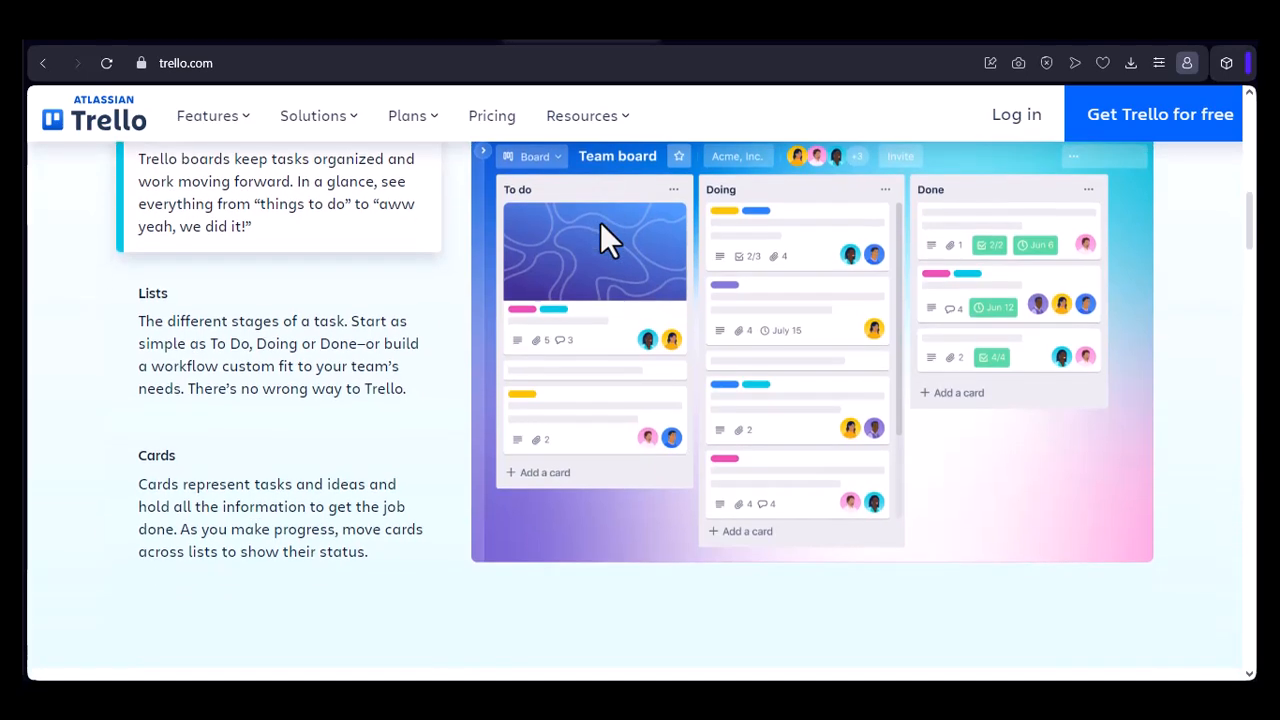
scroll("down", 3)
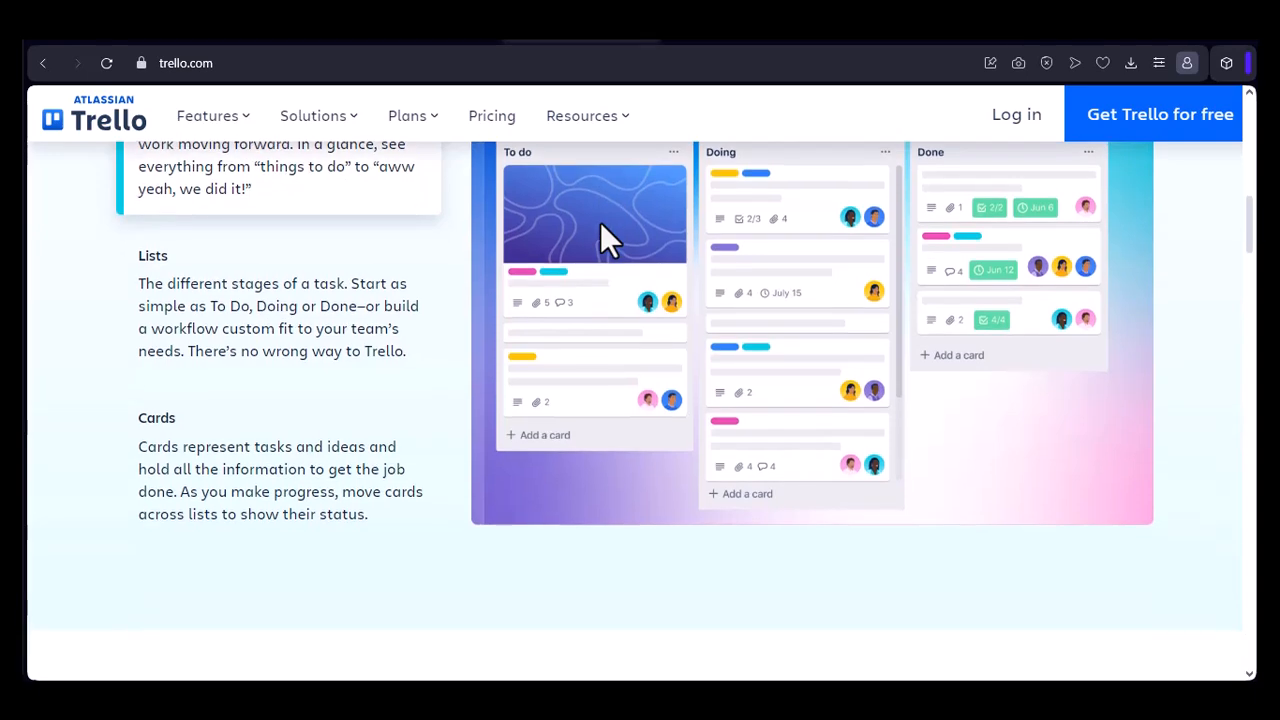
scroll("down", 3)
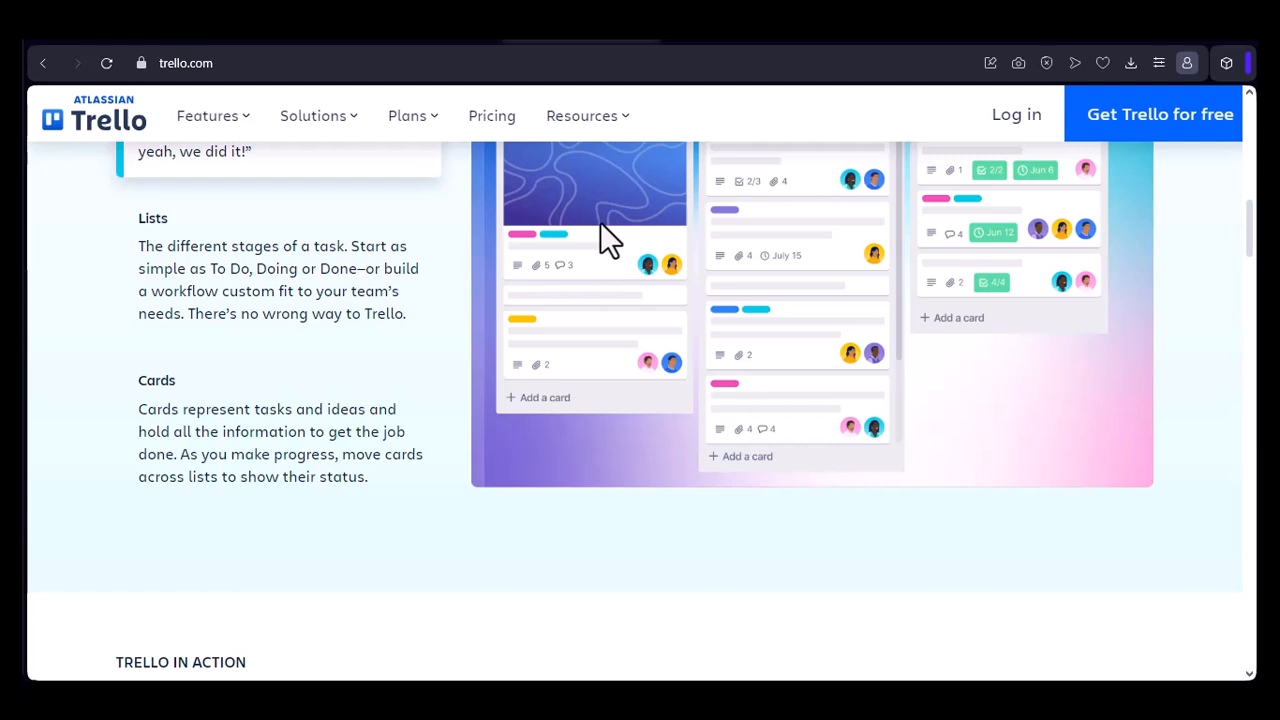
scroll("down", 3)
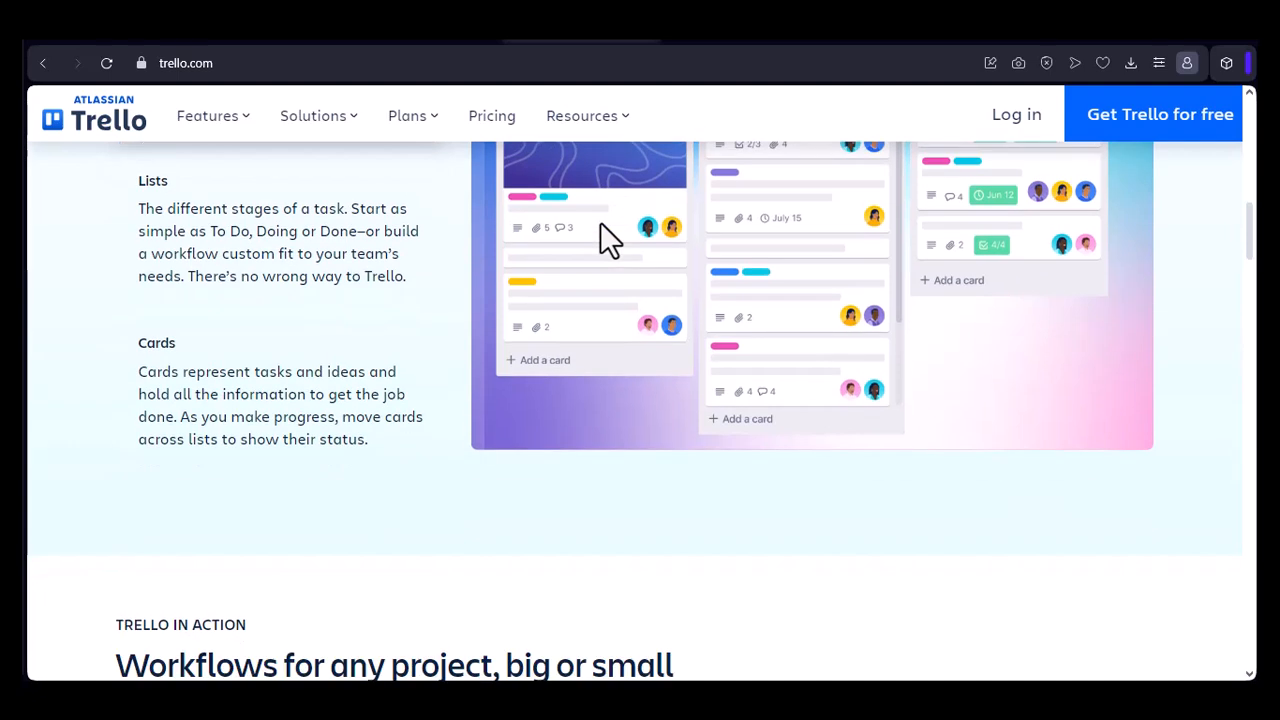
scroll("down", 3)
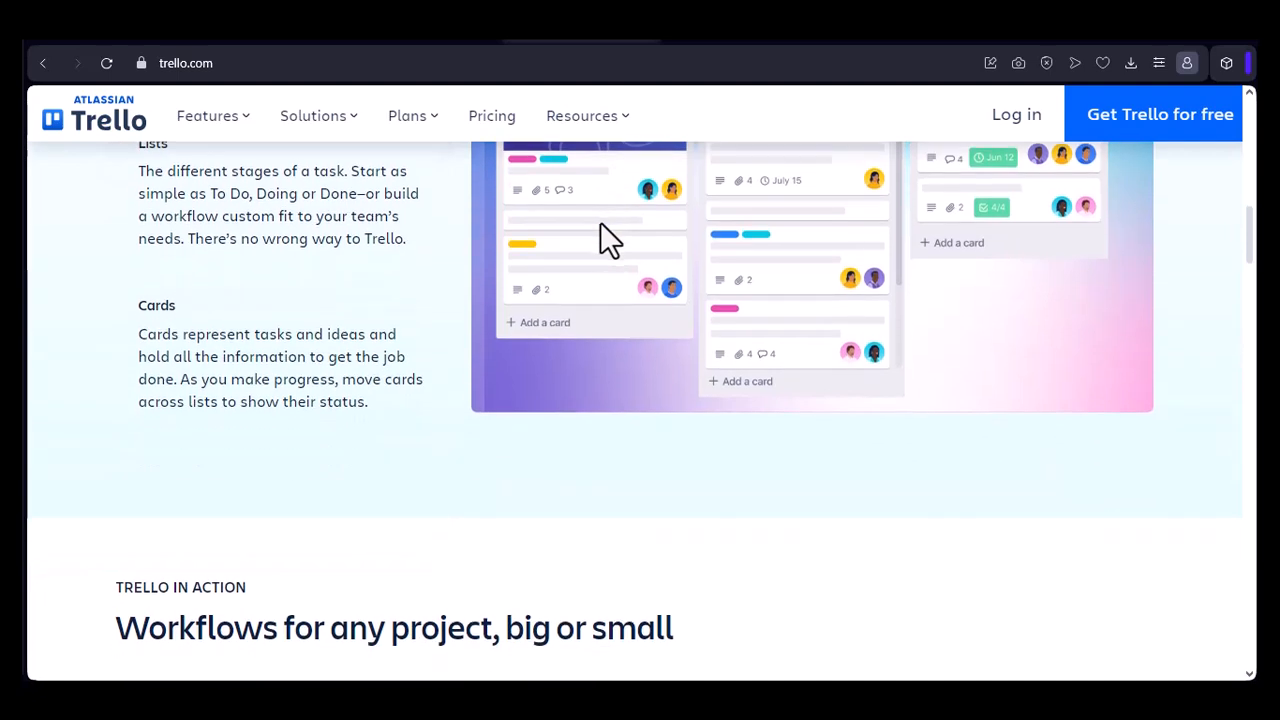
scroll("down", 3)
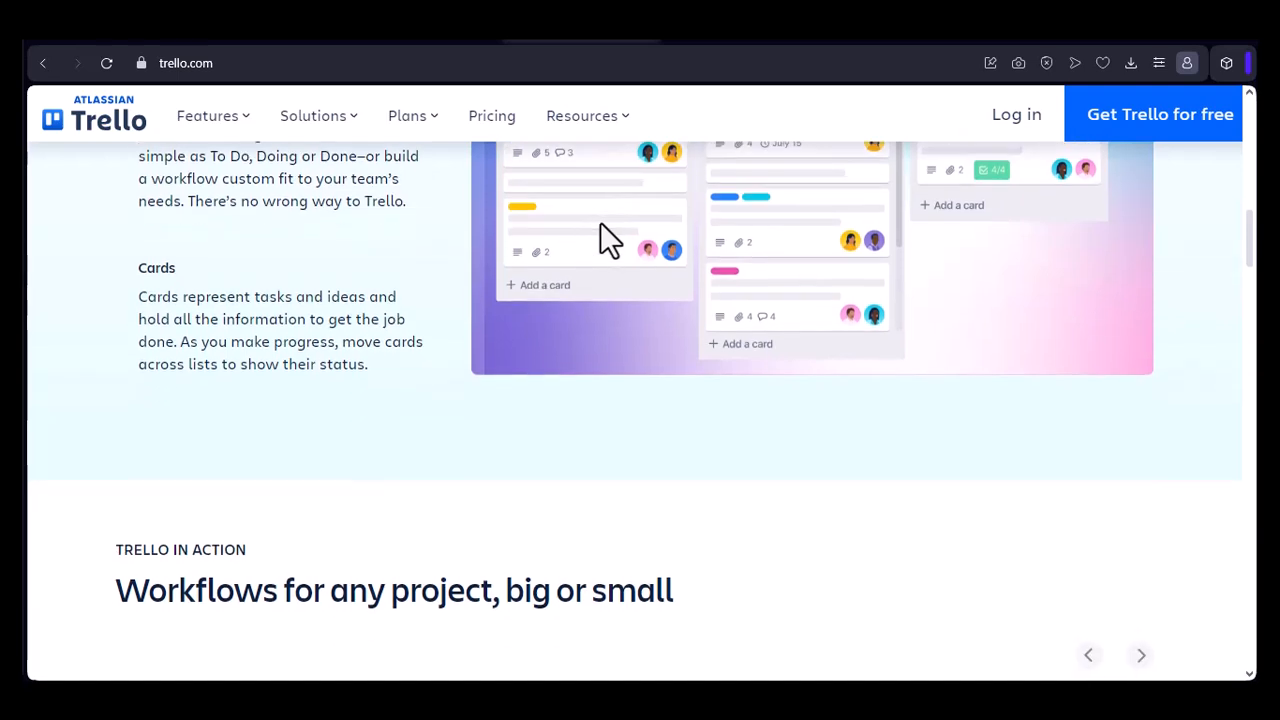
scroll("down", 3)
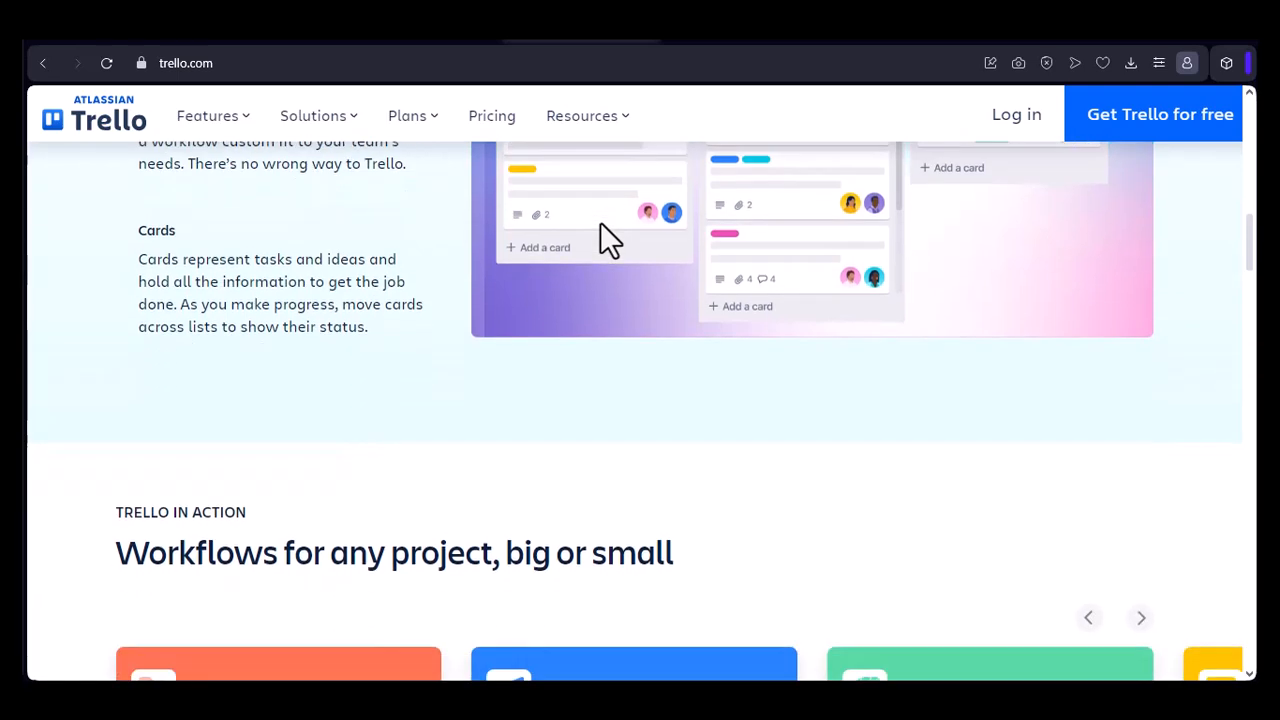
scroll("down", 3)
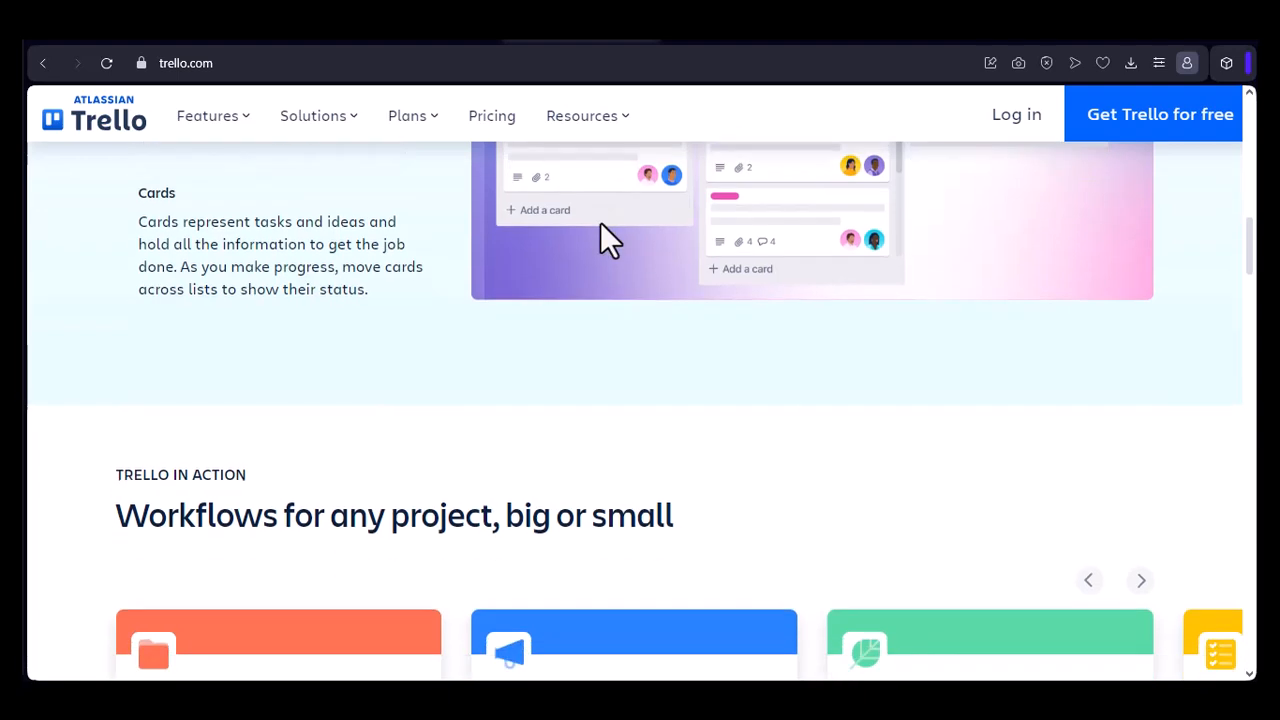
scroll("down", 3)
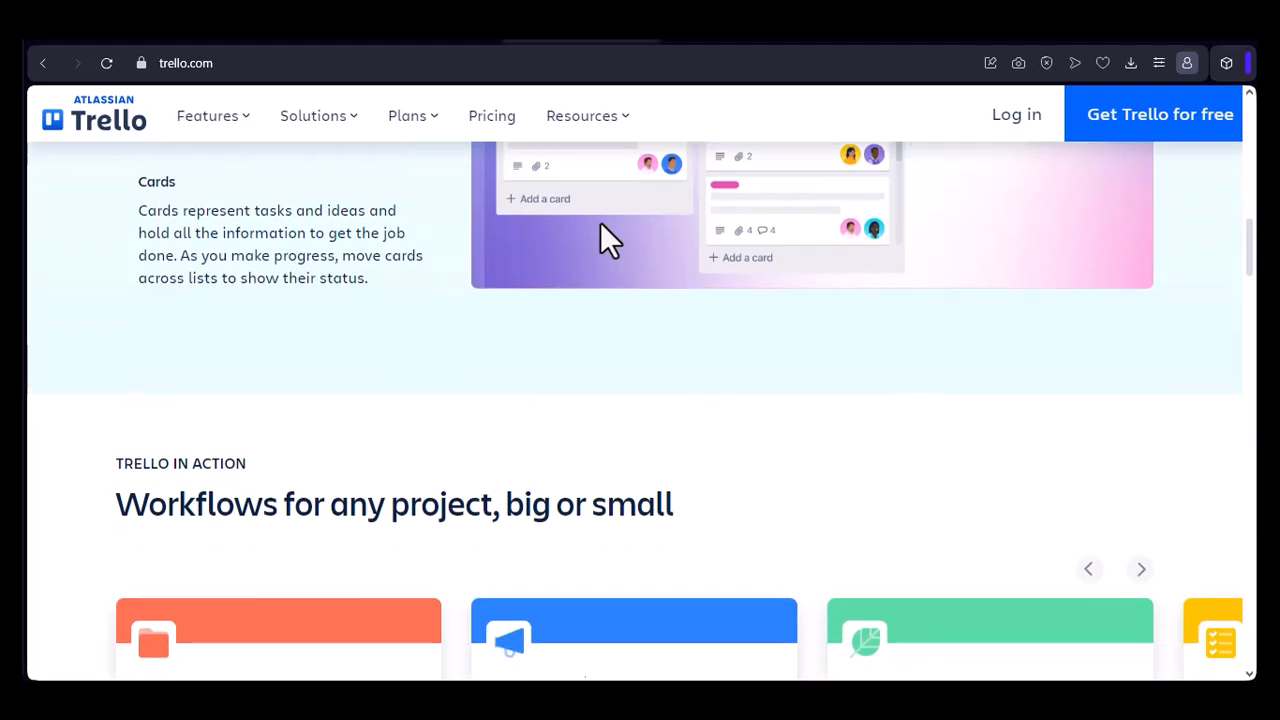
scroll("down", 3)
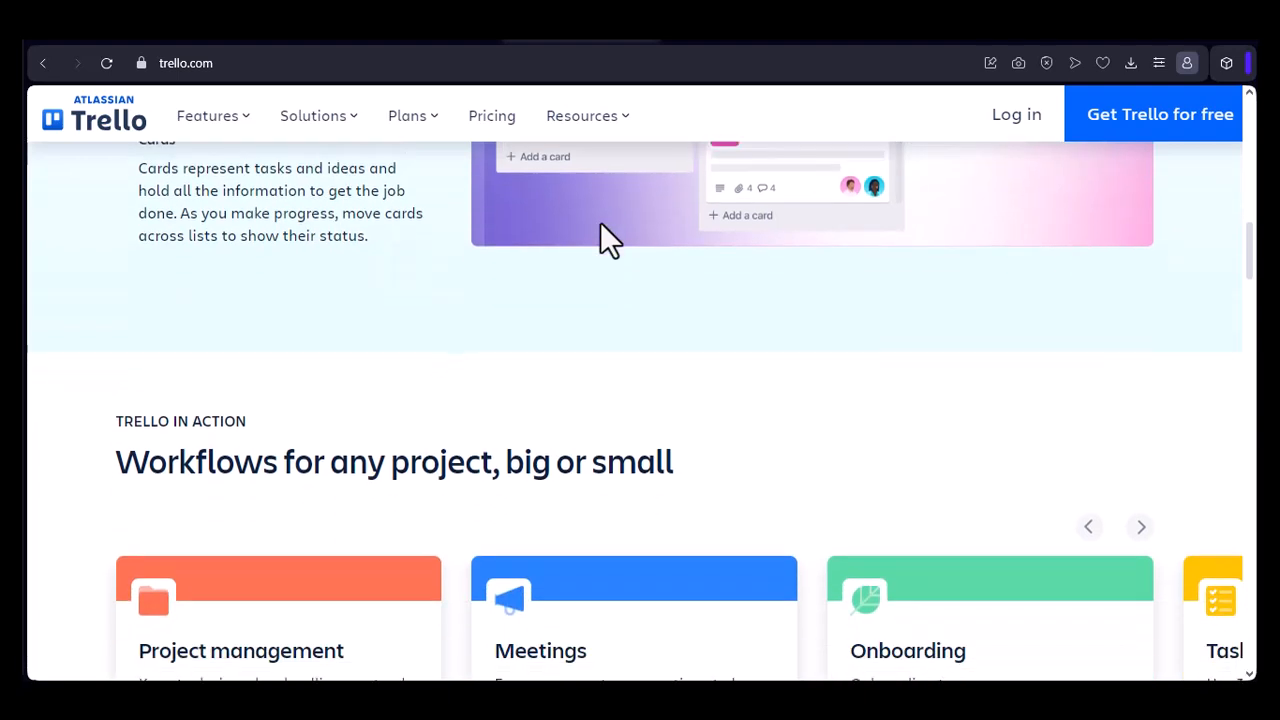
scroll("down", 3)
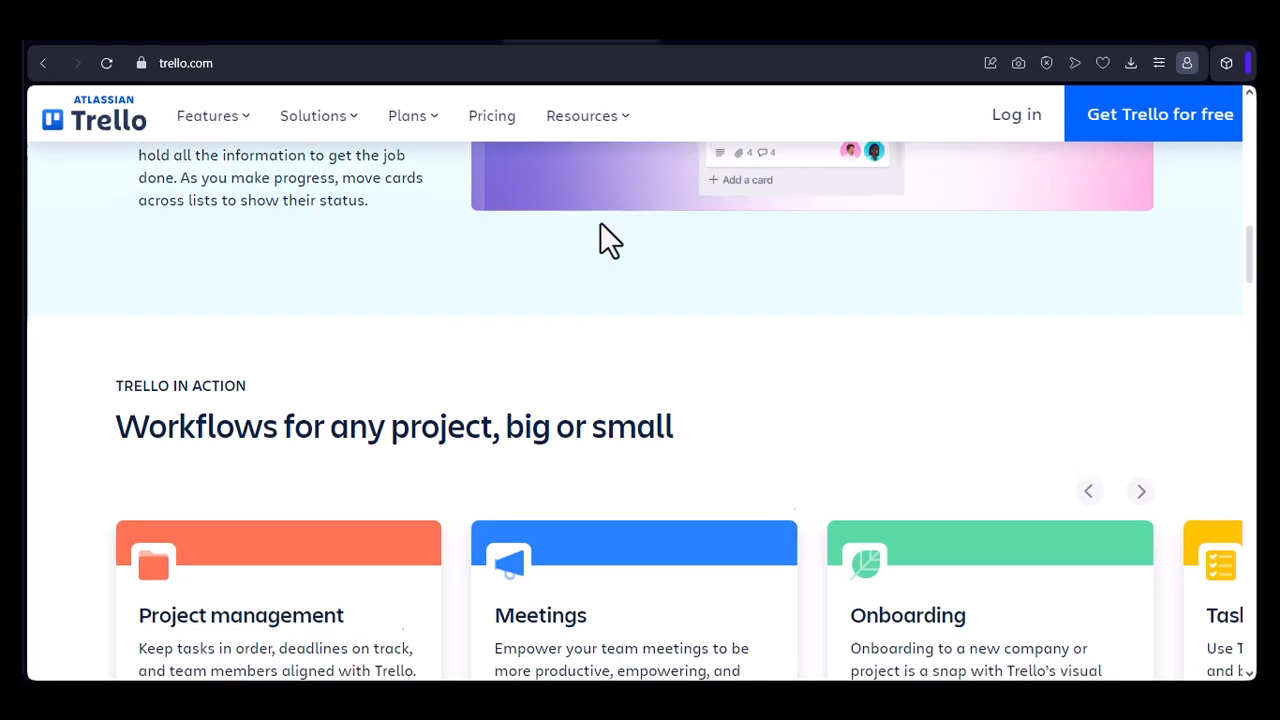
scroll("down", 3)
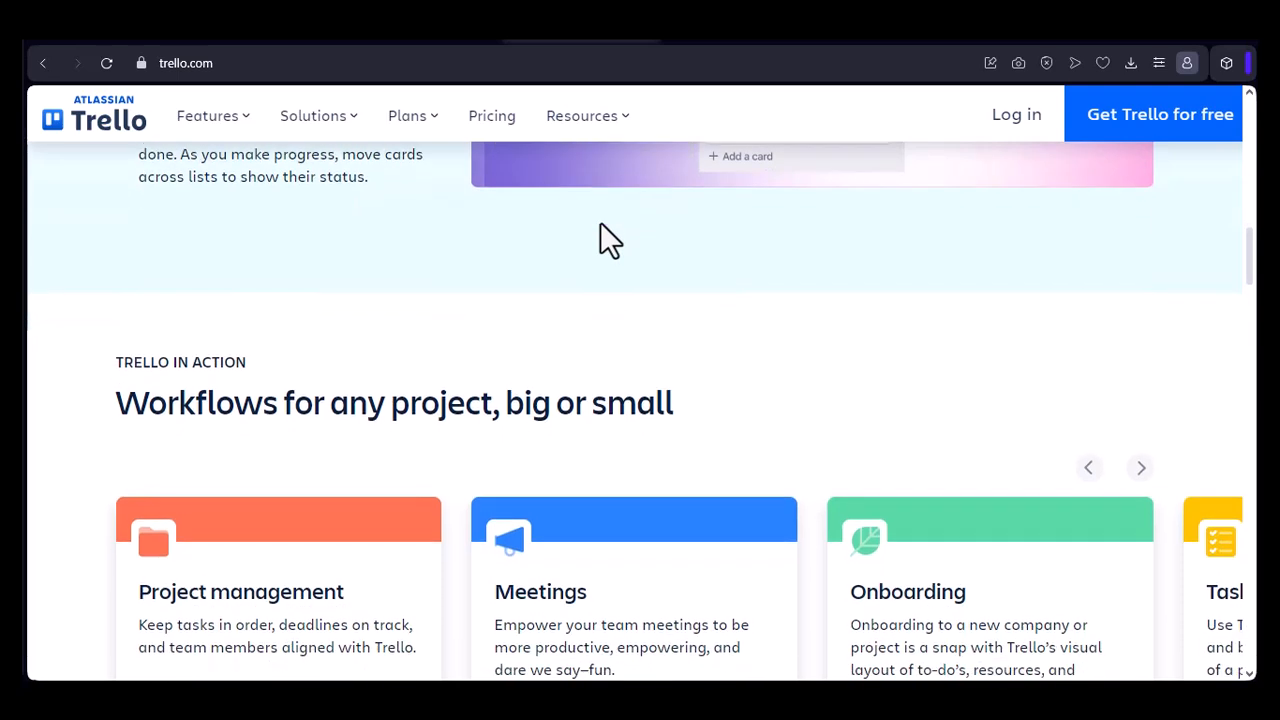
scroll("down", 3)
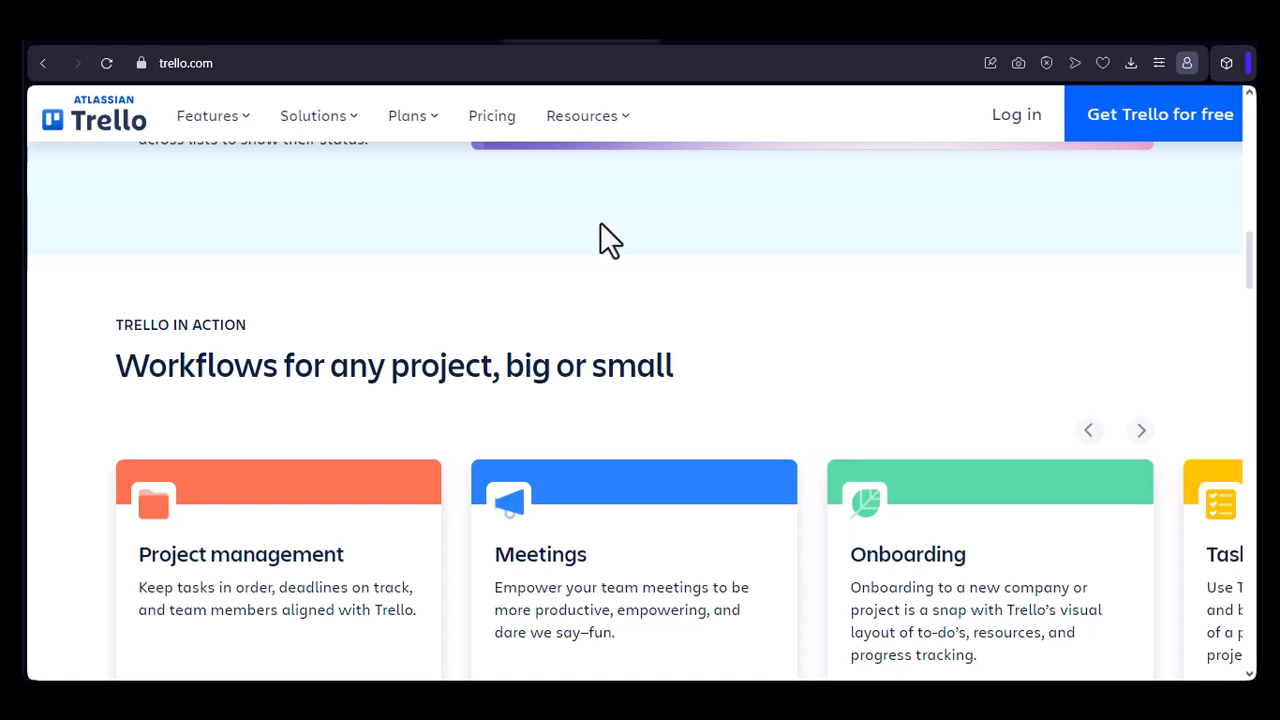
scroll("down", 3)
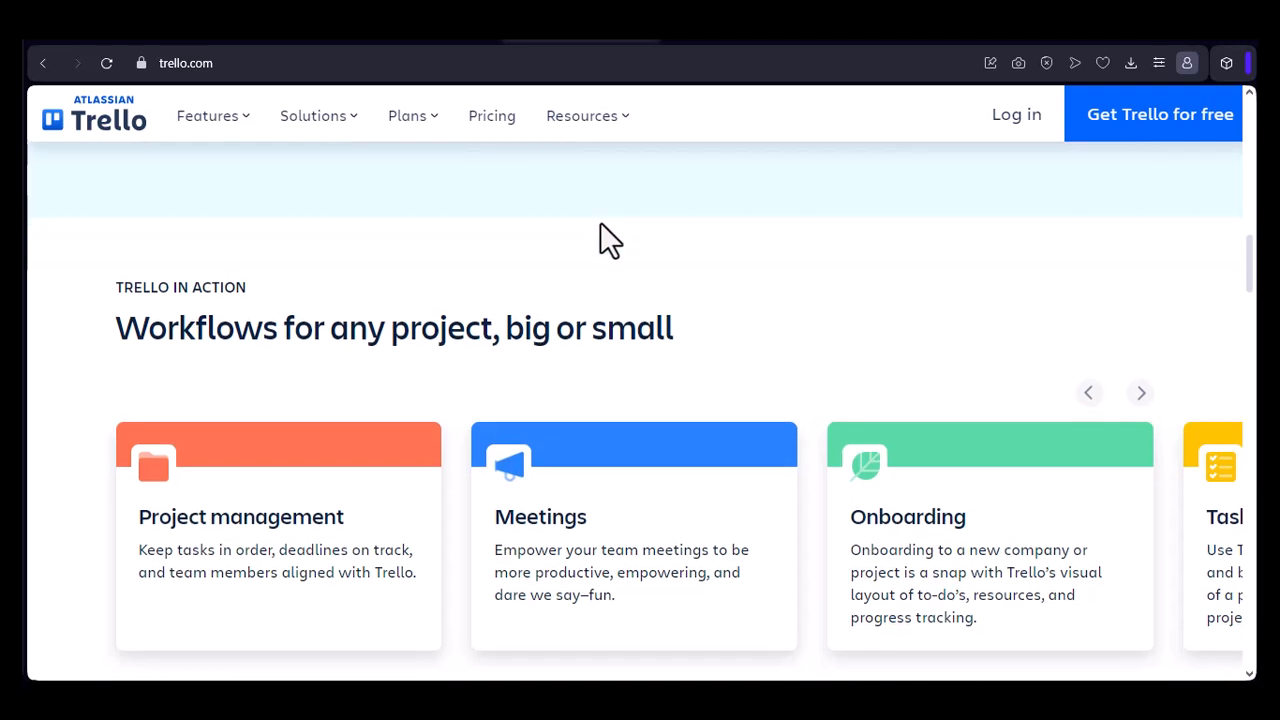
scroll("down", 3)
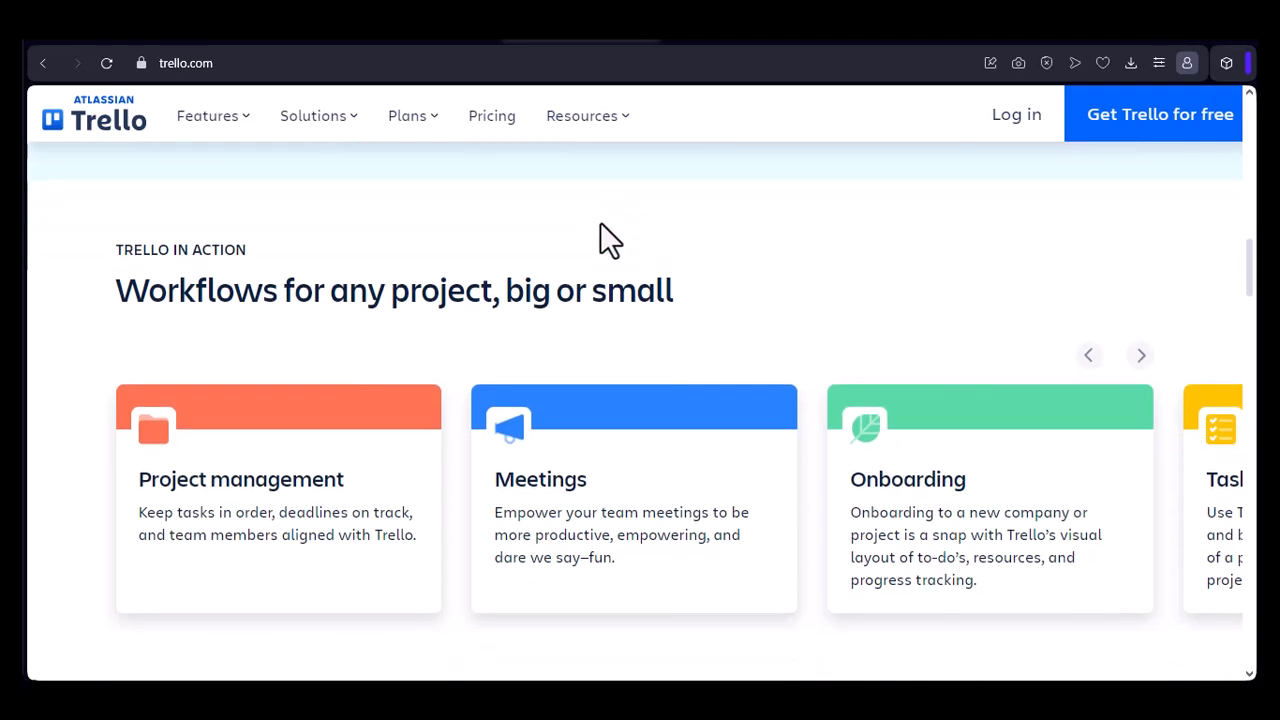
scroll("down", 3)
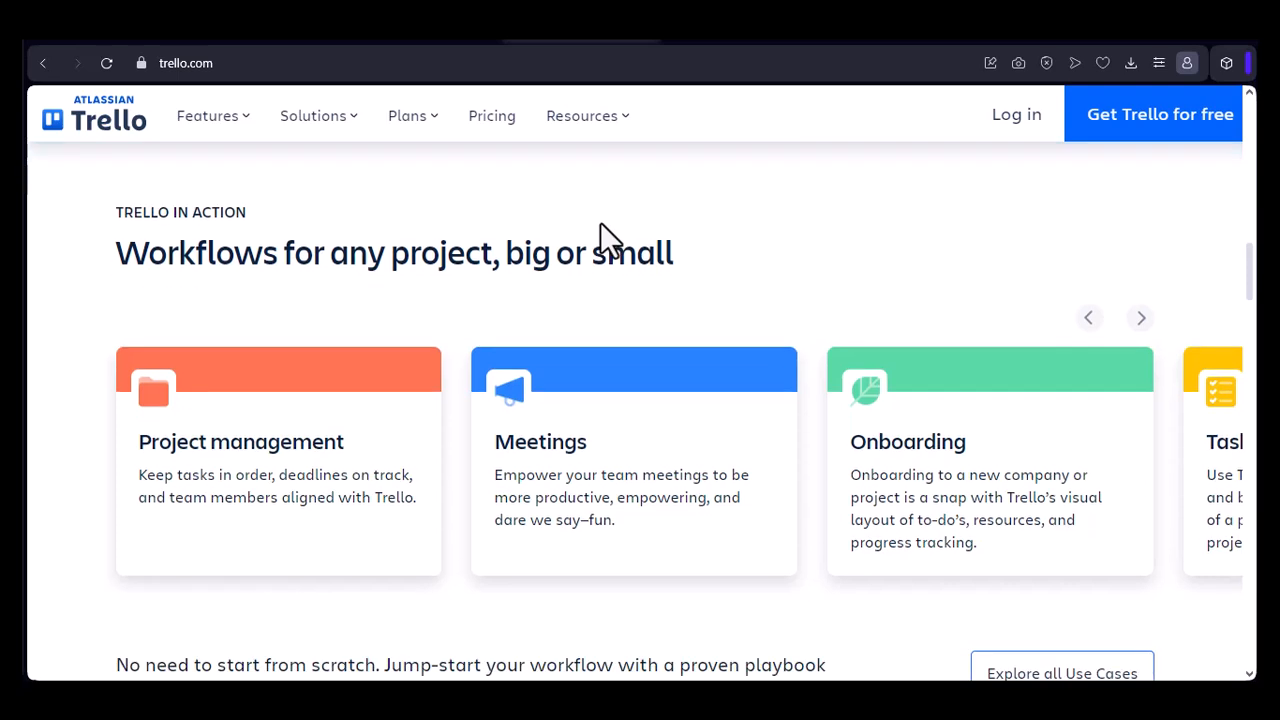
scroll("down", 3)
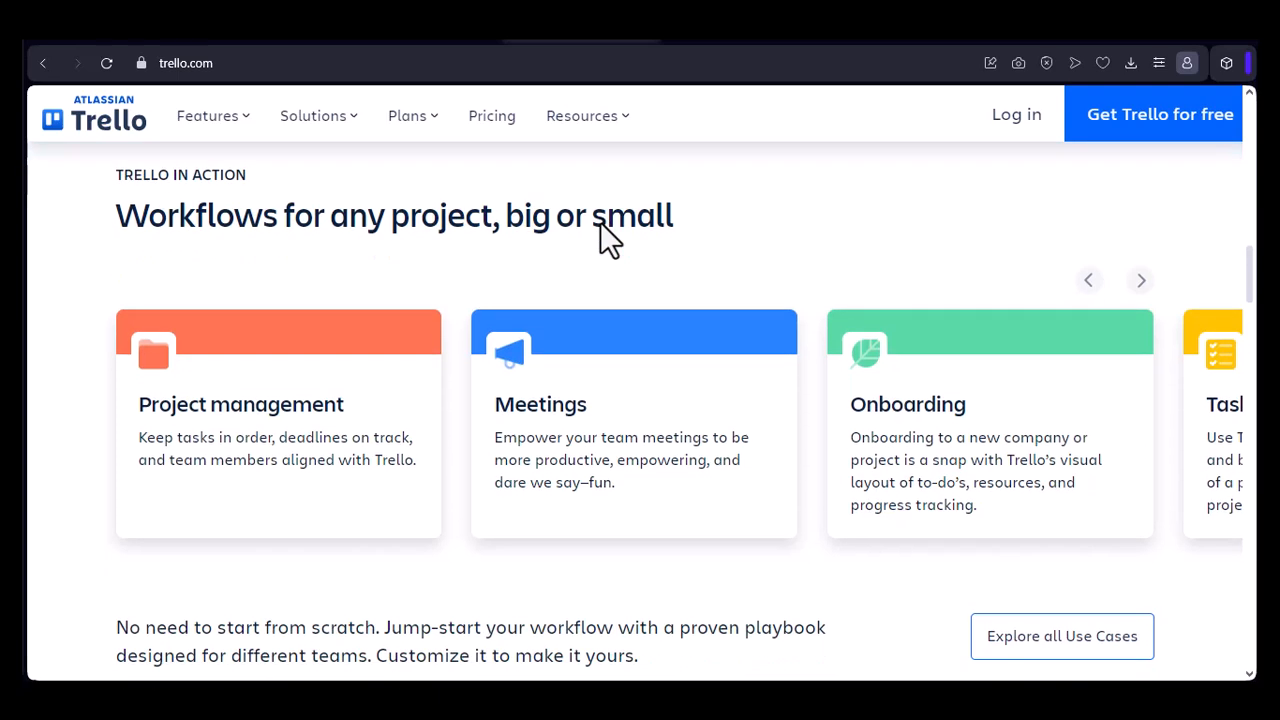
scroll("down", 3)
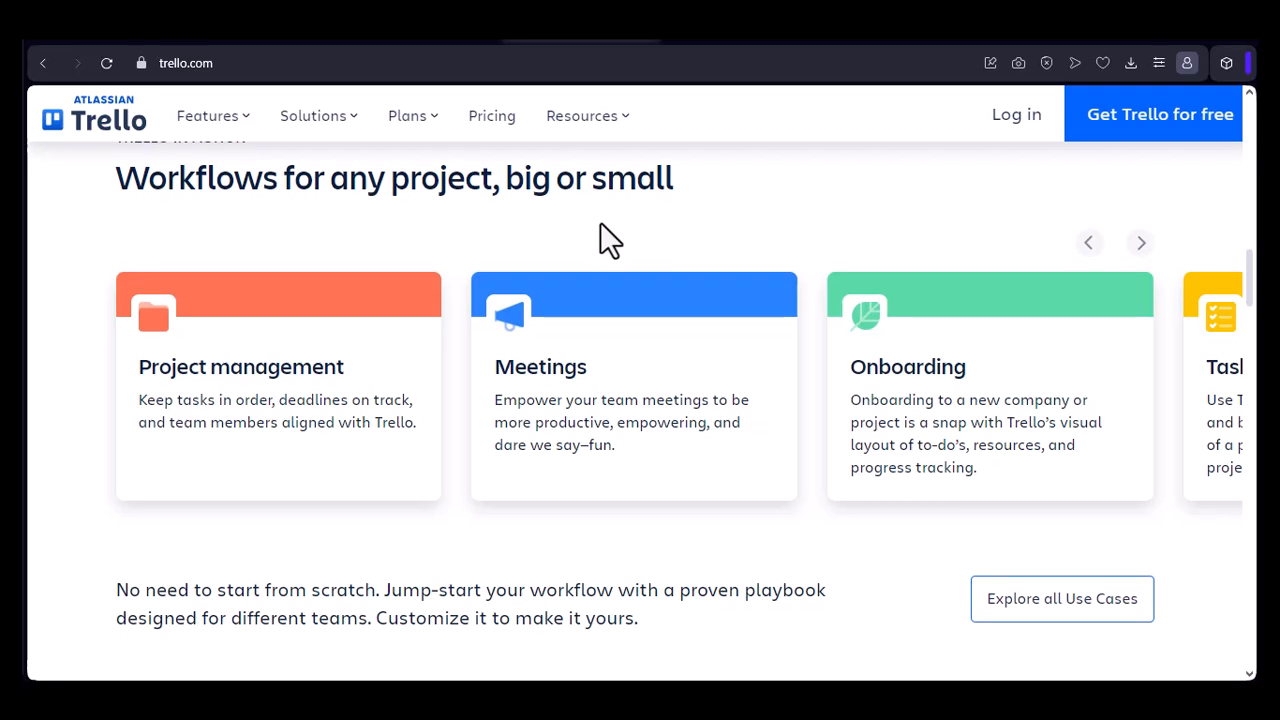
scroll("down", 3)
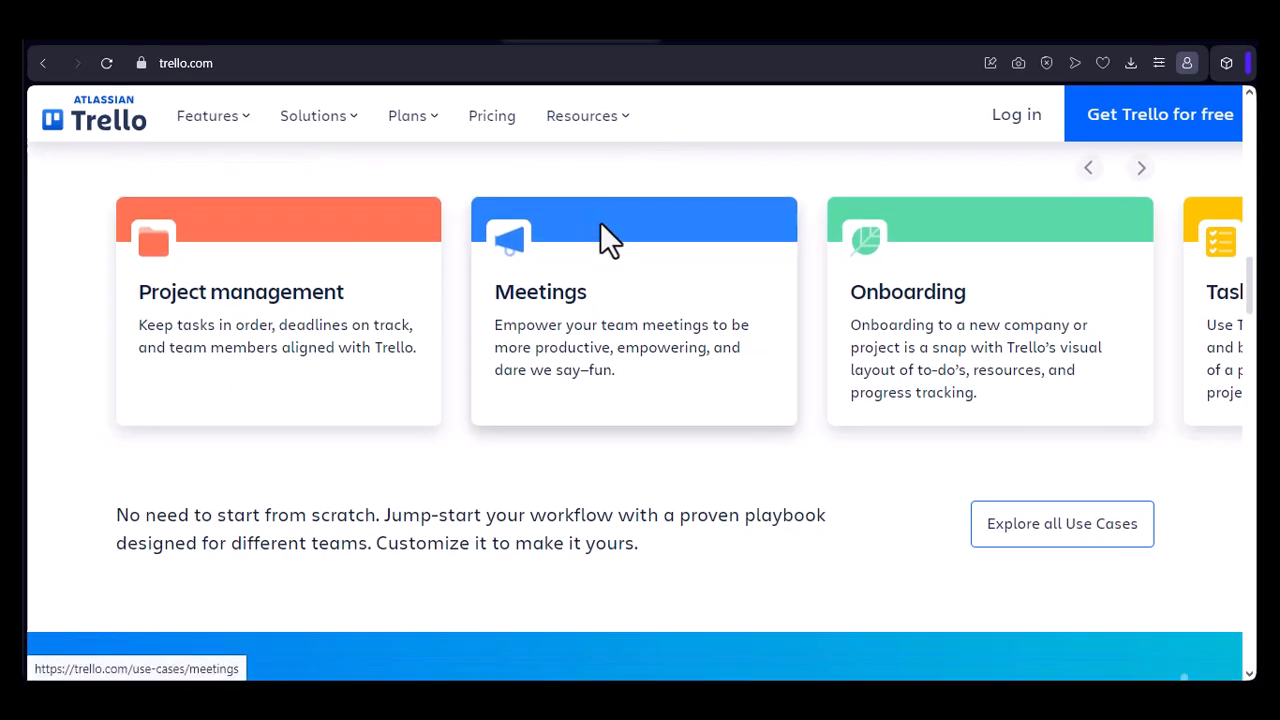
scroll("down", 3)
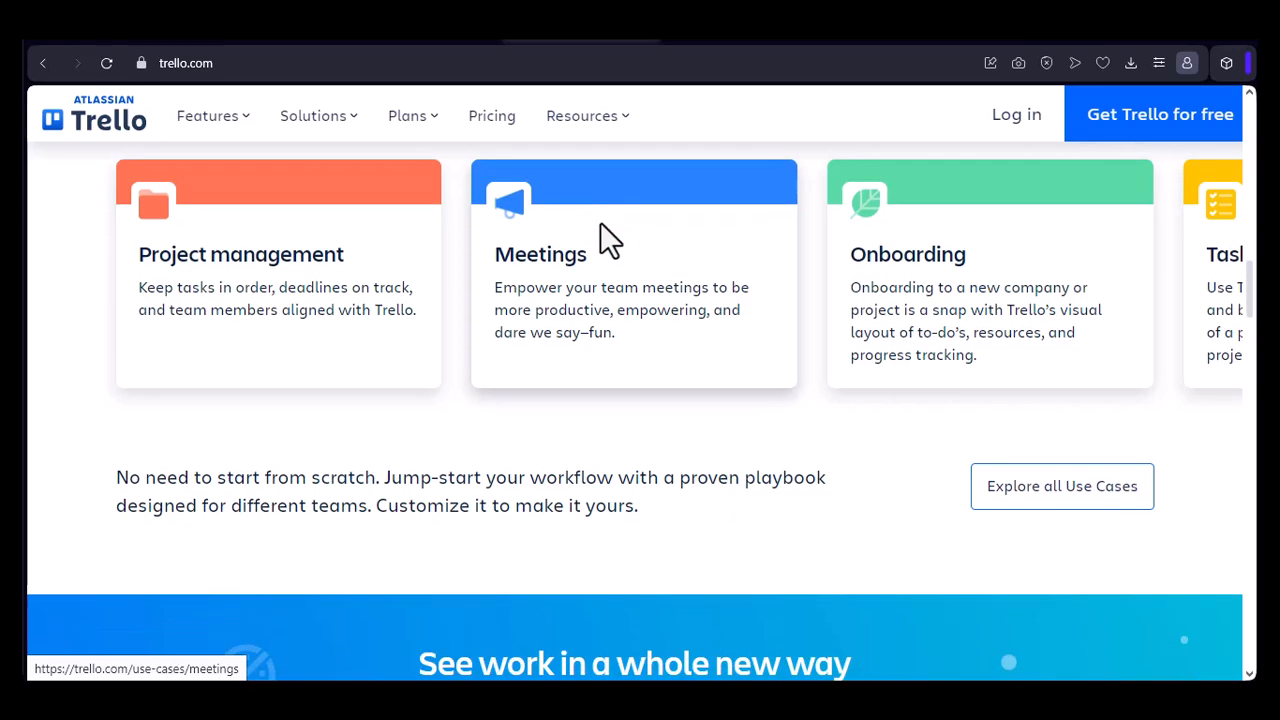
scroll("down", 3)
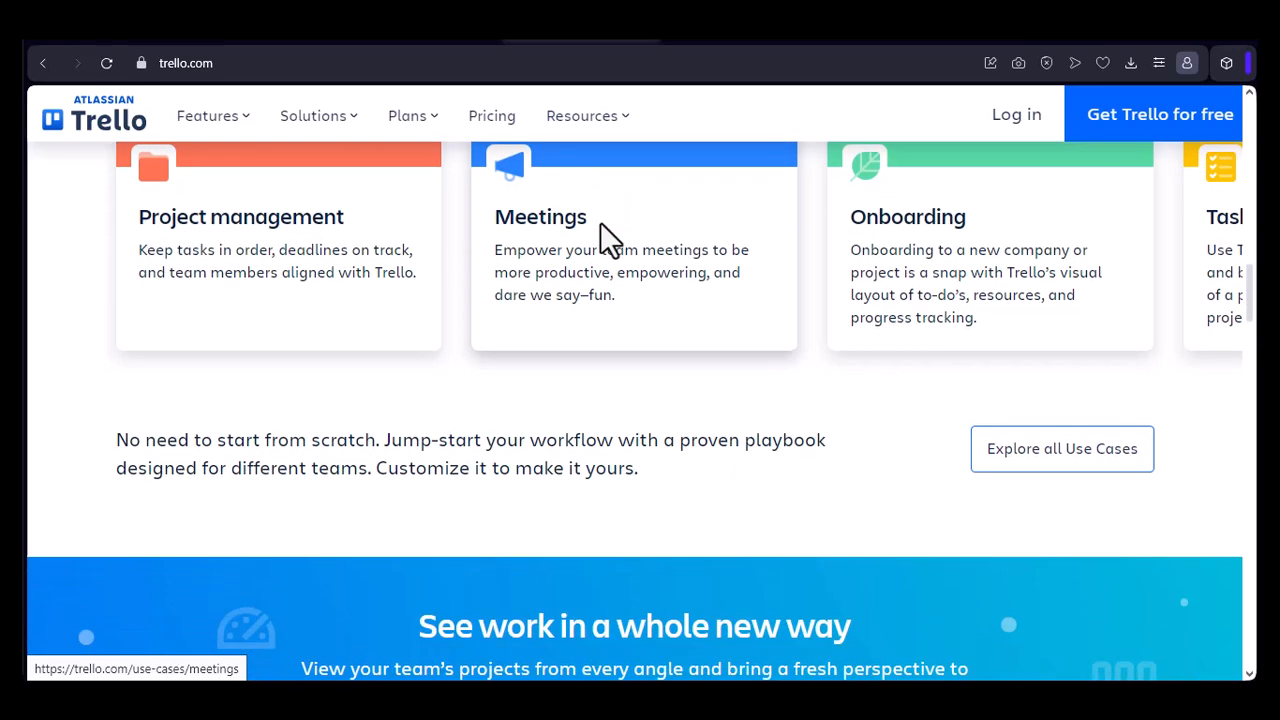
scroll("down", 3)
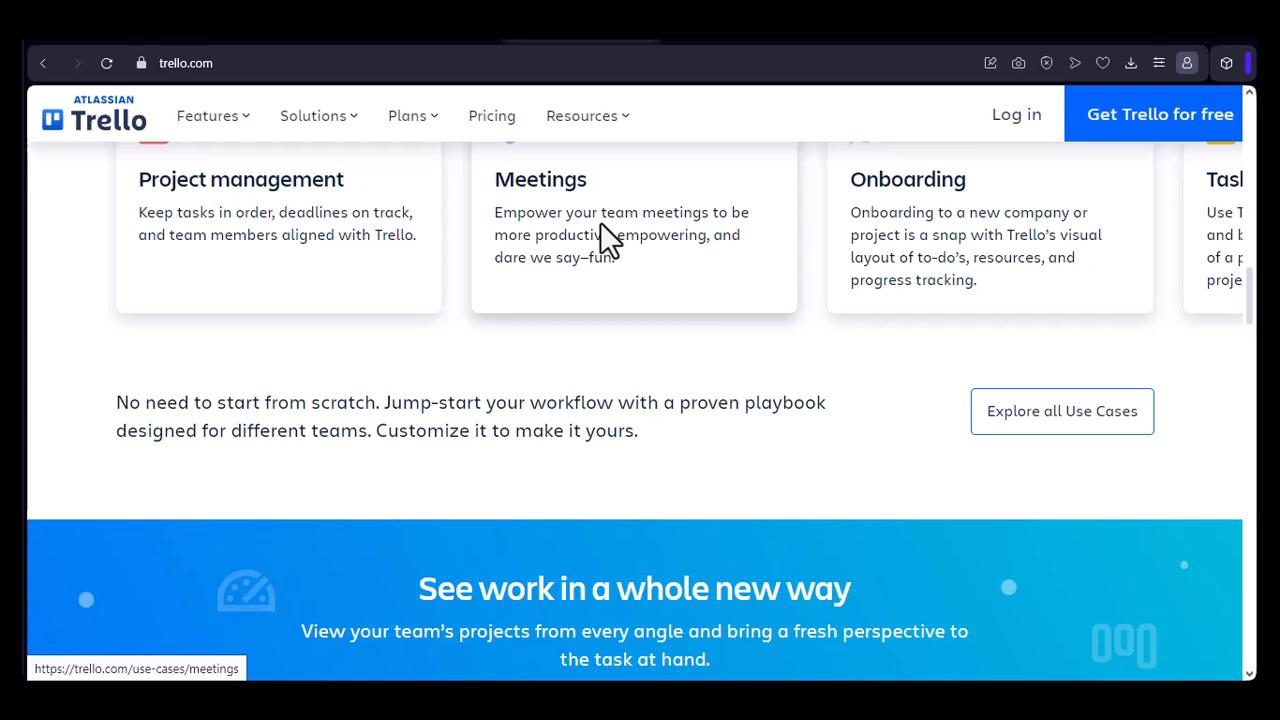
scroll("down", 3)
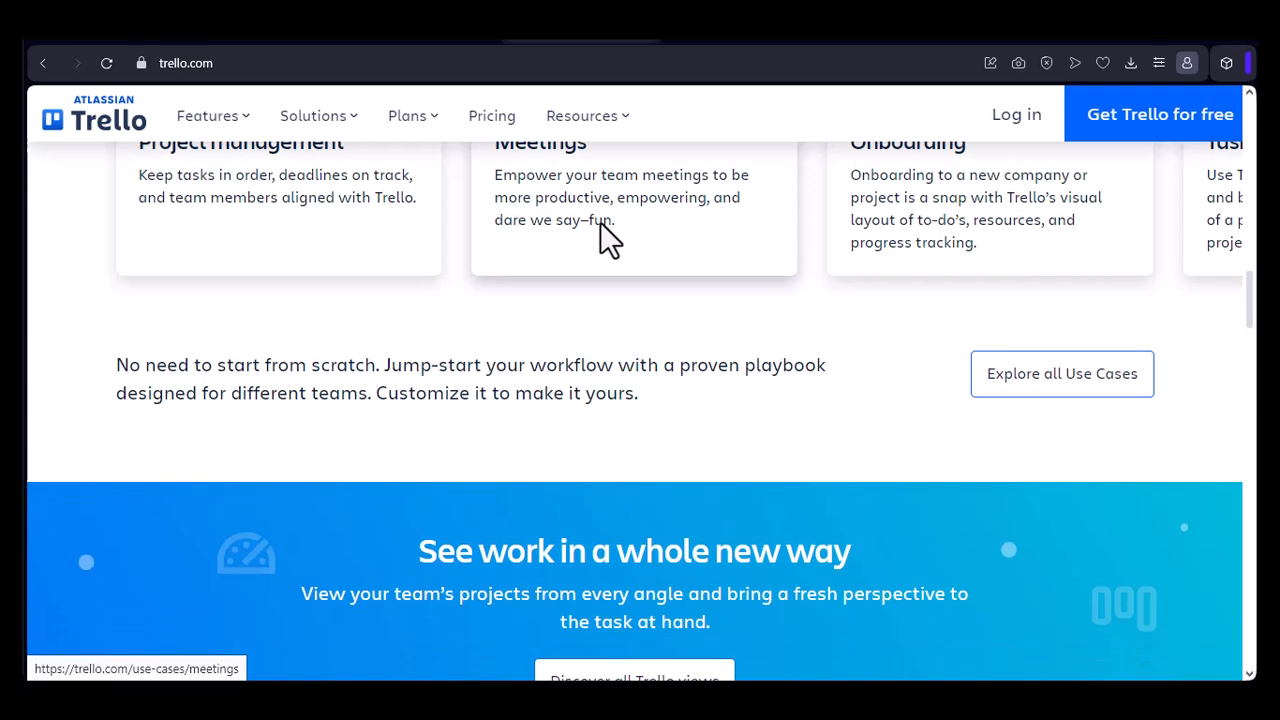
scroll("down", 3)
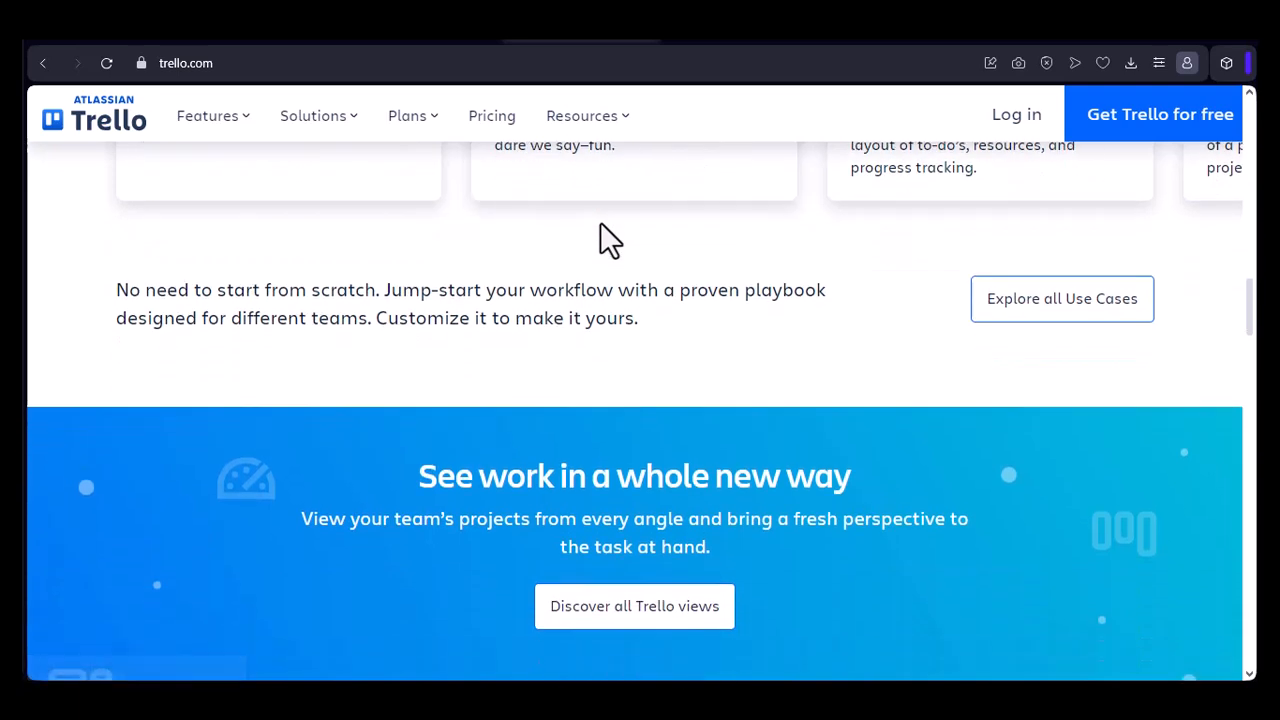
scroll("down", 3)
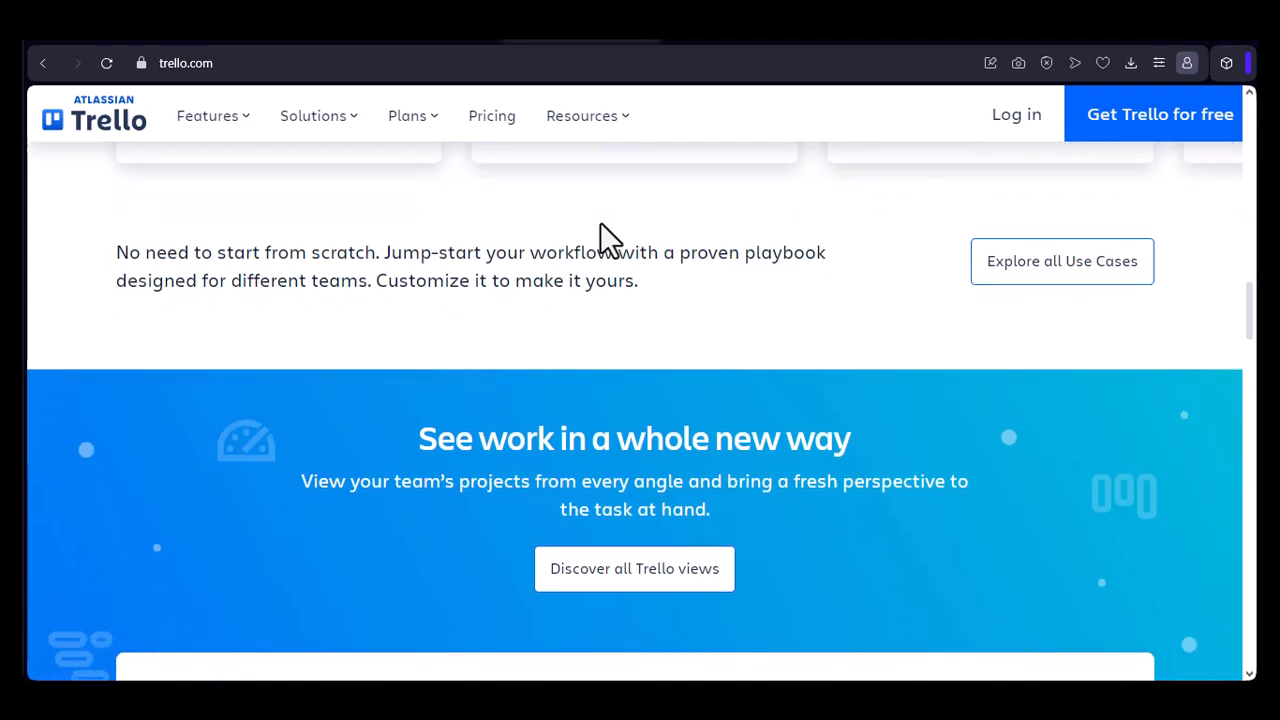
scroll("down", 3)
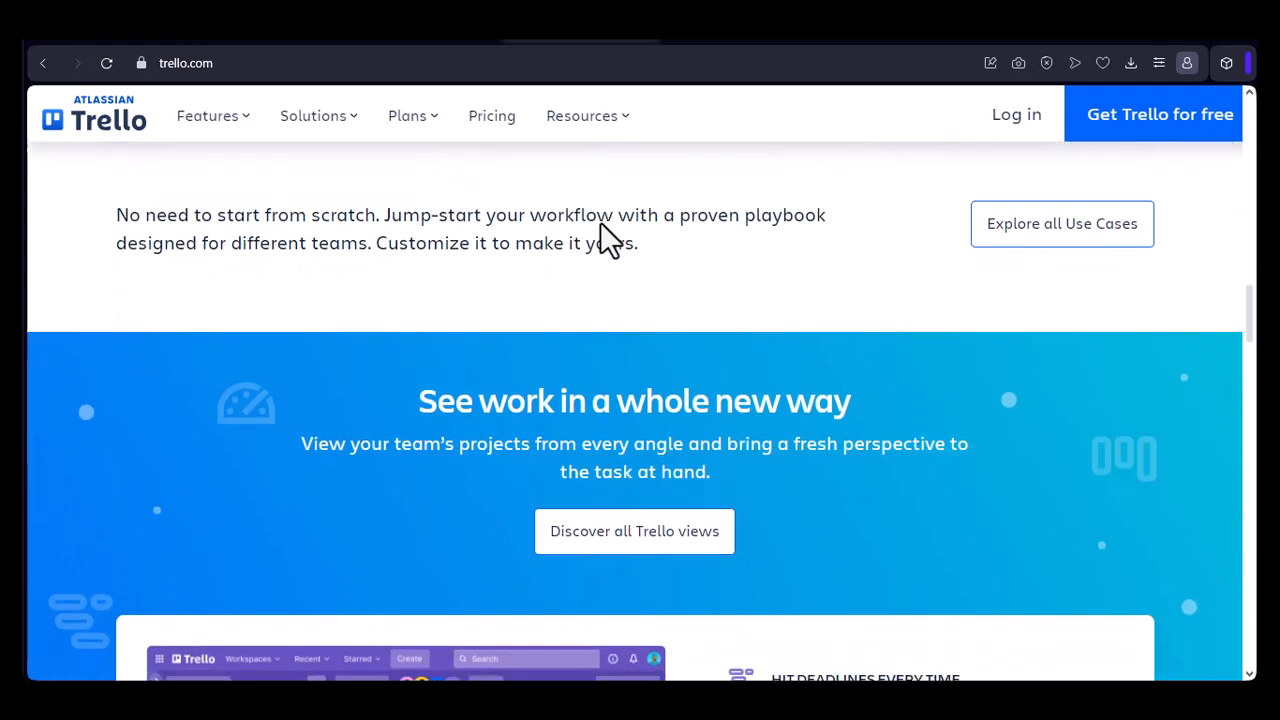
scroll("down", 3)
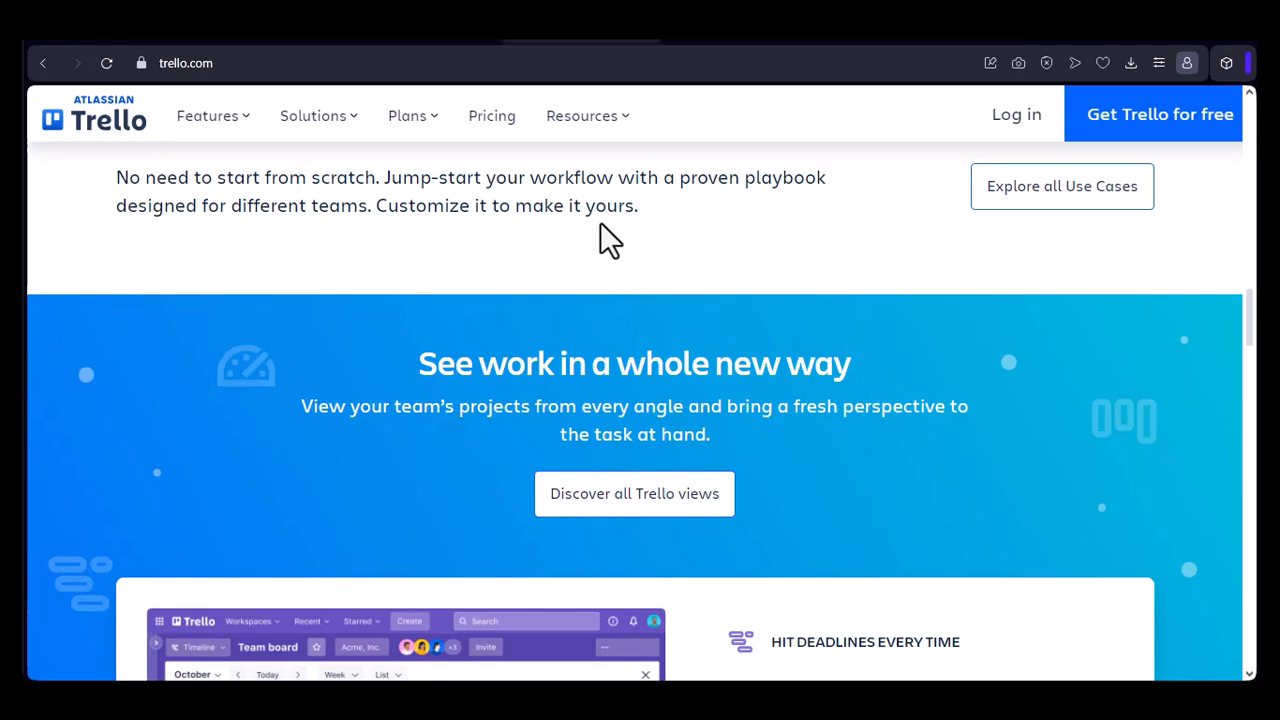
scroll("down", 3)
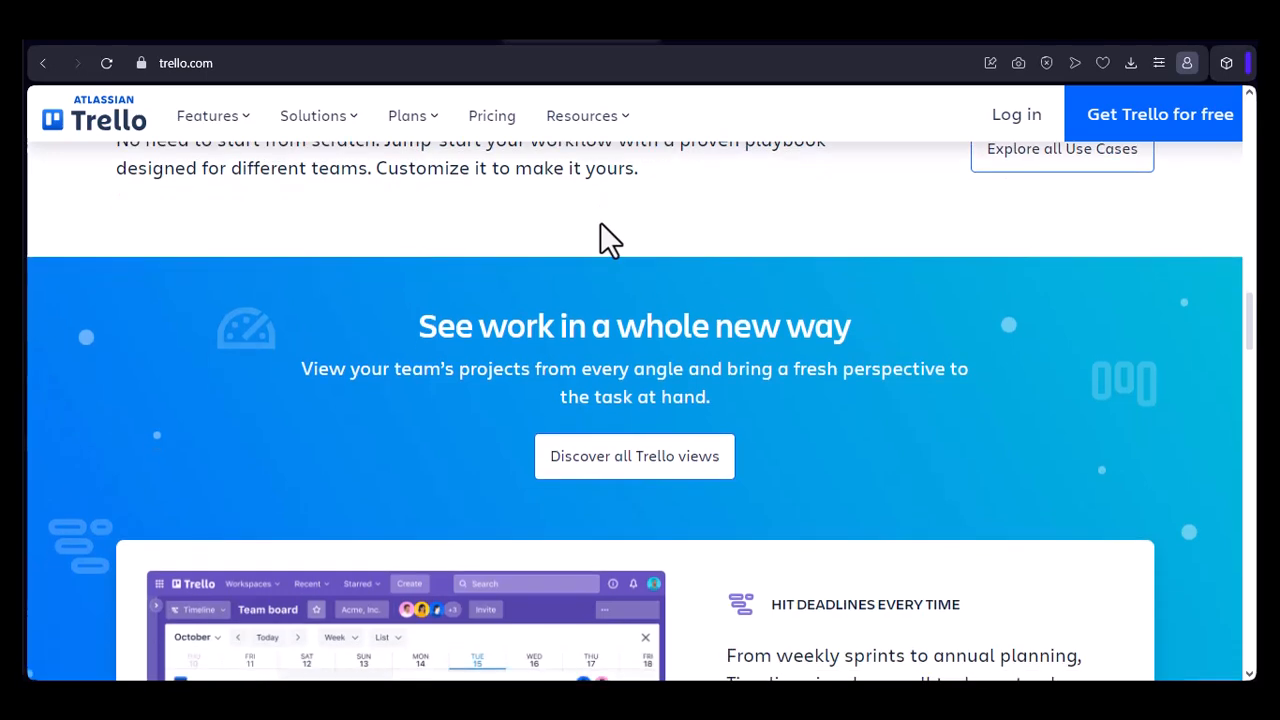
scroll("down", 3)
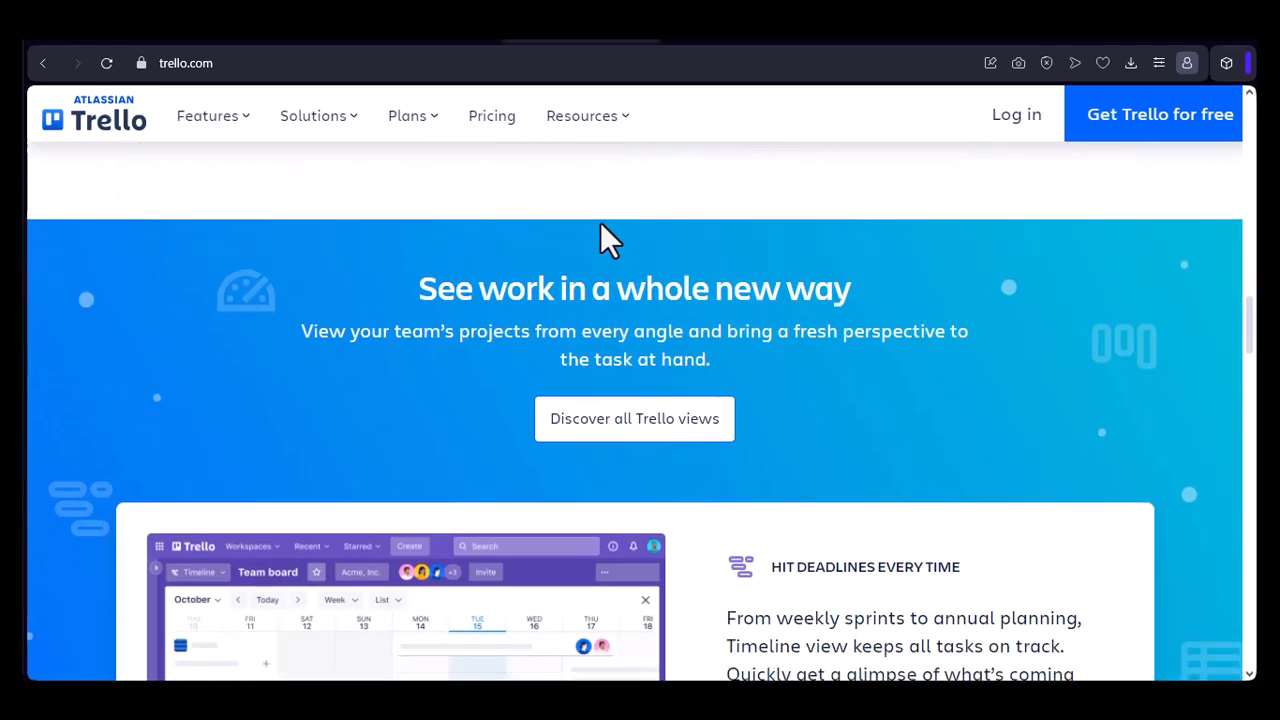
scroll("down", 3)
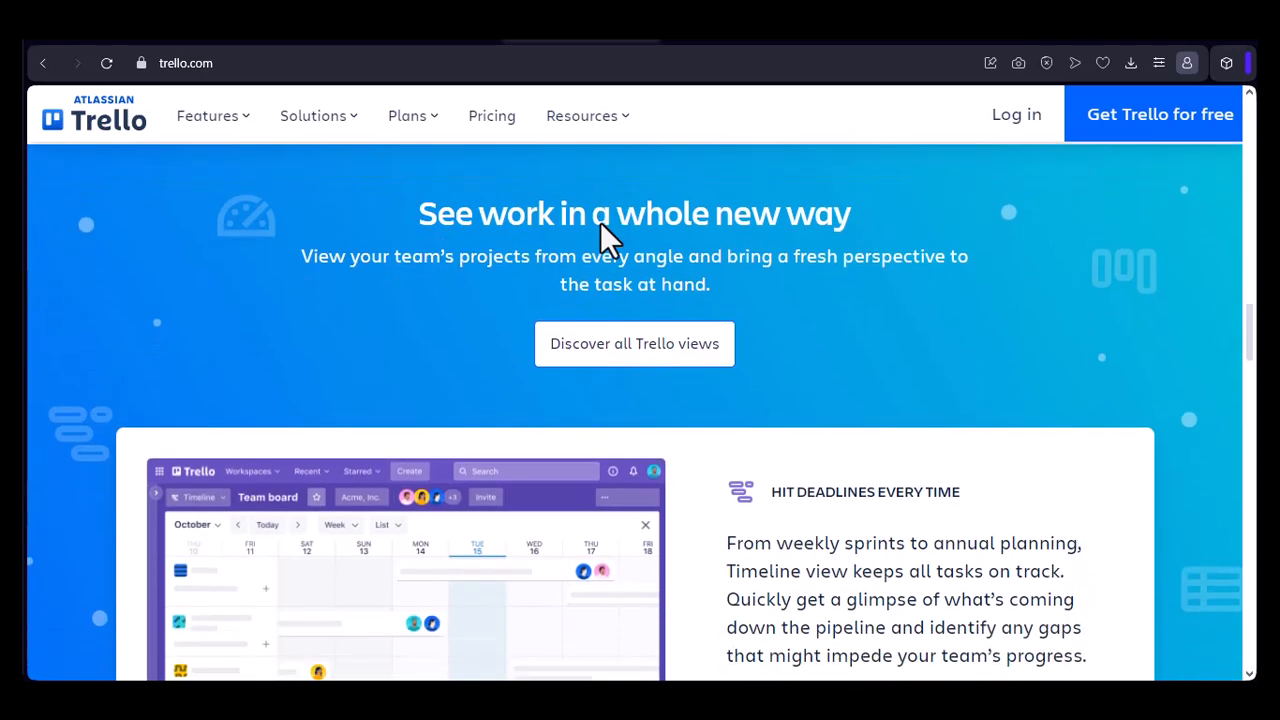
scroll("down", 3)
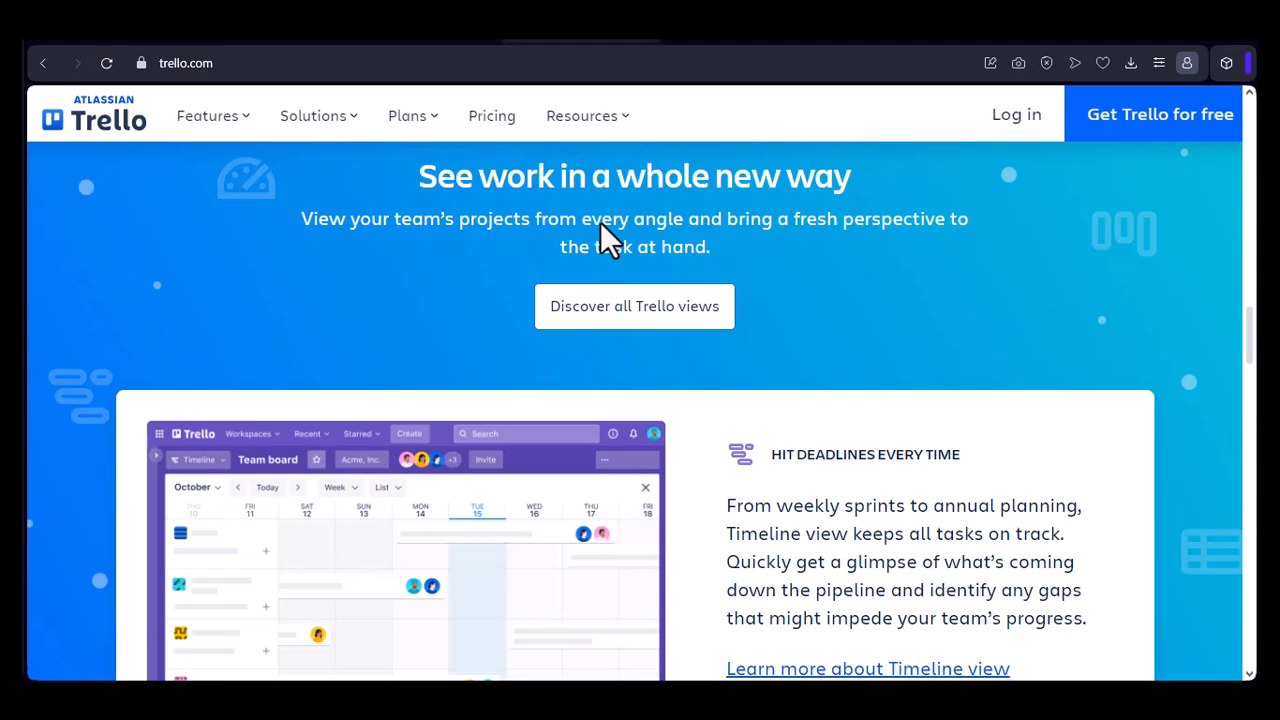
scroll("down", 3)
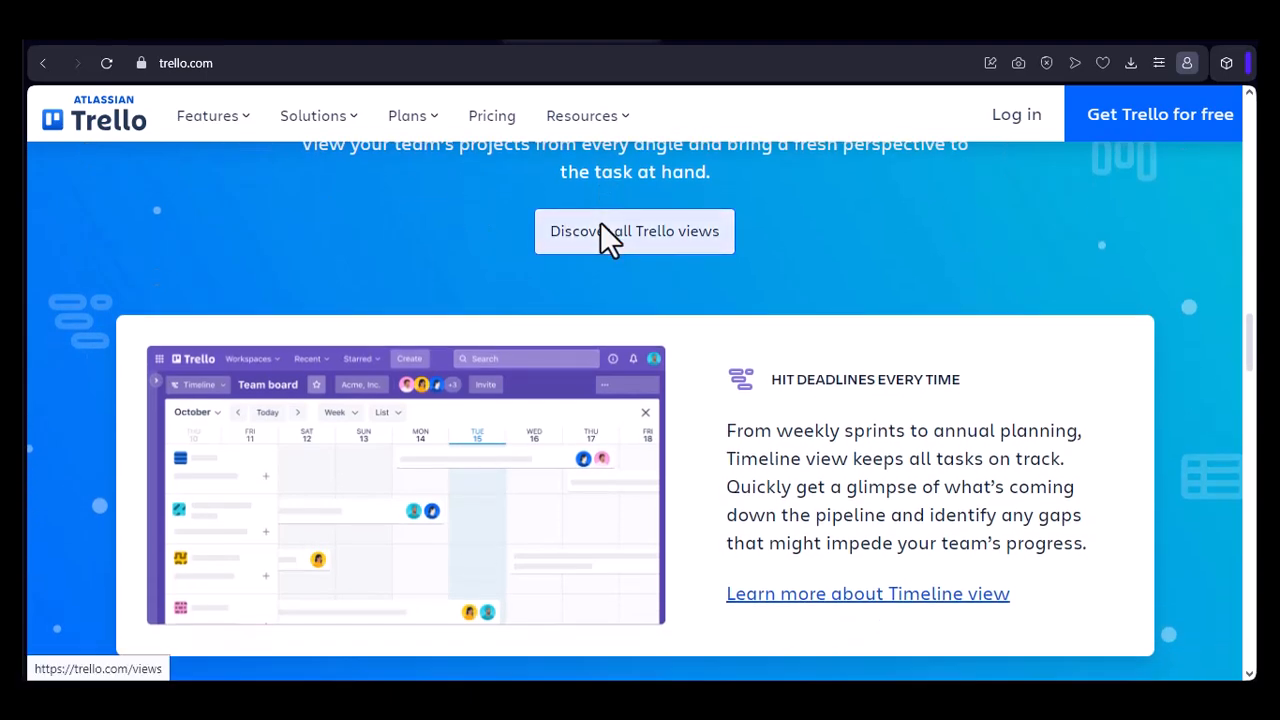
scroll("down", 3)
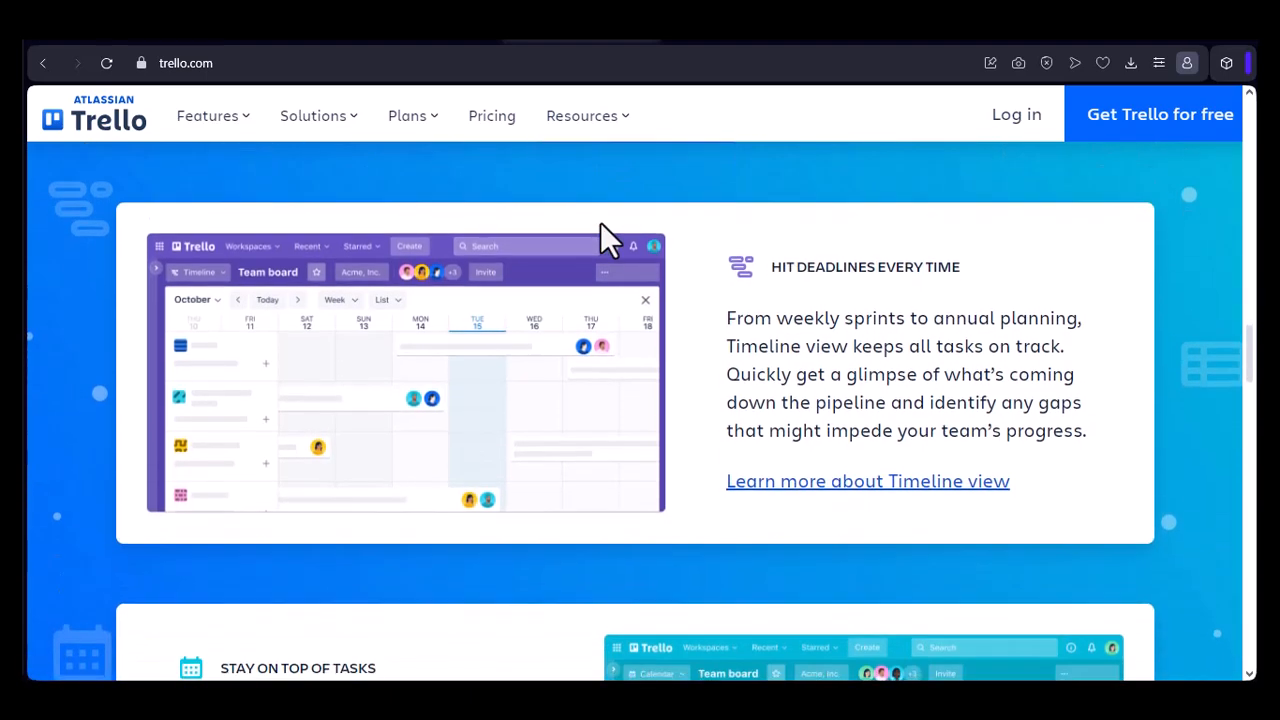
scroll("down", 3)
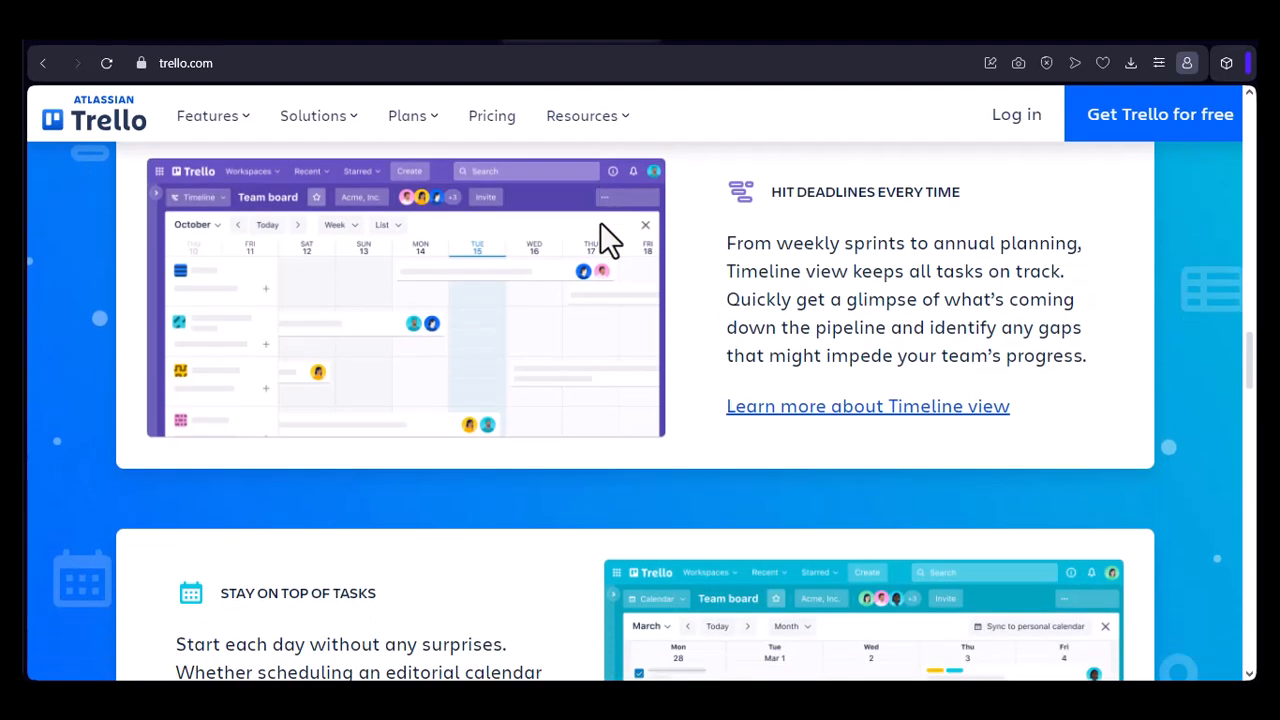
scroll("down", 3)
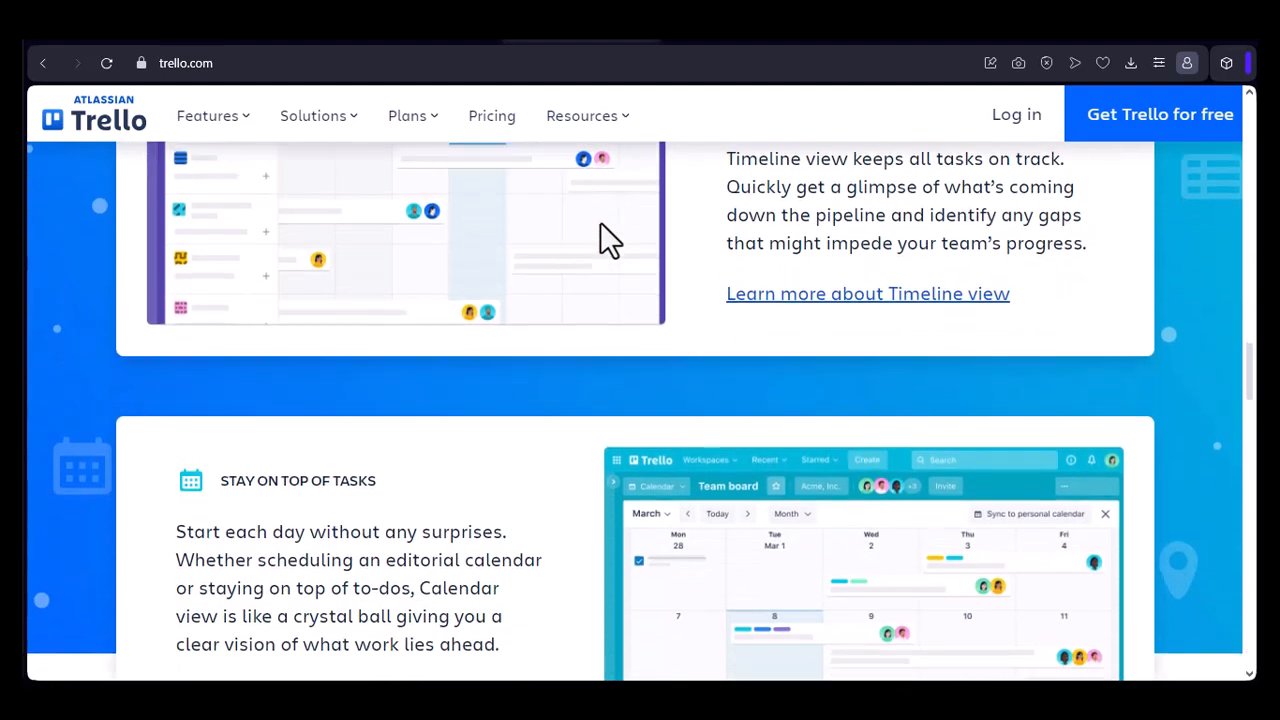
scroll("down", 3)
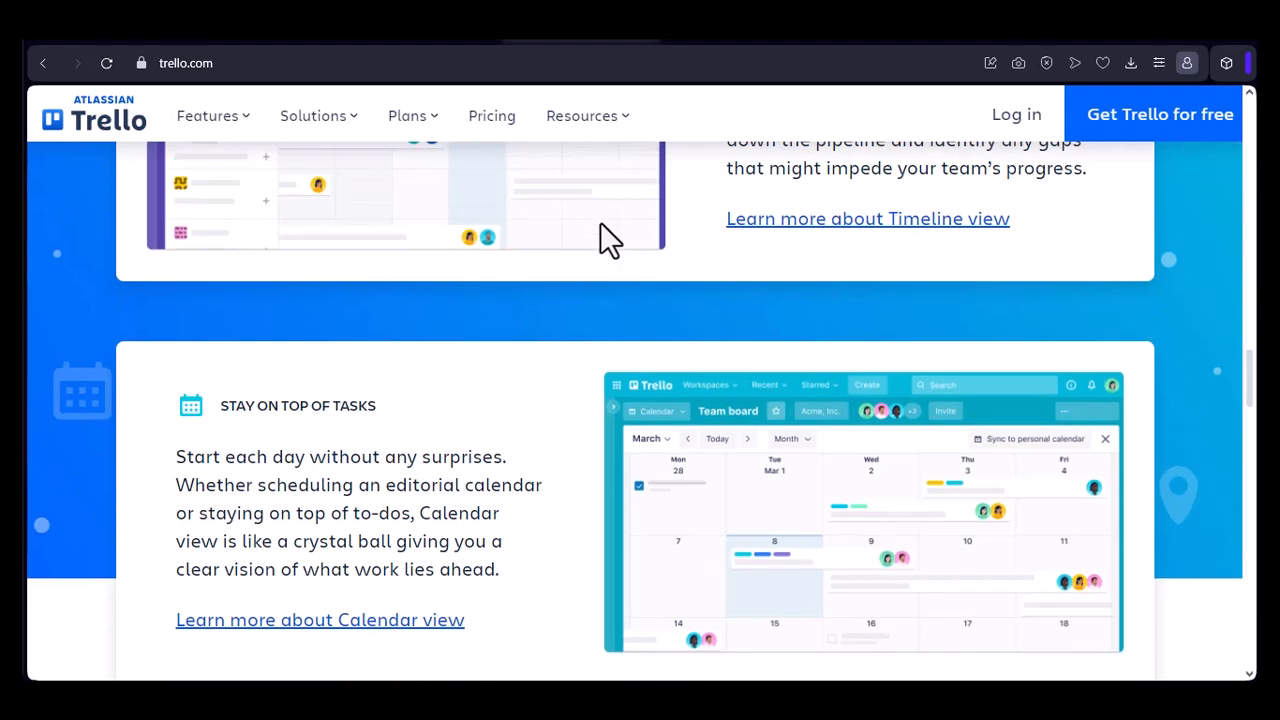
scroll("down", 3)
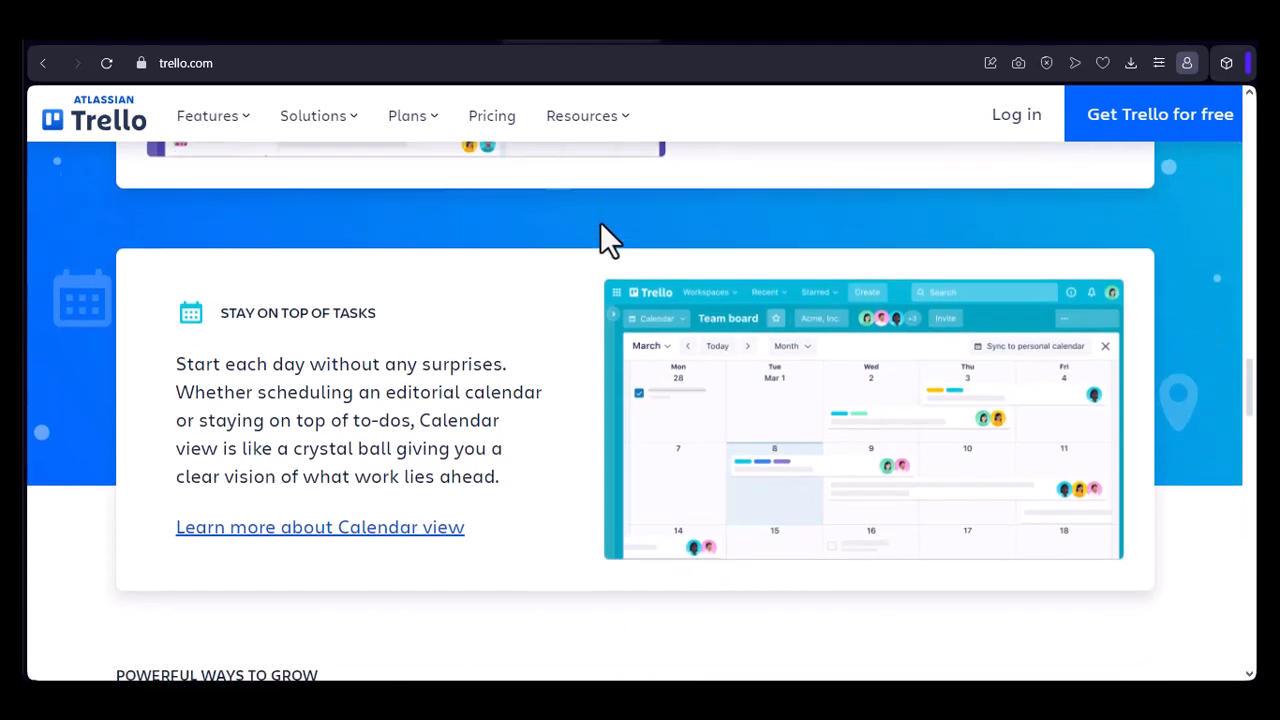
scroll("down", 3)
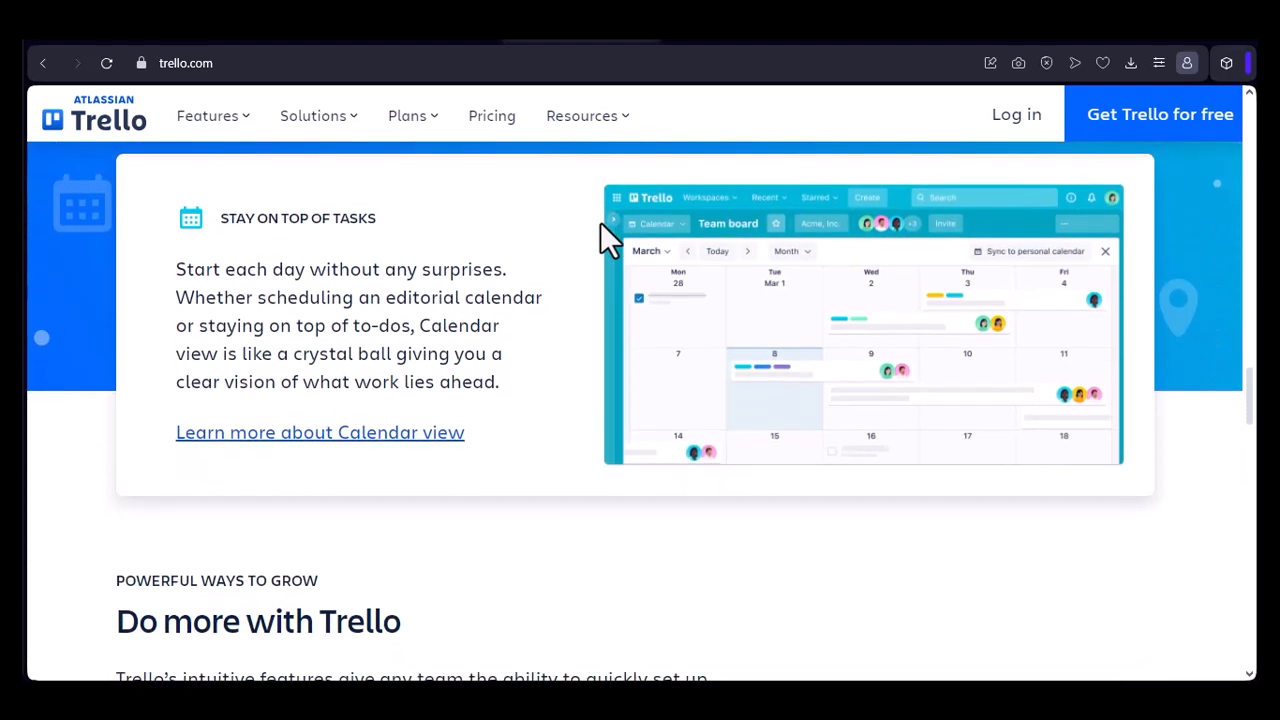
scroll("down", 3)
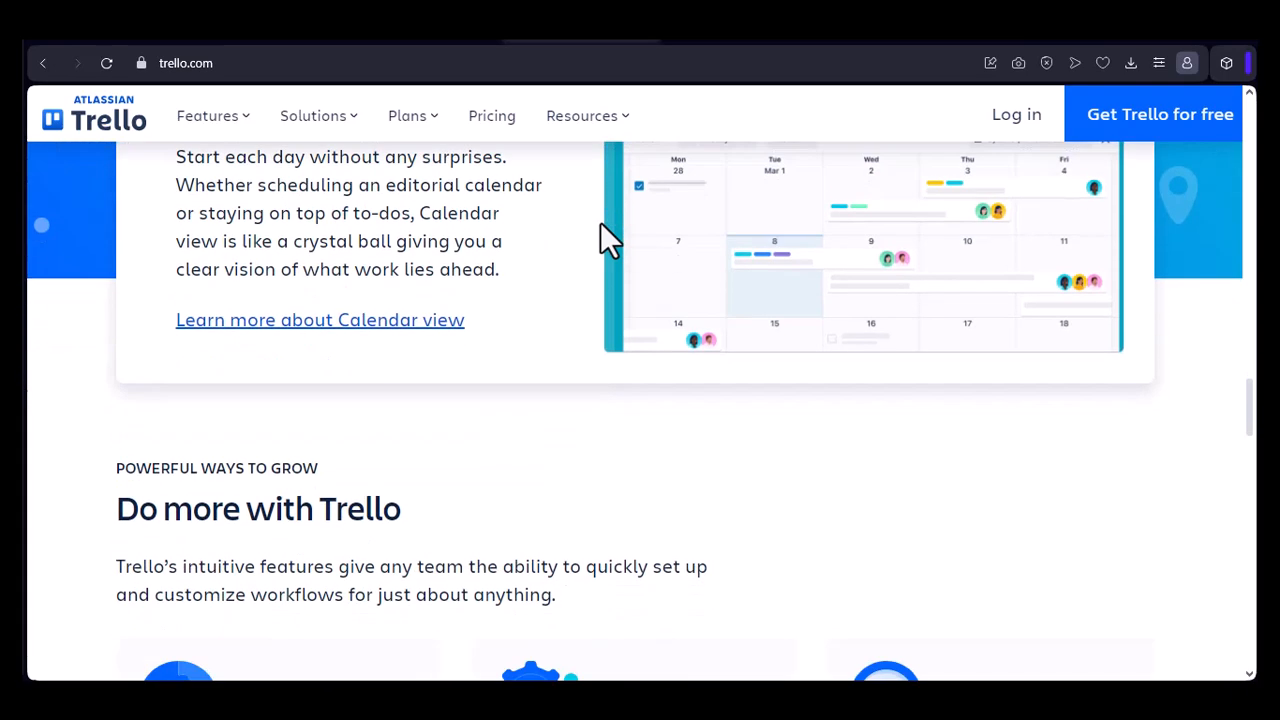
scroll("down", 3)
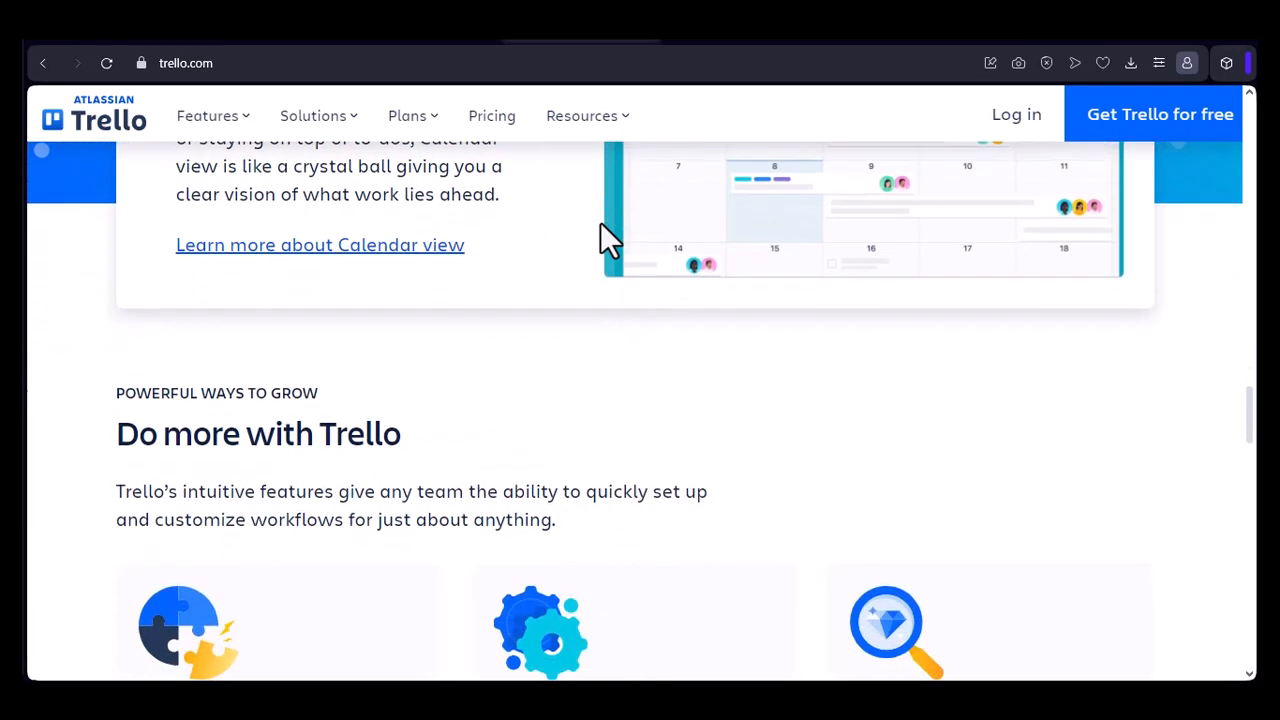
scroll("down", 3)
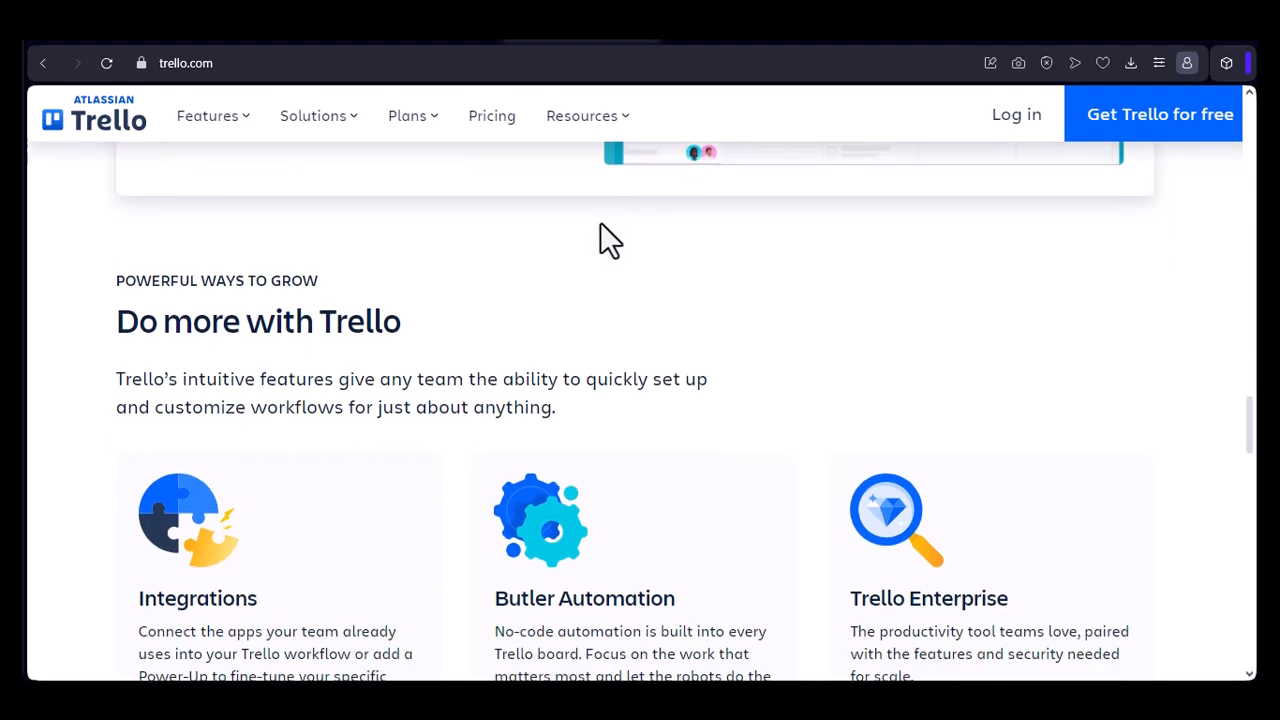
scroll("down", 3)
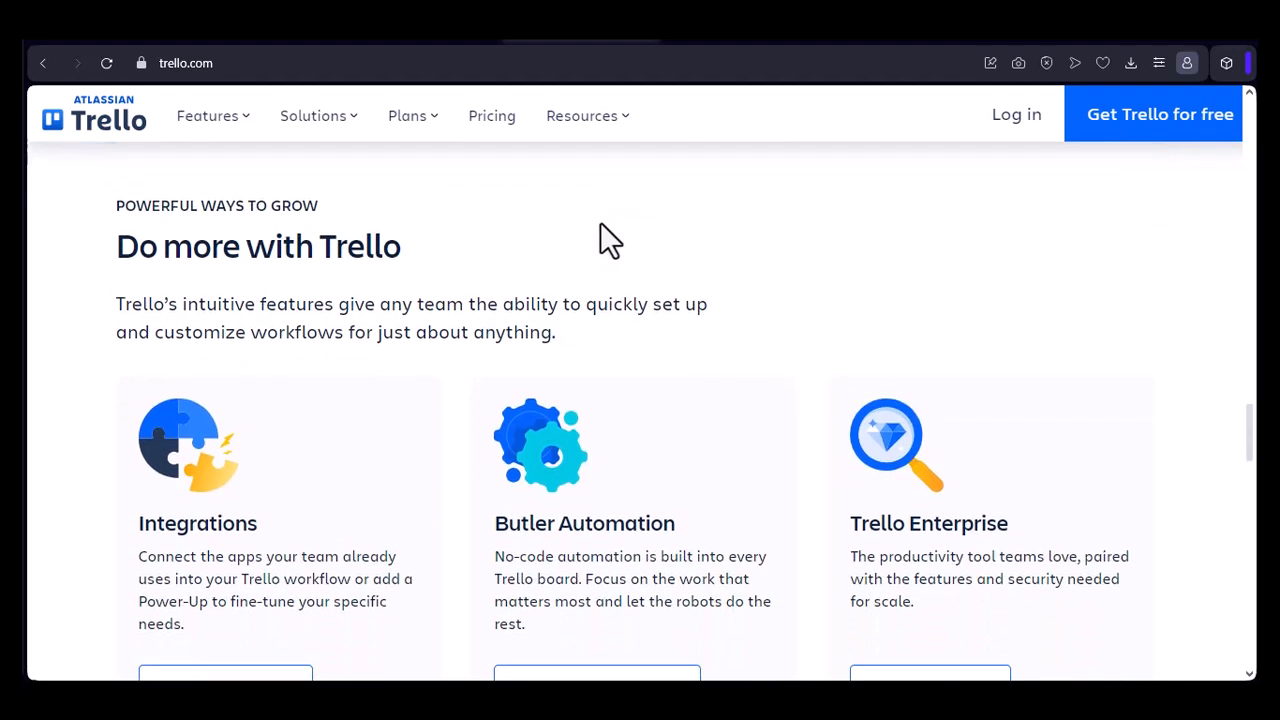
scroll("down", 3)
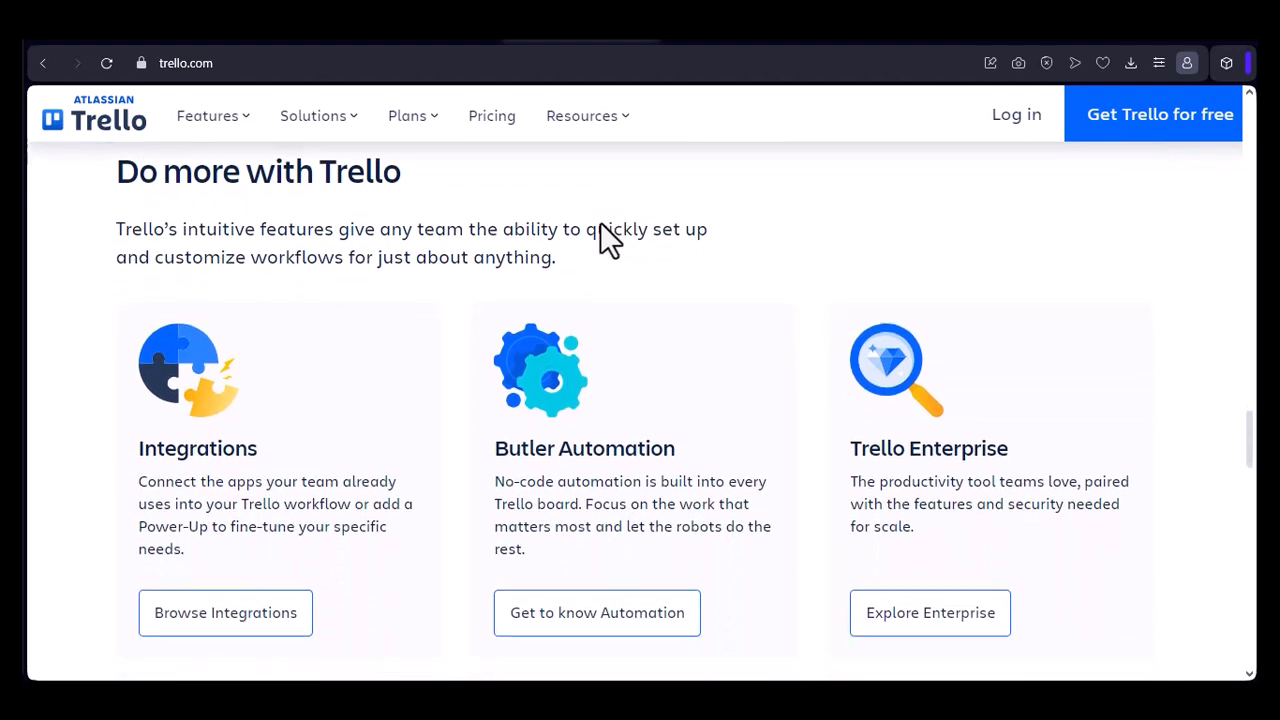
scroll("down", 3)
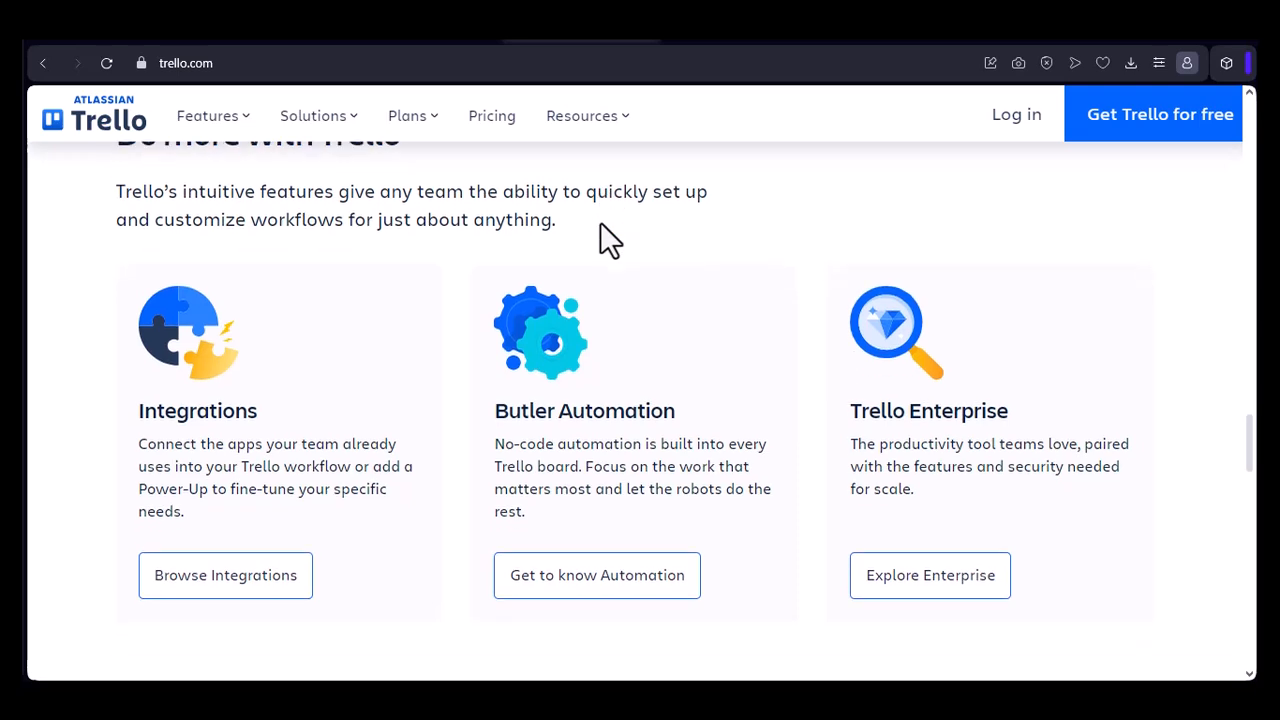
scroll("down", 3)
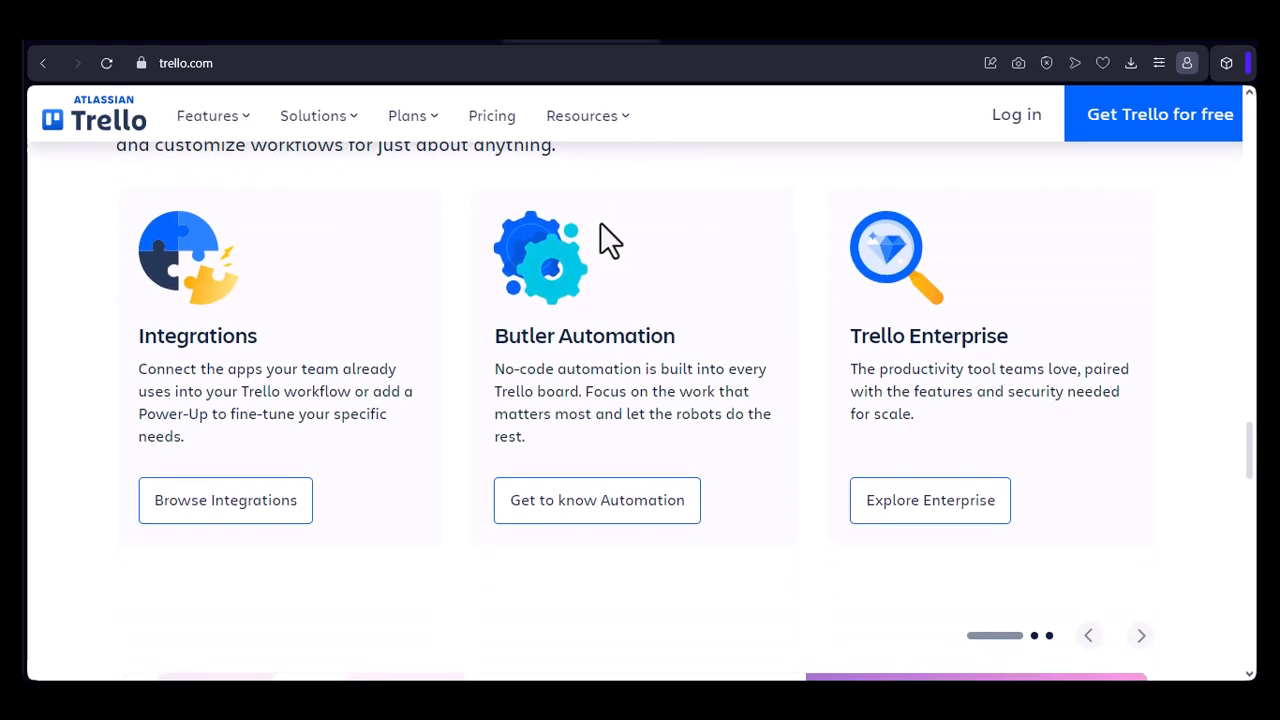
scroll("down", 3)
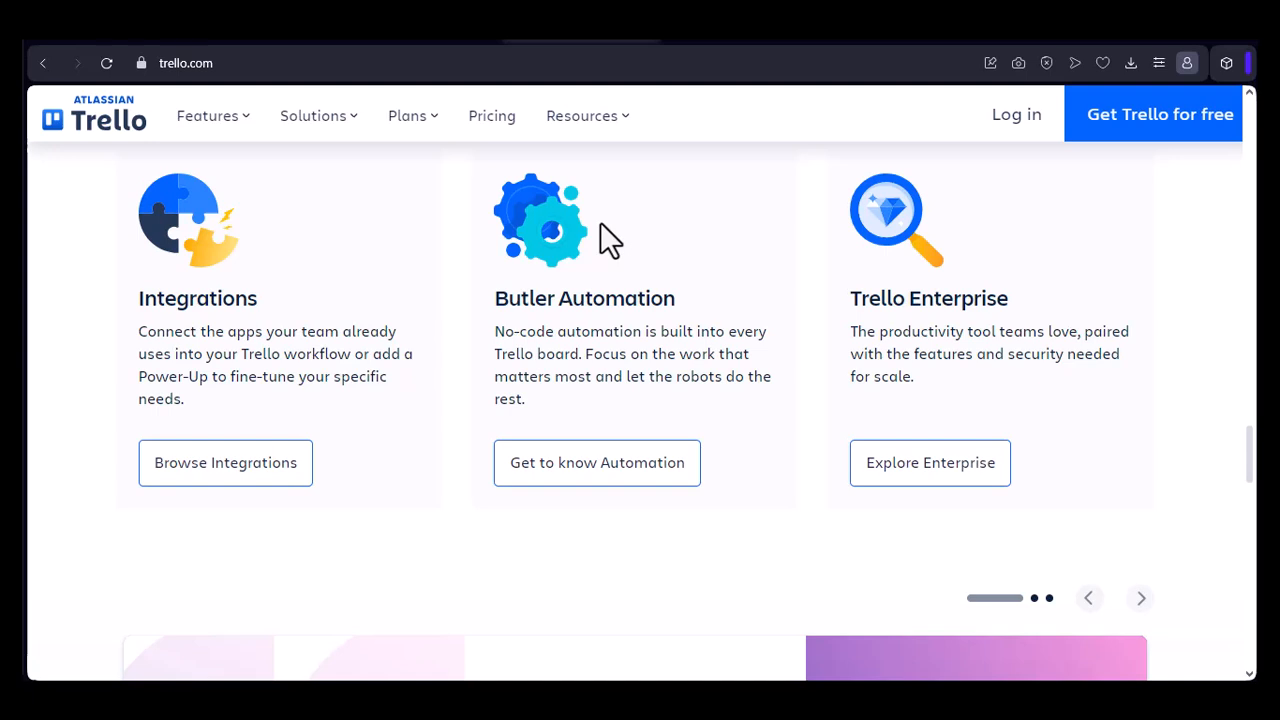
scroll("down", 3)
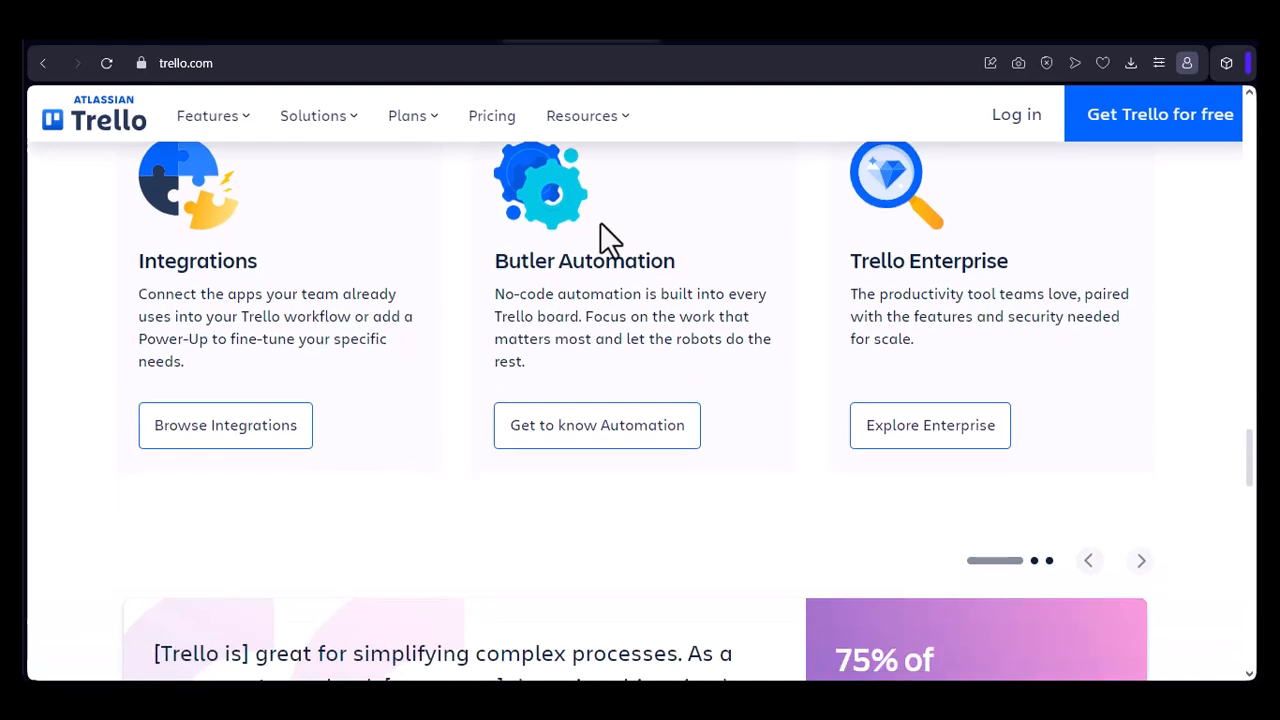
scroll("down", 3)
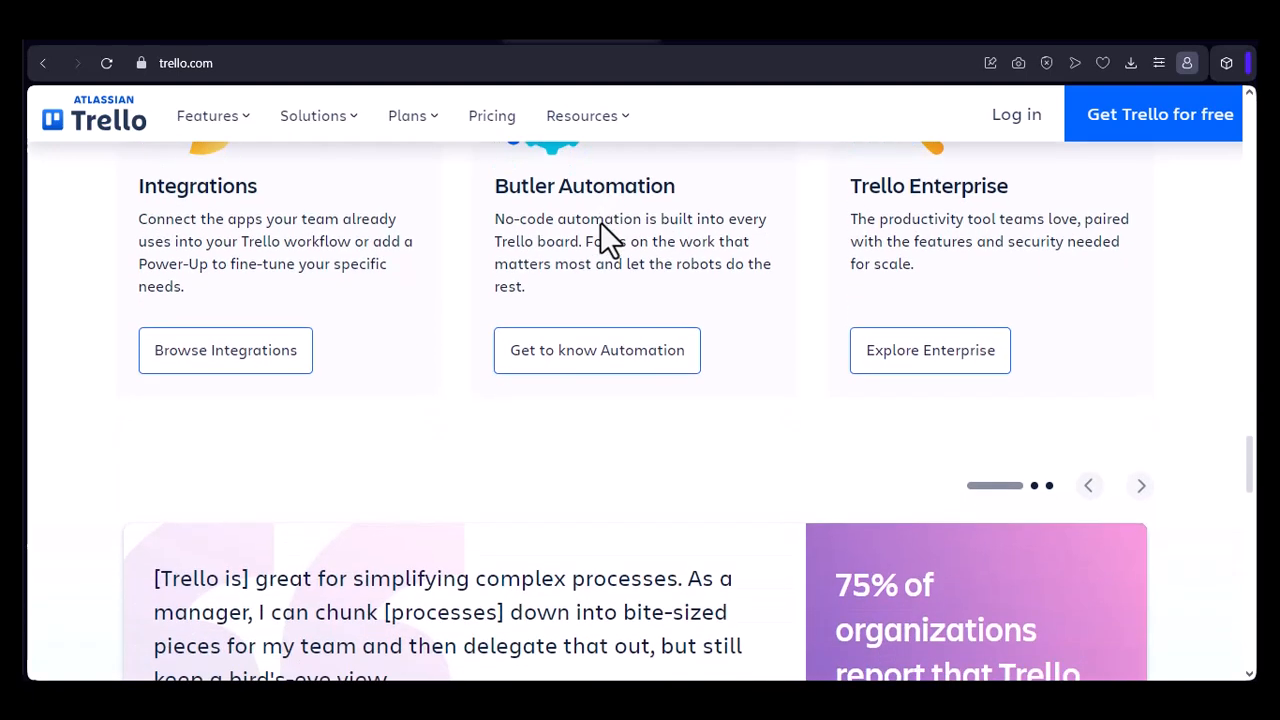
scroll("down", 3)
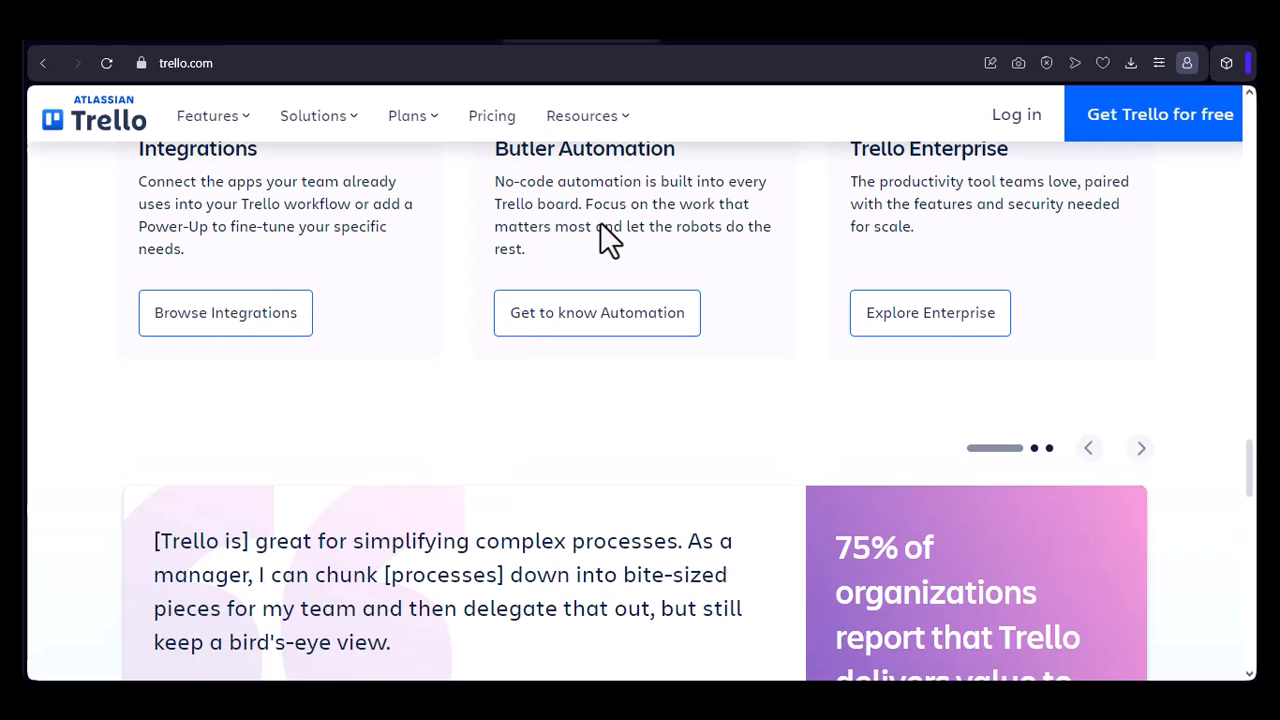
scroll("down", 3)
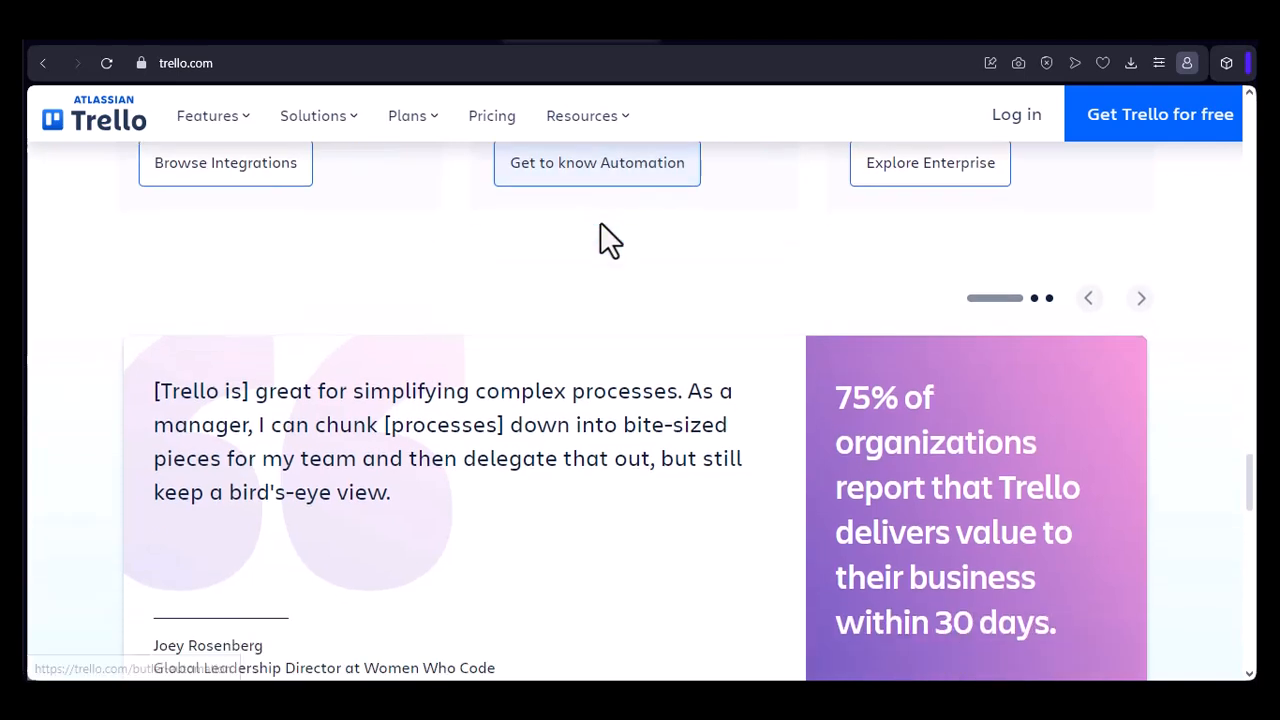
scroll("down", 3)
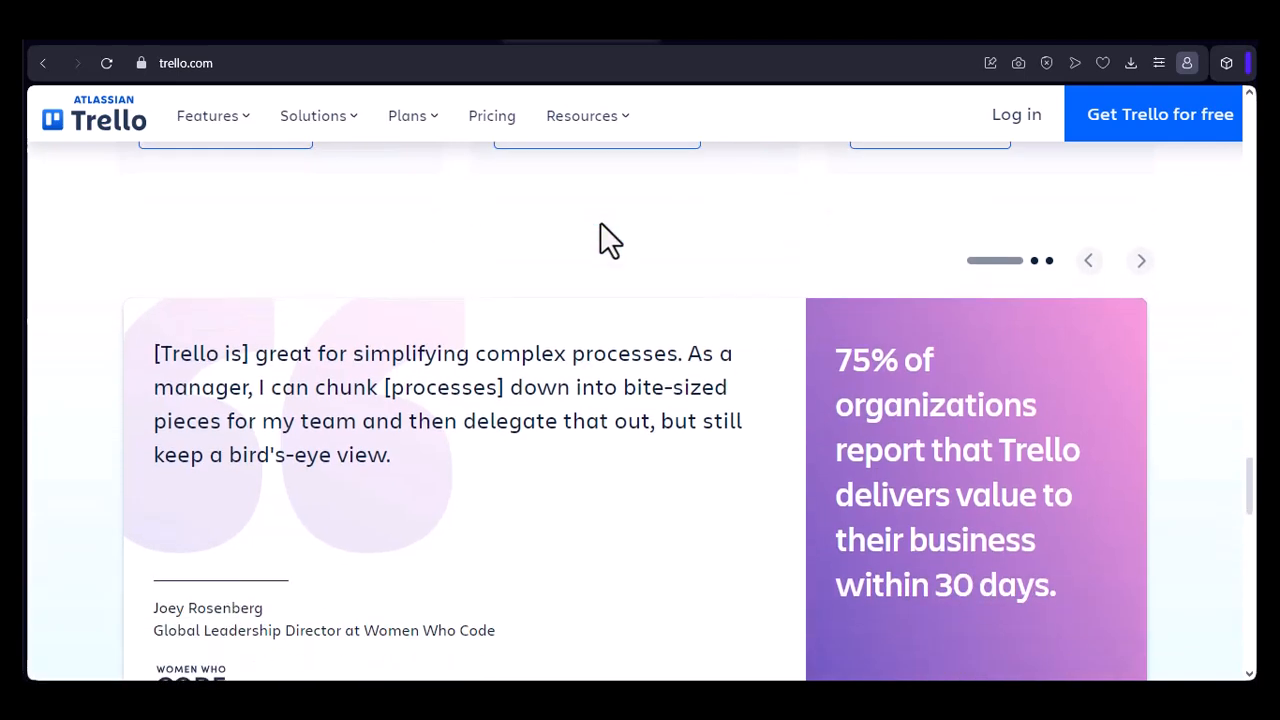
scroll("down", 3)
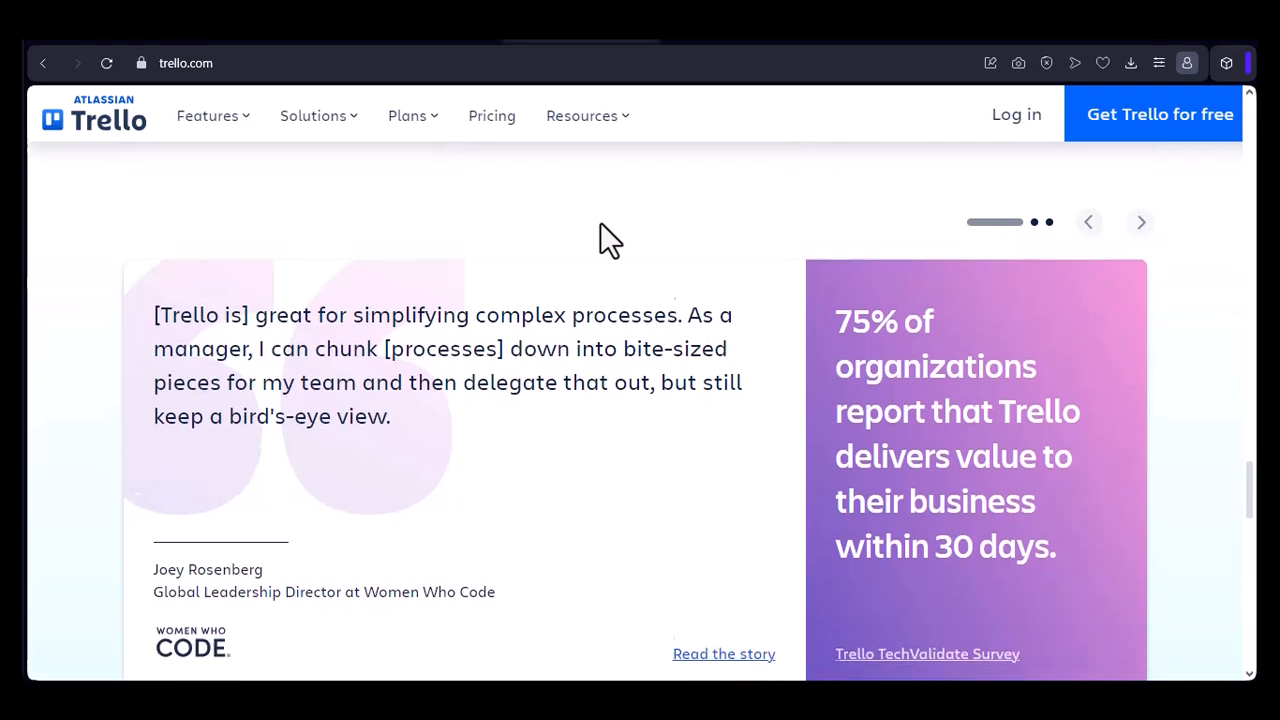
scroll("down", 3)
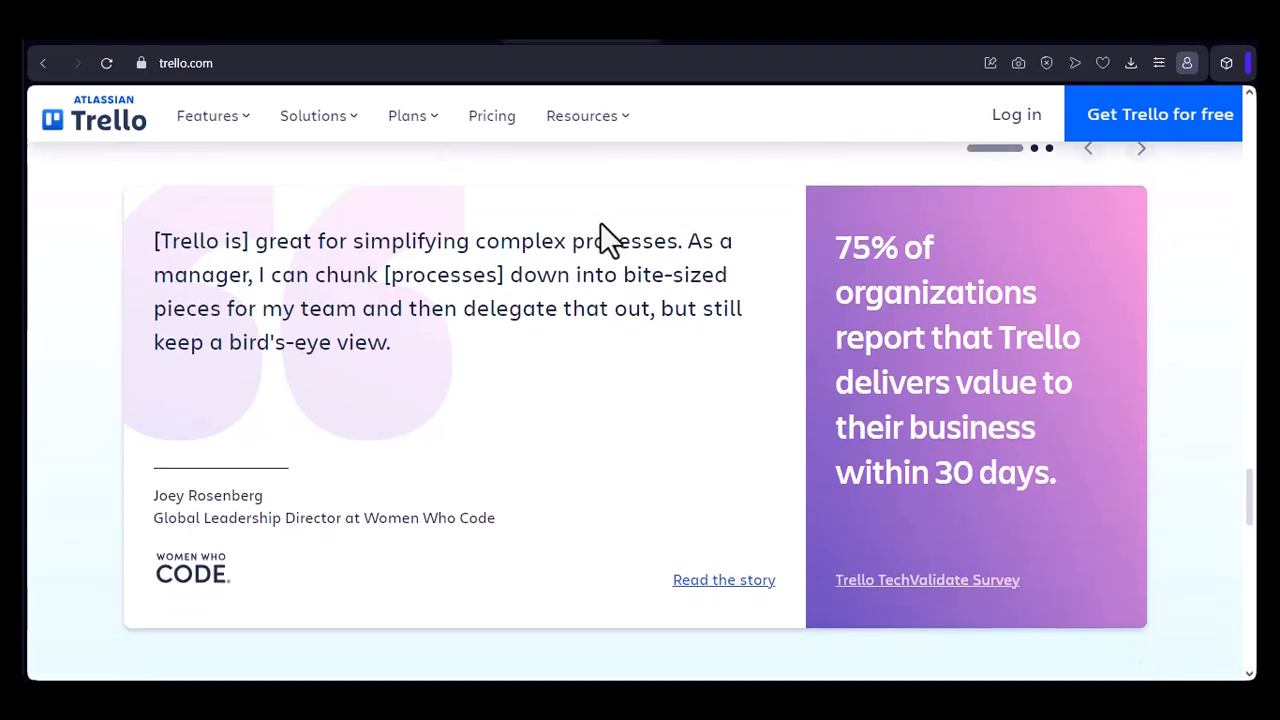
scroll("down", 3)
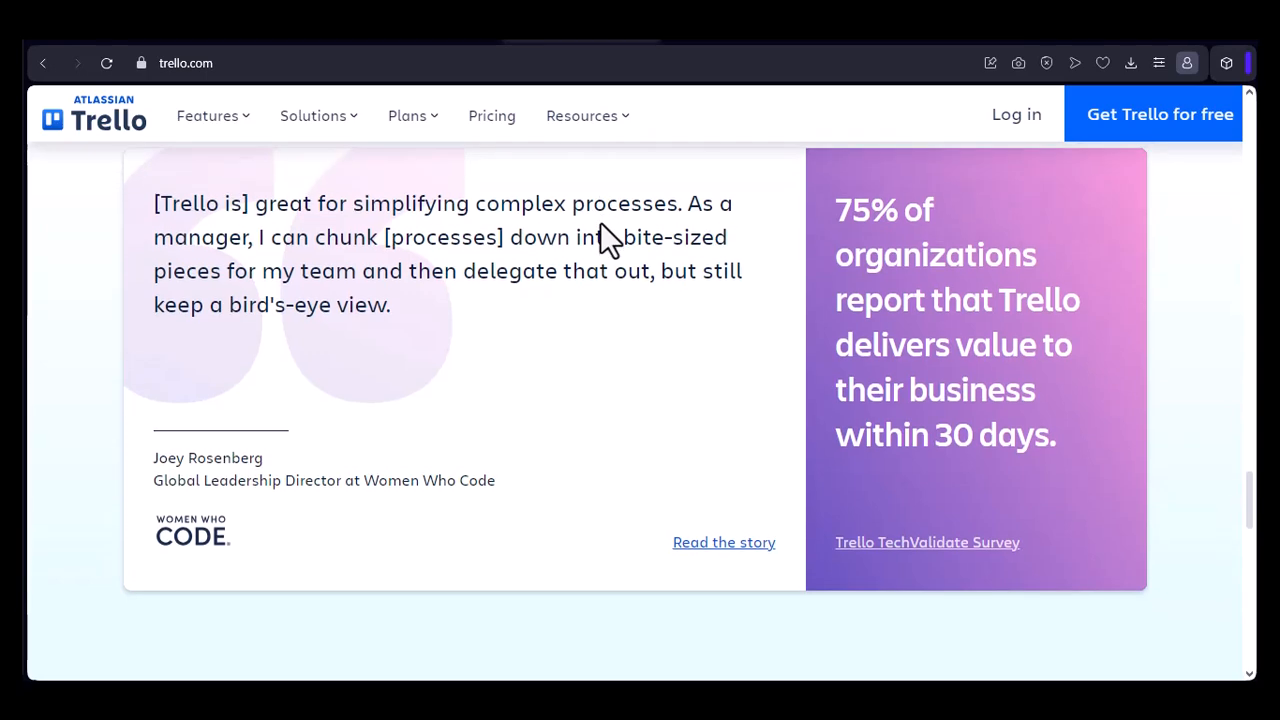
scroll("down", 3)
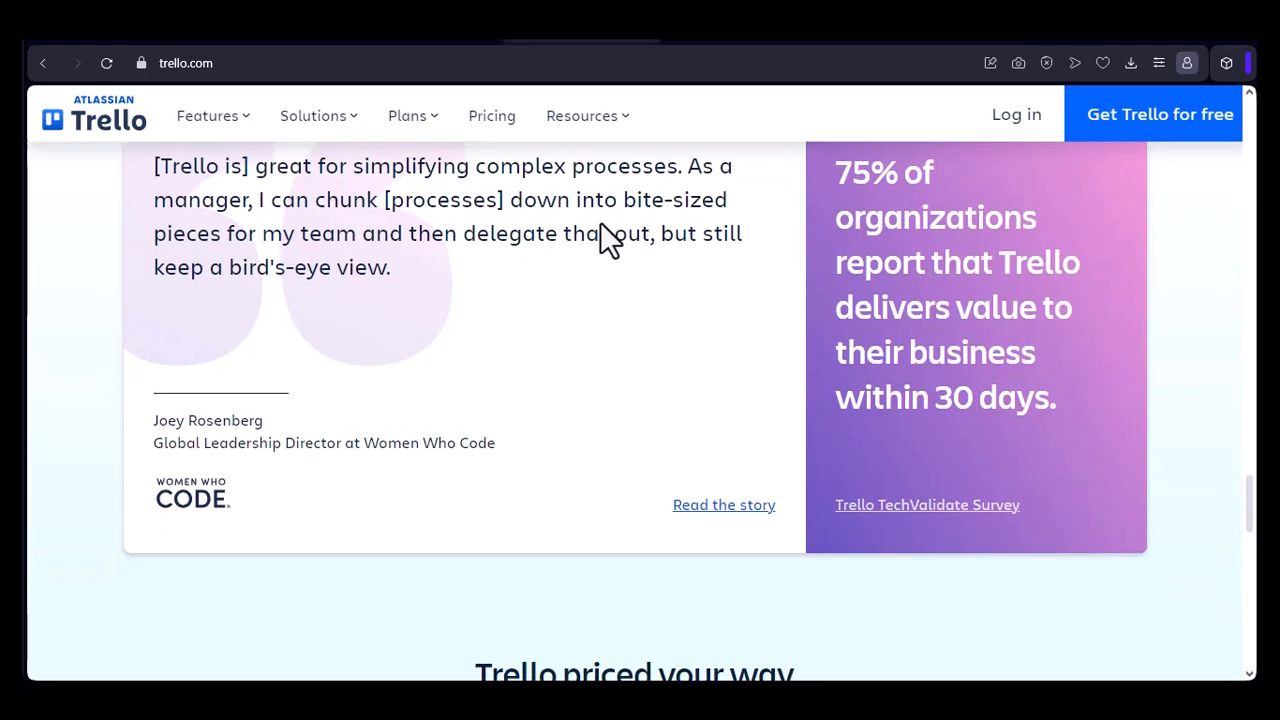
scroll("down", 3)
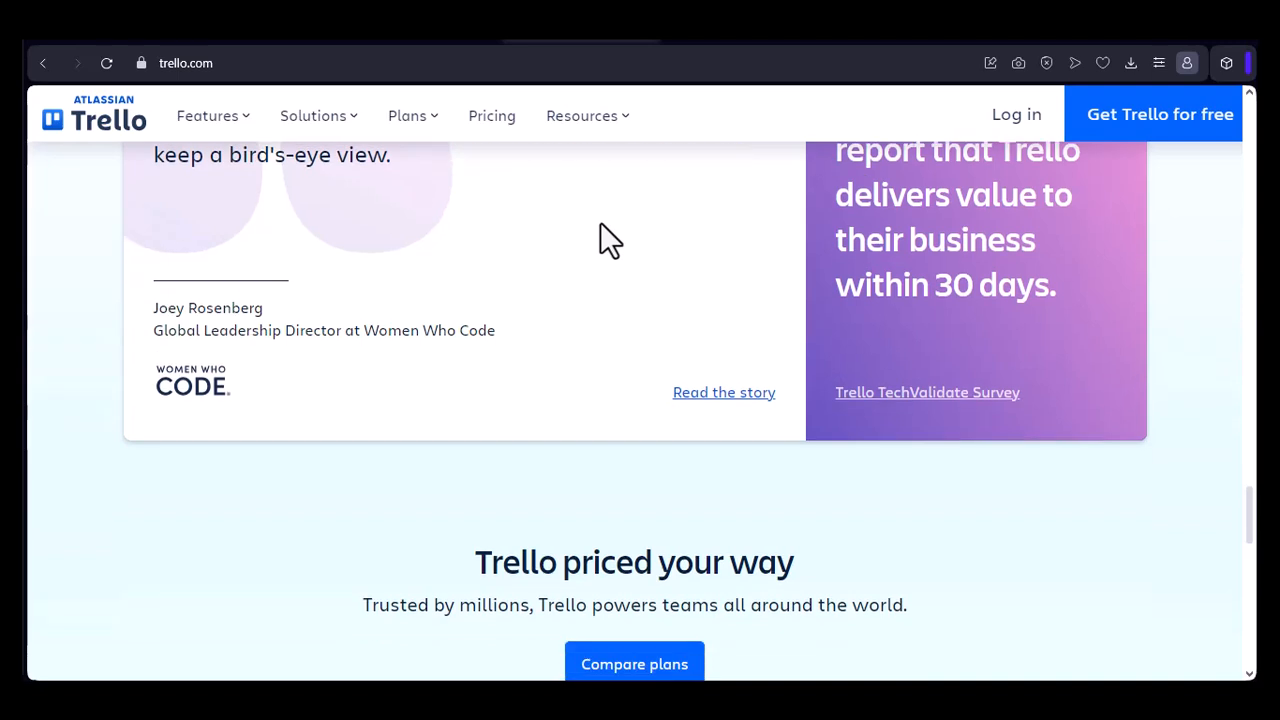
scroll("down", 3)
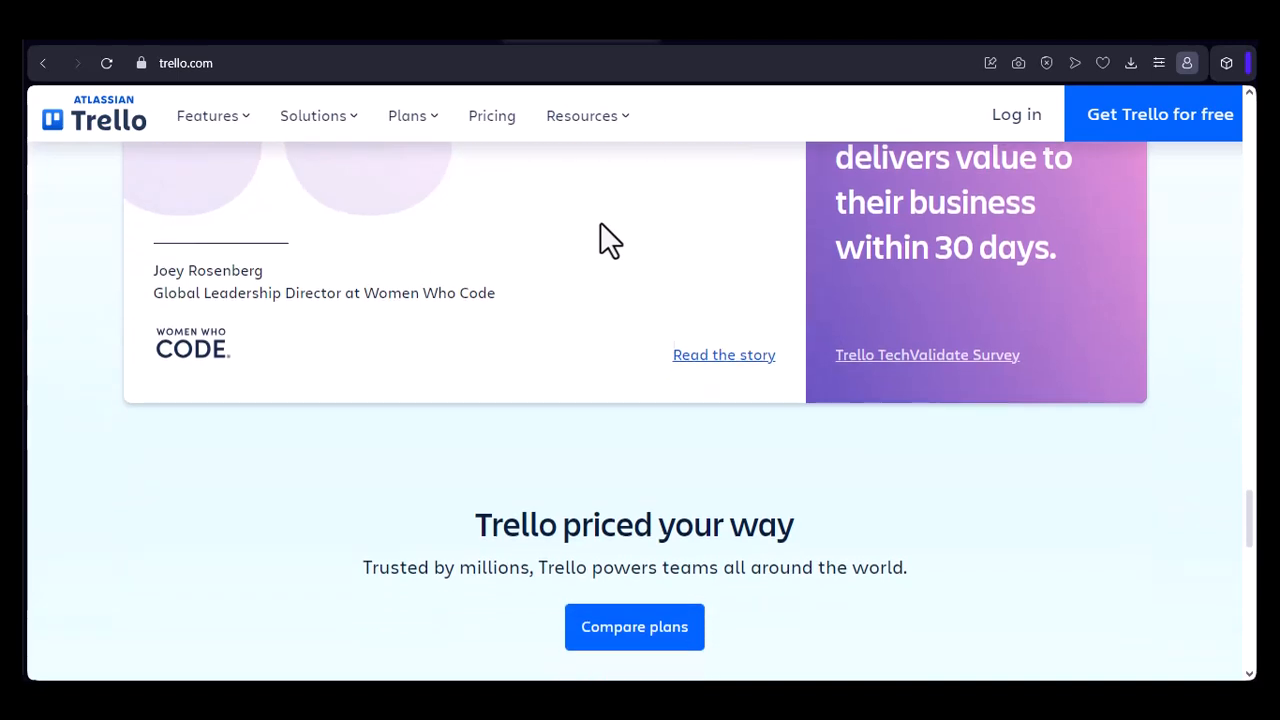
scroll("down", 3)
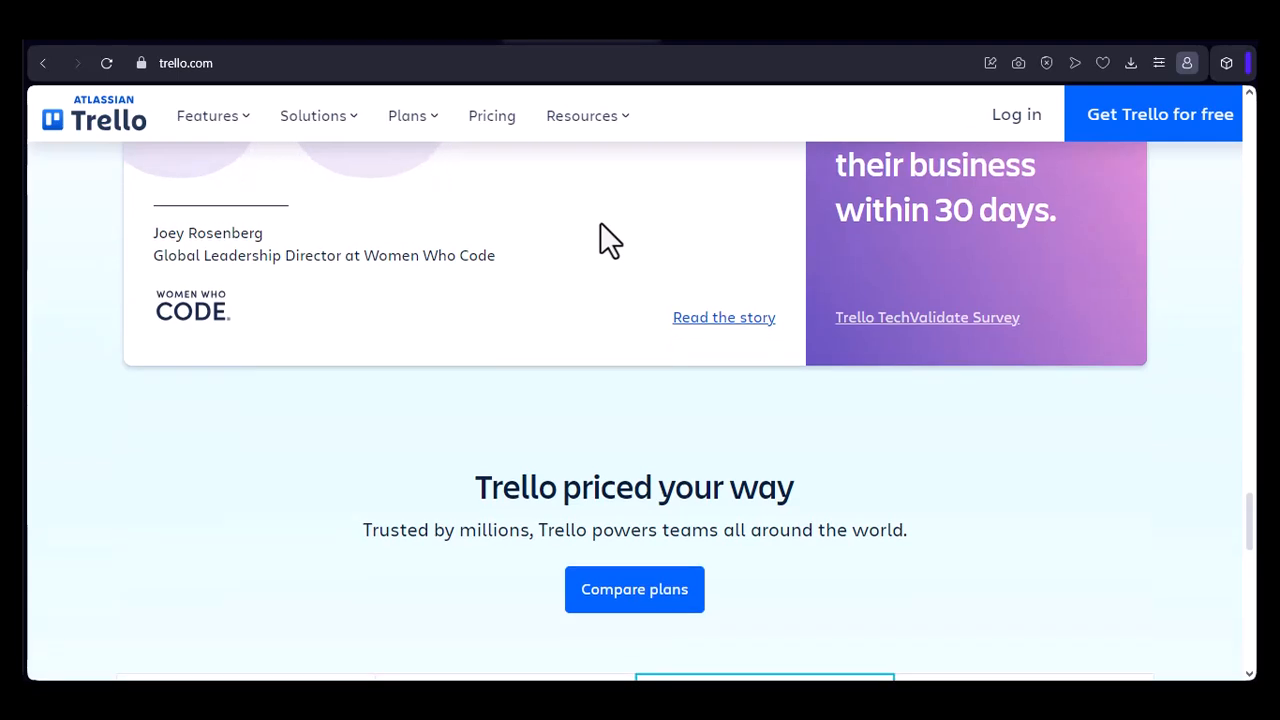
scroll("down", 3)
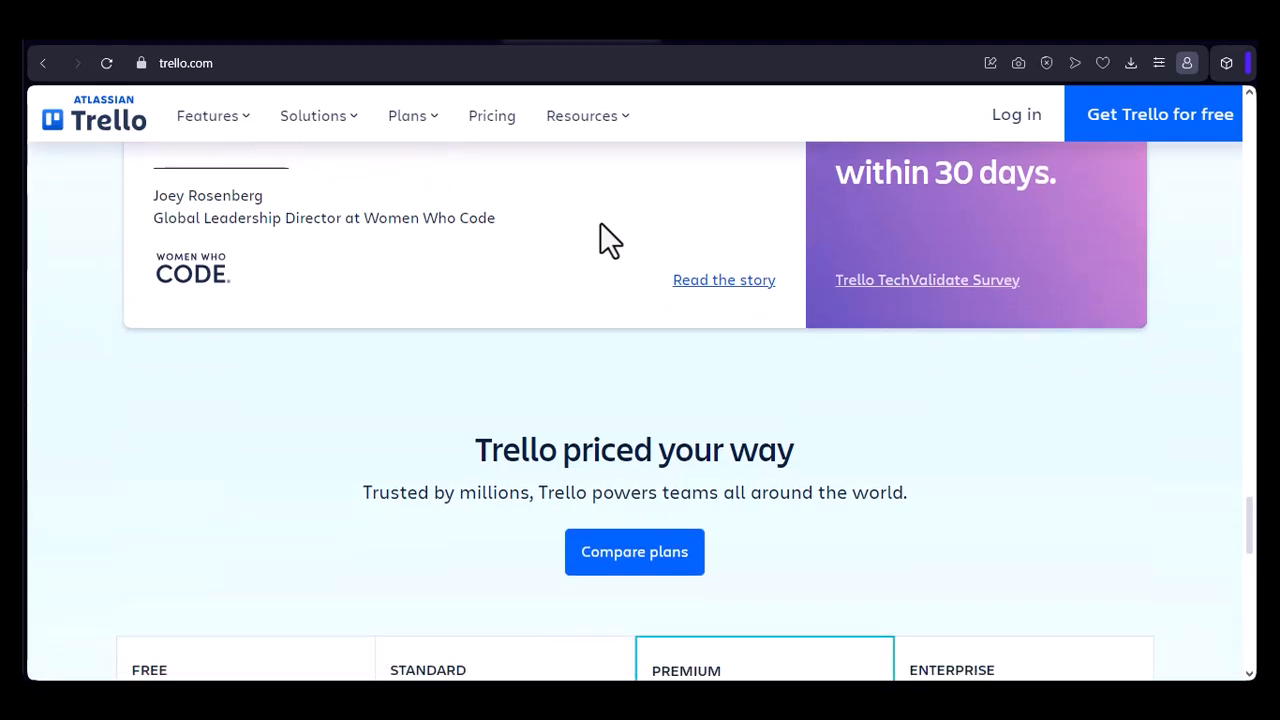
scroll("down", 3)
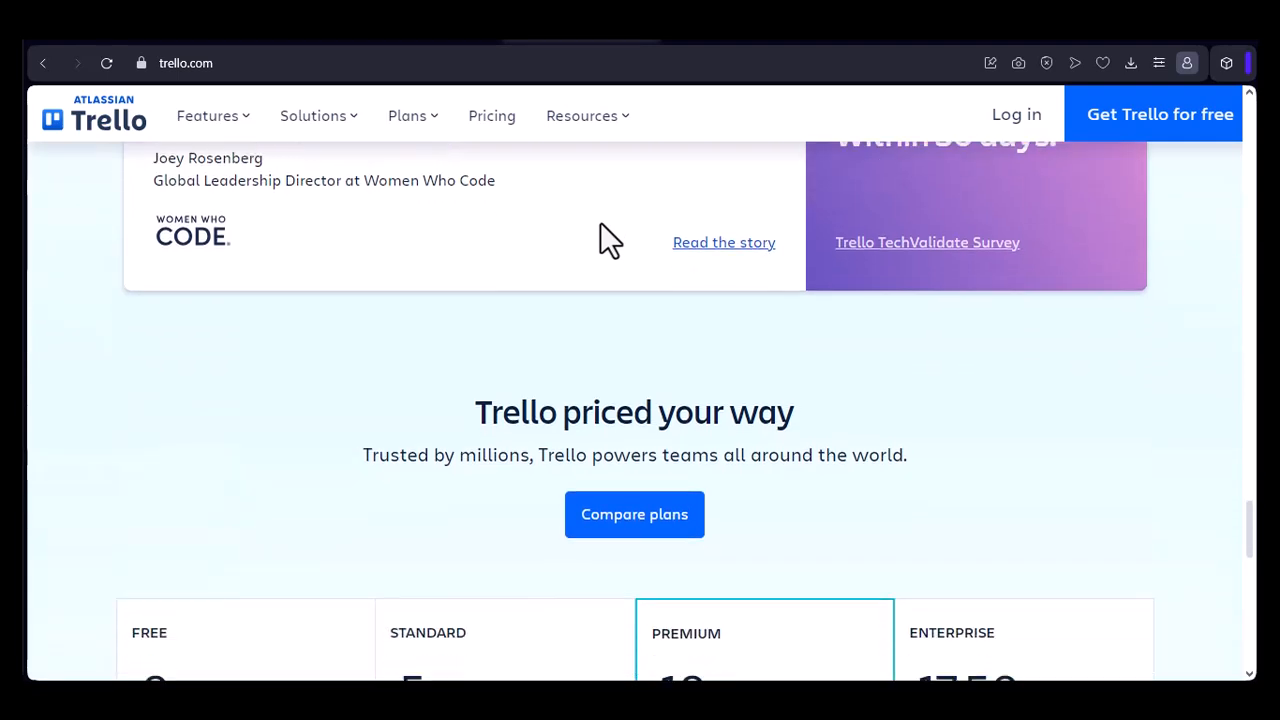
scroll("down", 3)
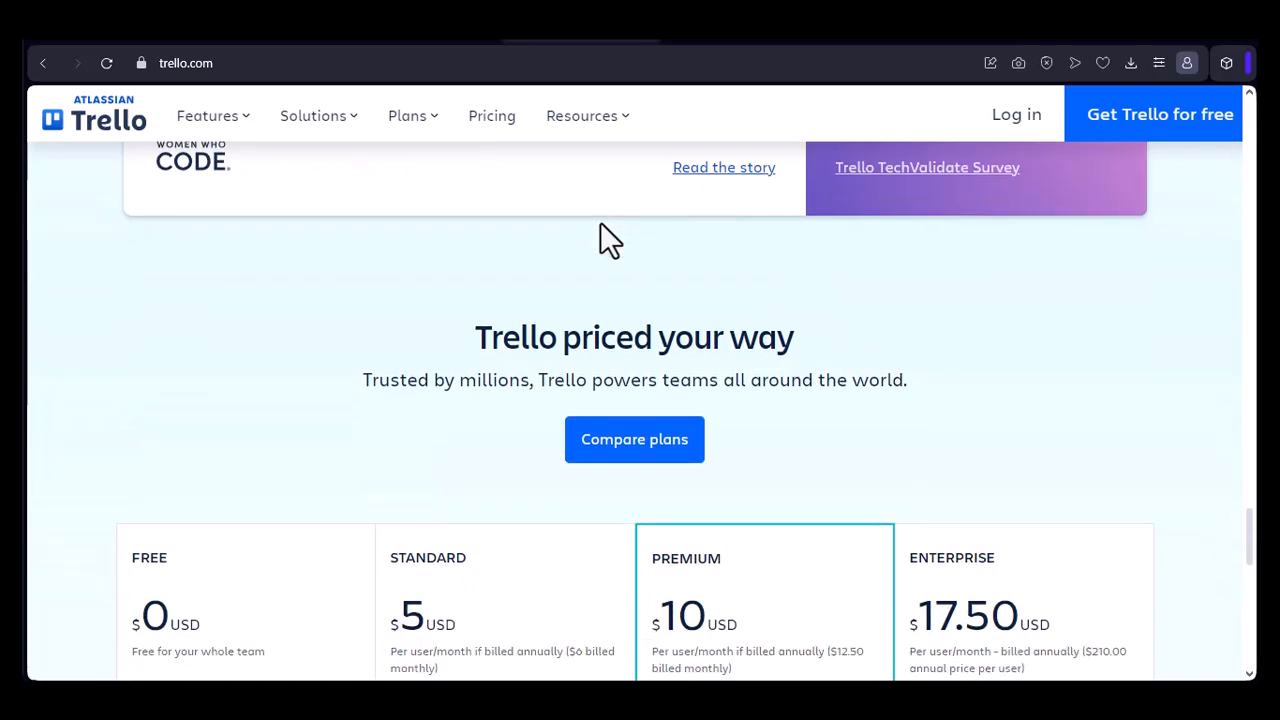